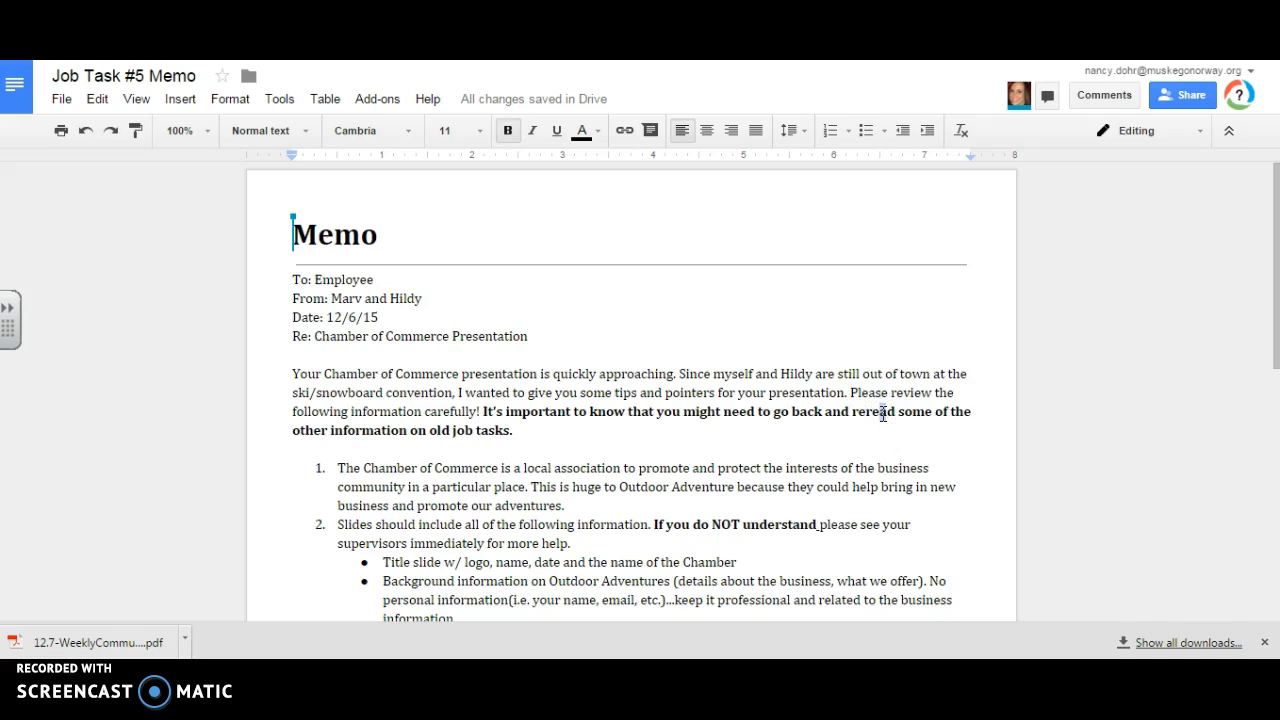
- Select a word in the bold sentence, accidentally drag it away, and undo the move
{"action": "double_click", "coordinate": [679, 411]}
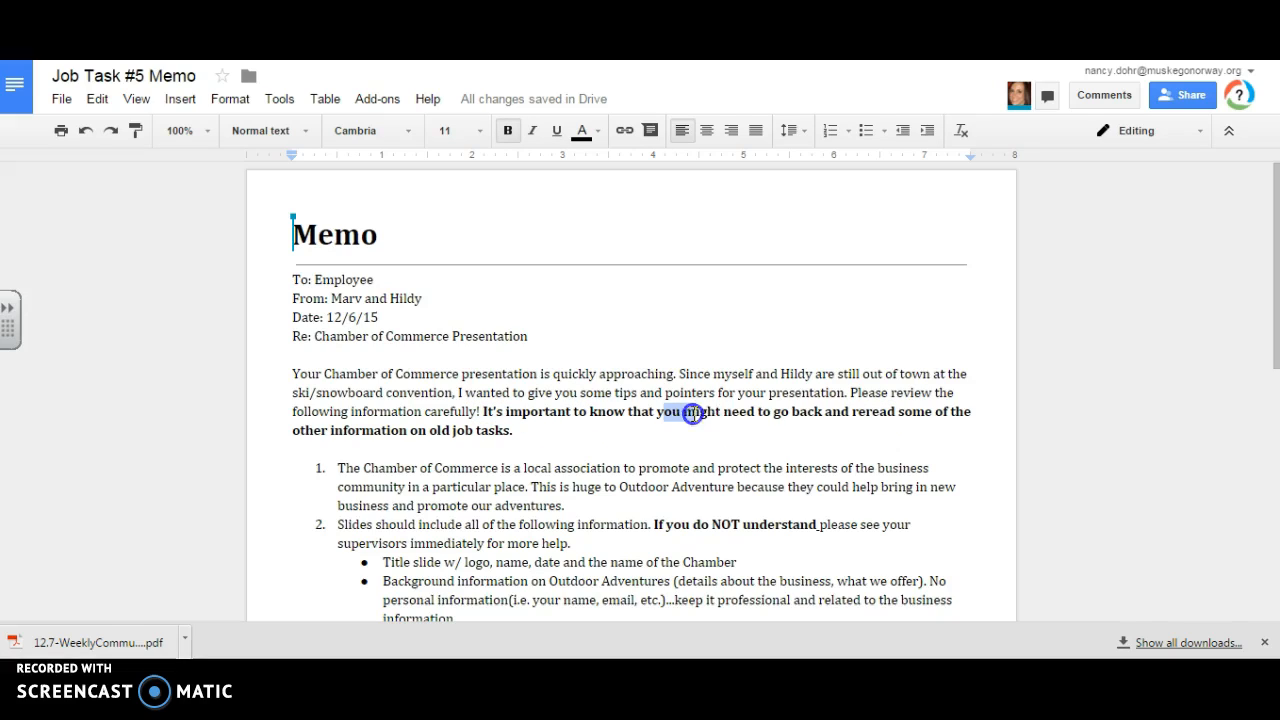
{"action": "left_click_drag", "start_coordinate": [688, 412], "coordinate": [970, 412]}
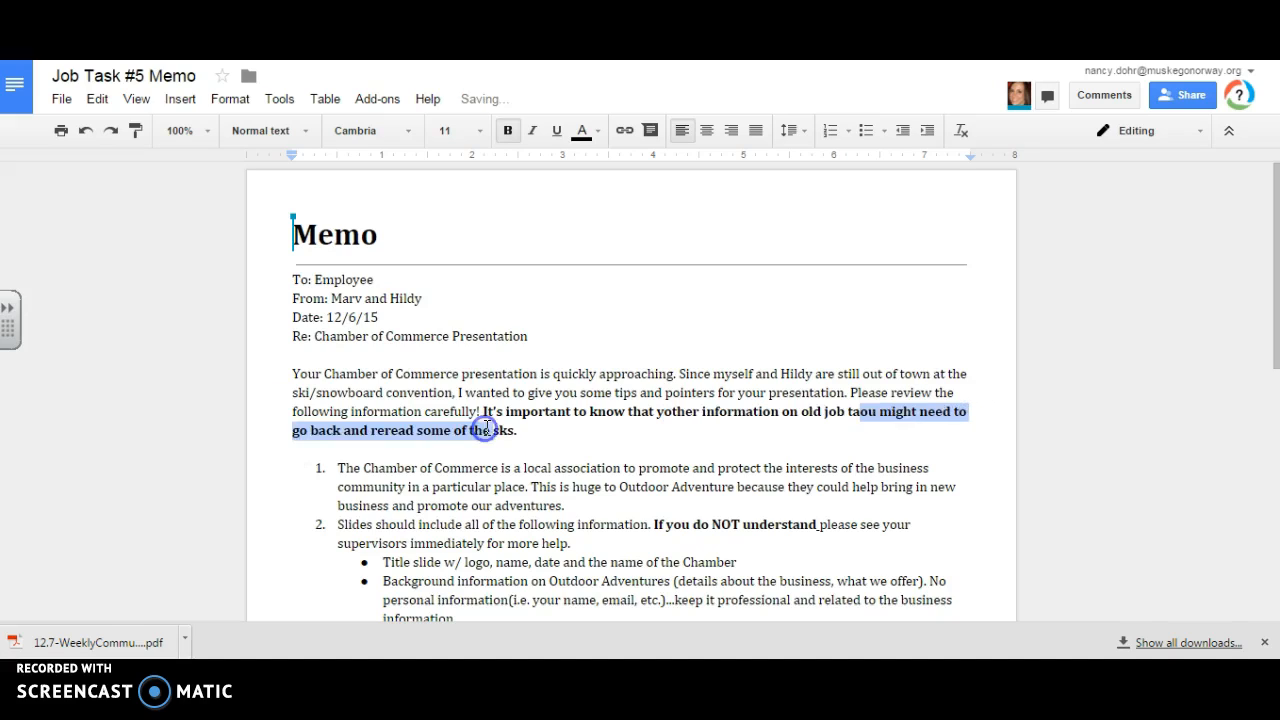
{"action": "left_click", "coordinate": [510, 430]}
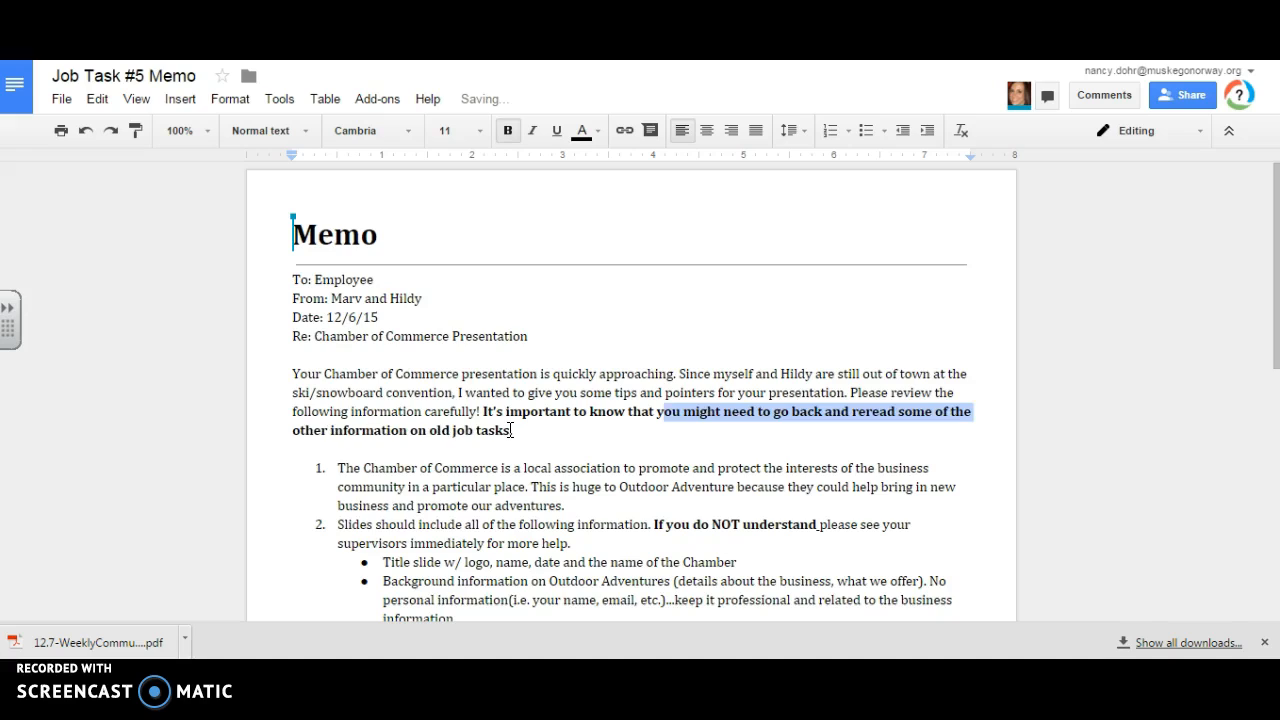
{"action": "mouse_move", "coordinate": [553, 440]}
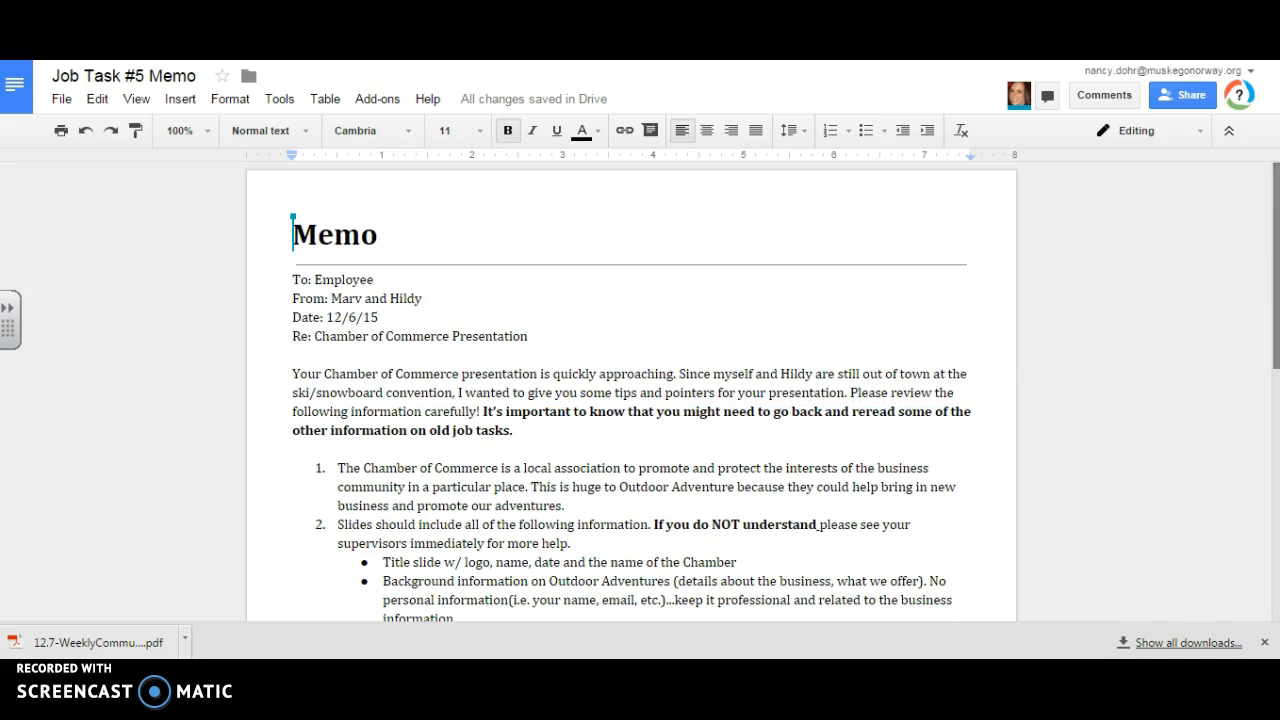
{"action": "mouse_move", "coordinate": [1275, 248]}
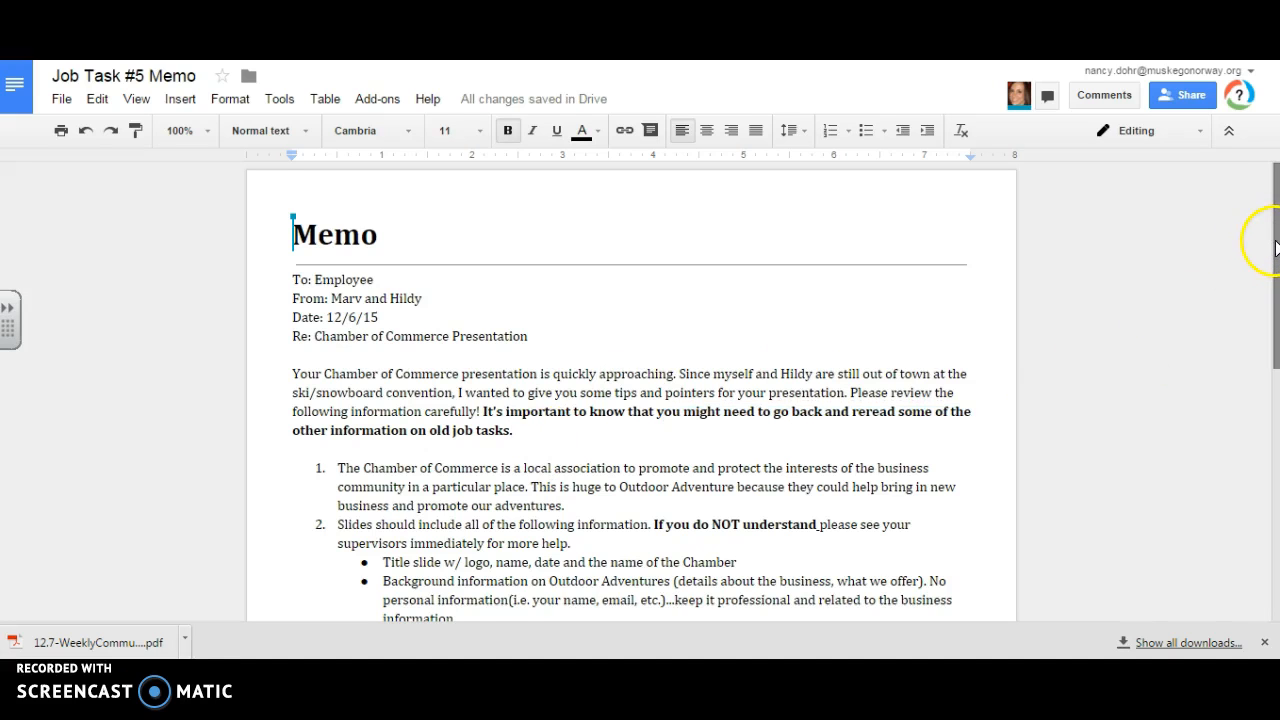
- Scroll the memo down to the bulleted slide requirements list
{"action": "scroll", "scroll_direction": "down", "scroll_amount": 3}
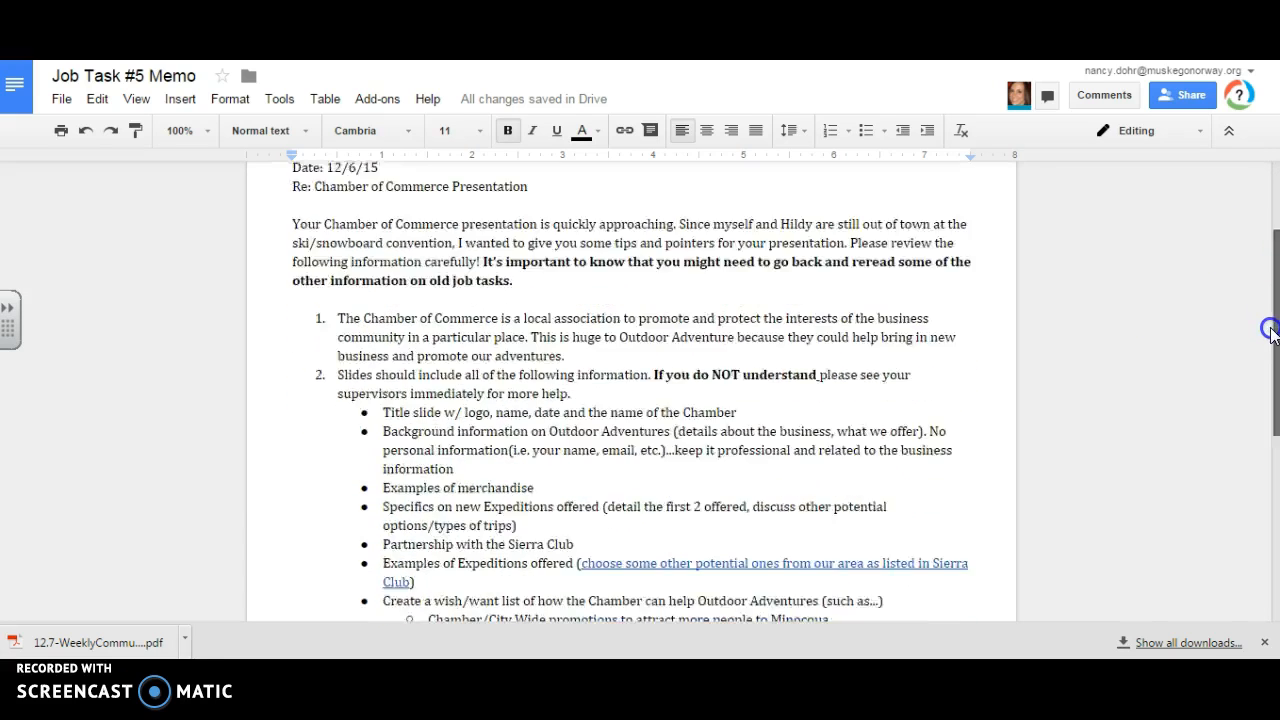
{"action": "scroll", "scroll_direction": "down", "scroll_amount": 3}
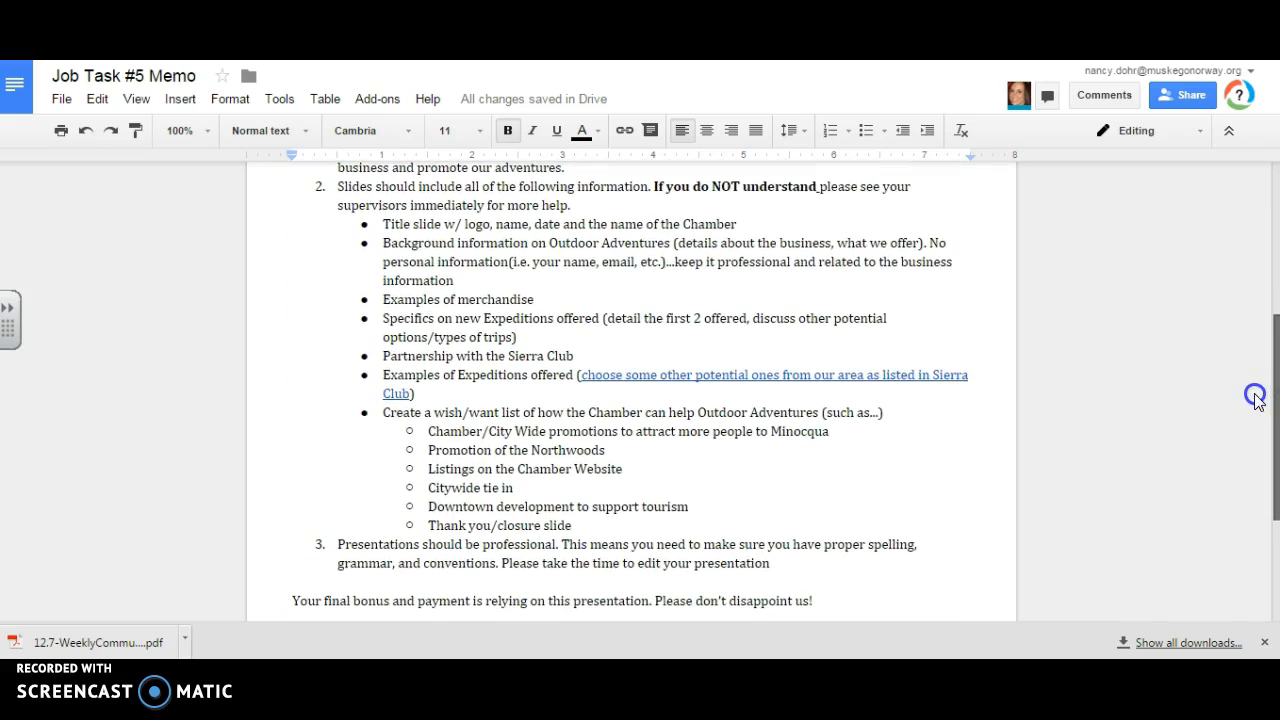
{"action": "scroll", "scroll_direction": "up", "scroll_amount": 3}
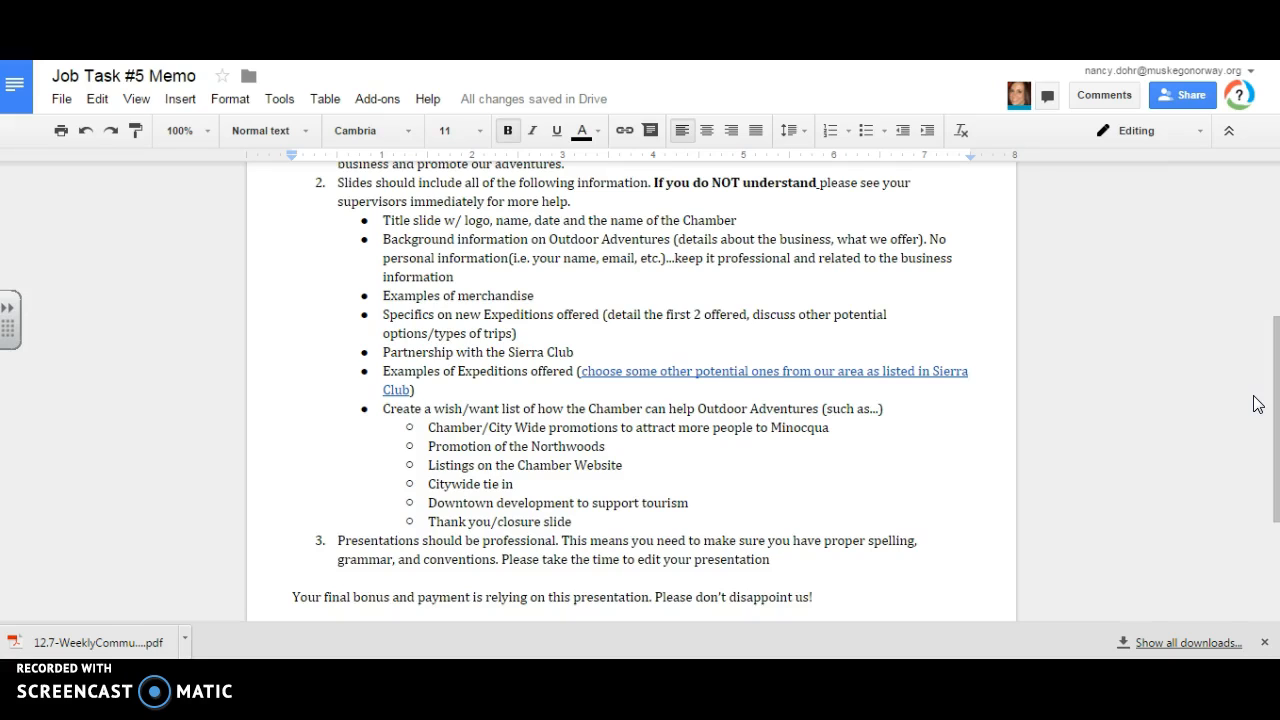
{"action": "mouse_move", "coordinate": [355, 232]}
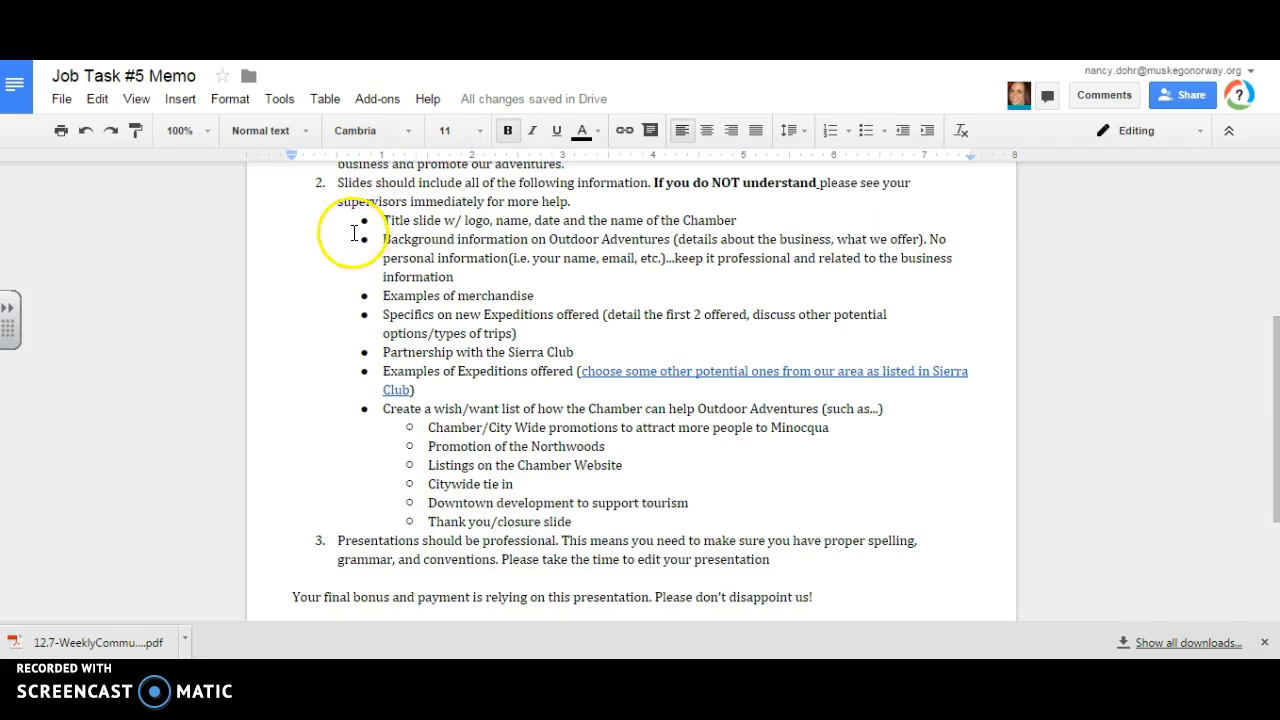
{"action": "mouse_move", "coordinate": [448, 224]}
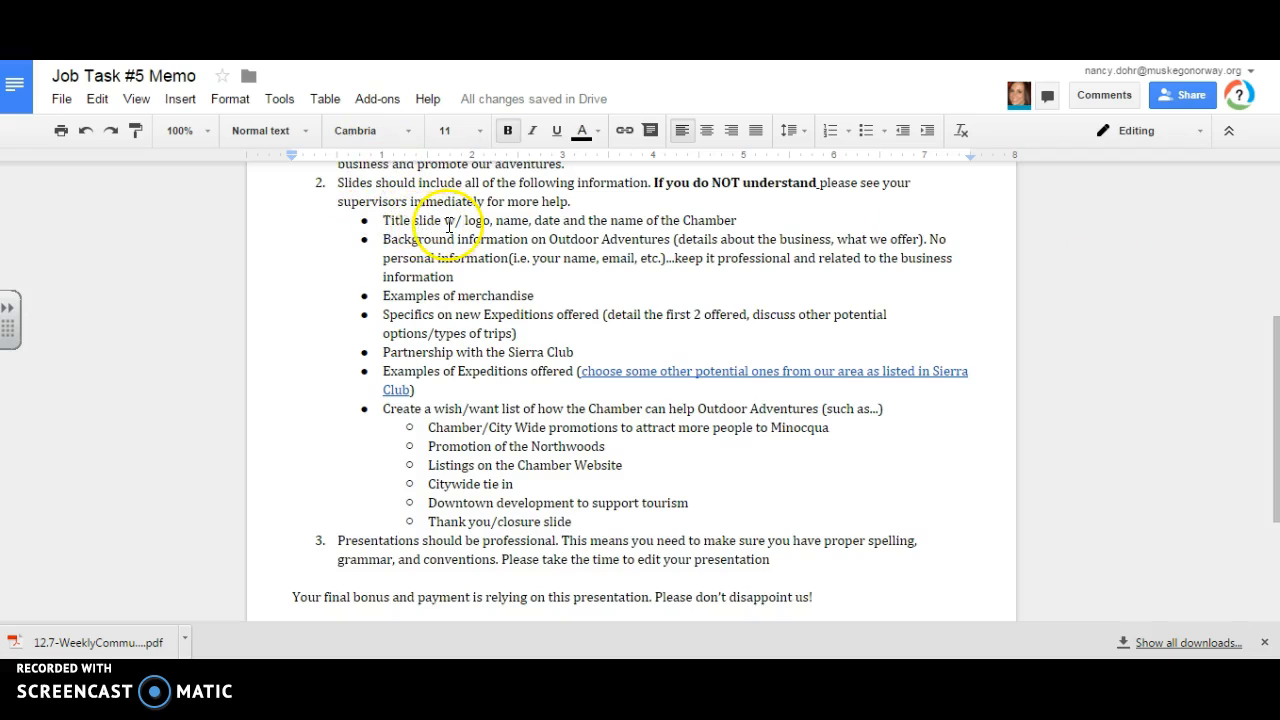
{"action": "mouse_move", "coordinate": [358, 287]}
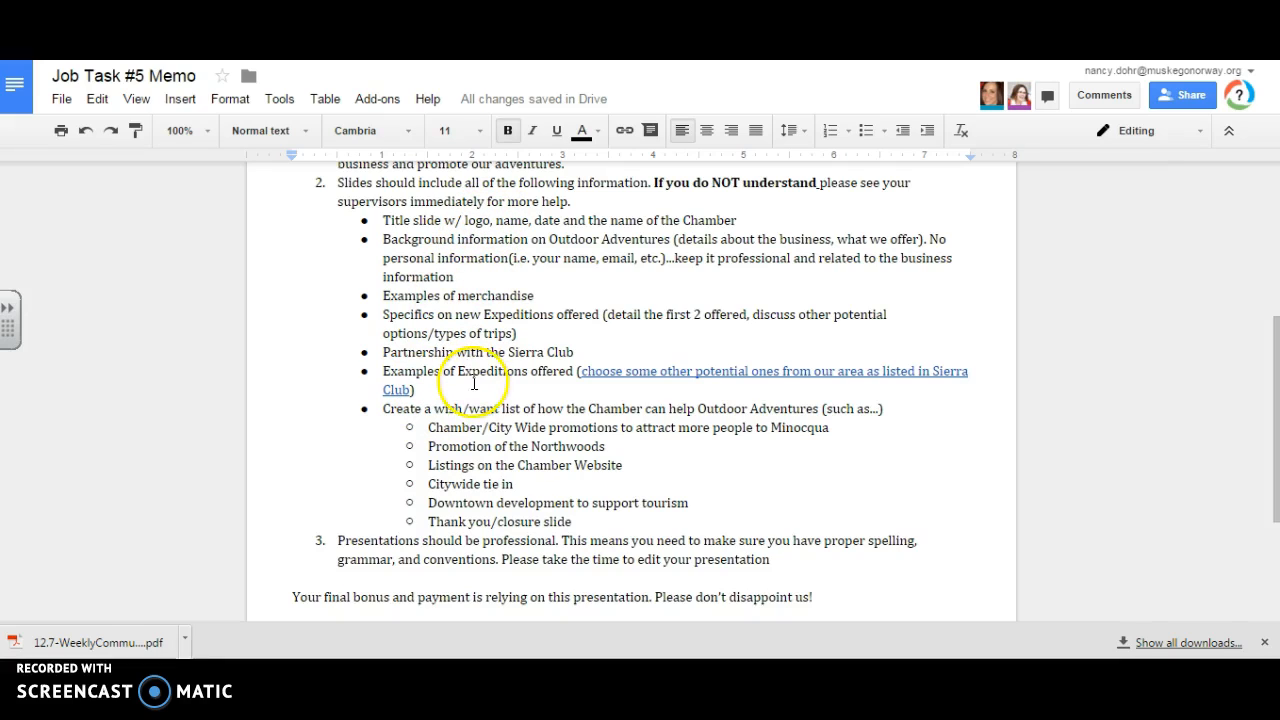
{"action": "mouse_move", "coordinate": [322, 503]}
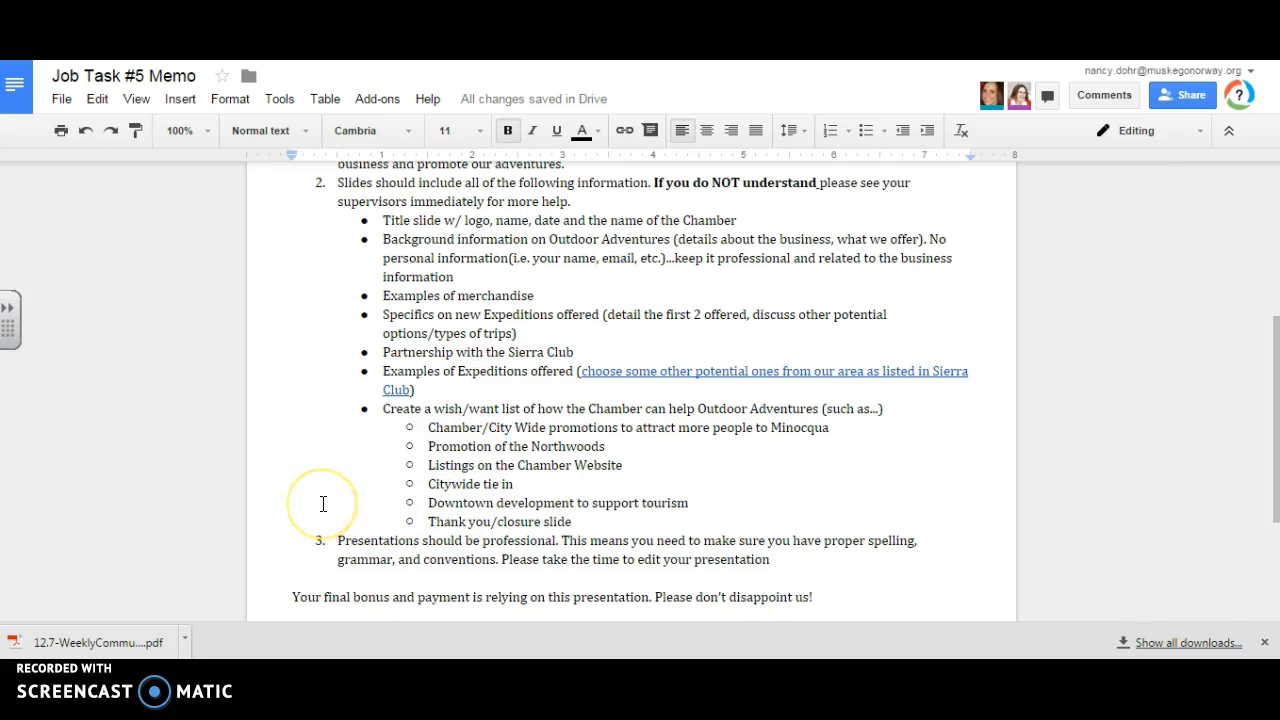
{"action": "mouse_move", "coordinate": [322, 503]}
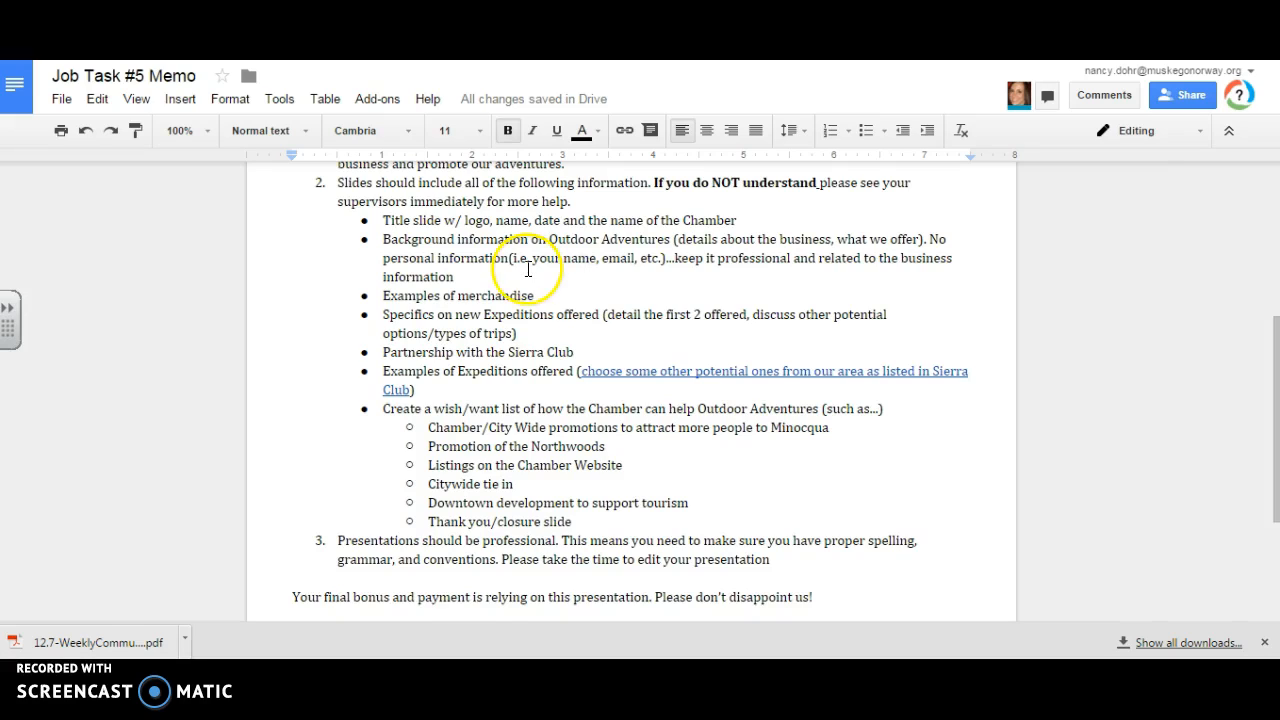
{"action": "left_click", "coordinate": [535, 295]}
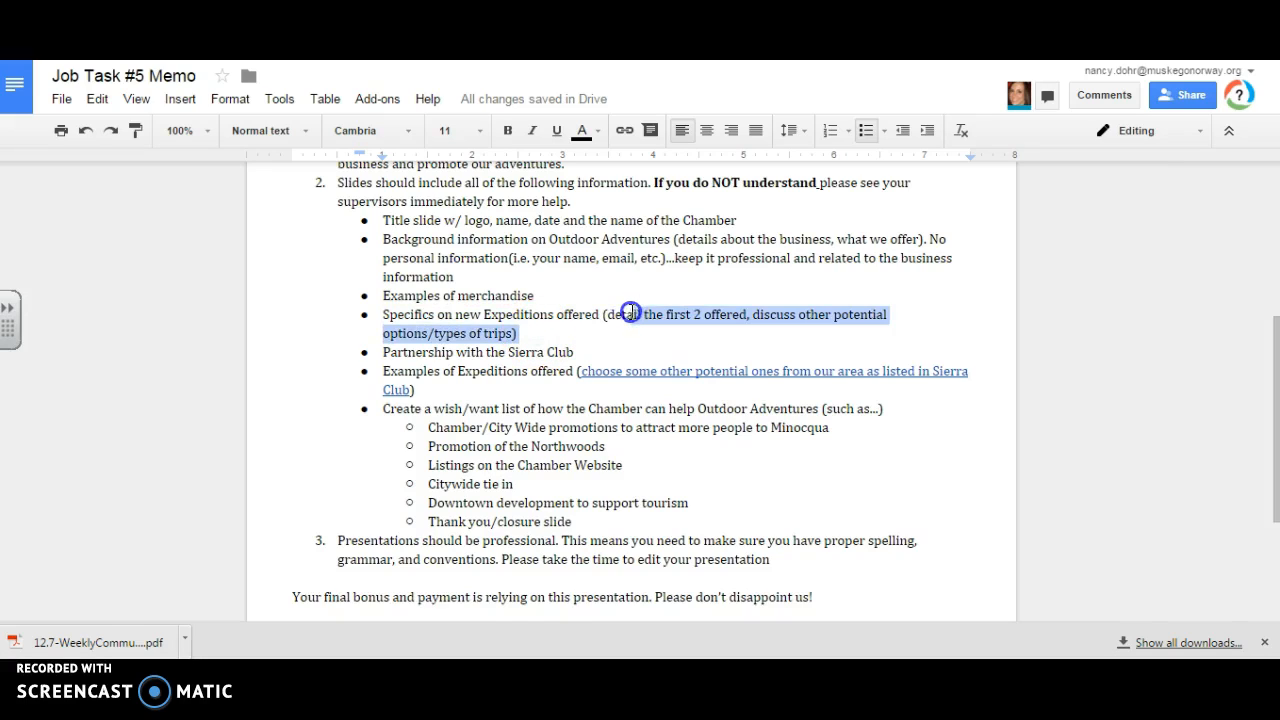
{"action": "left_click", "coordinate": [607, 333]}
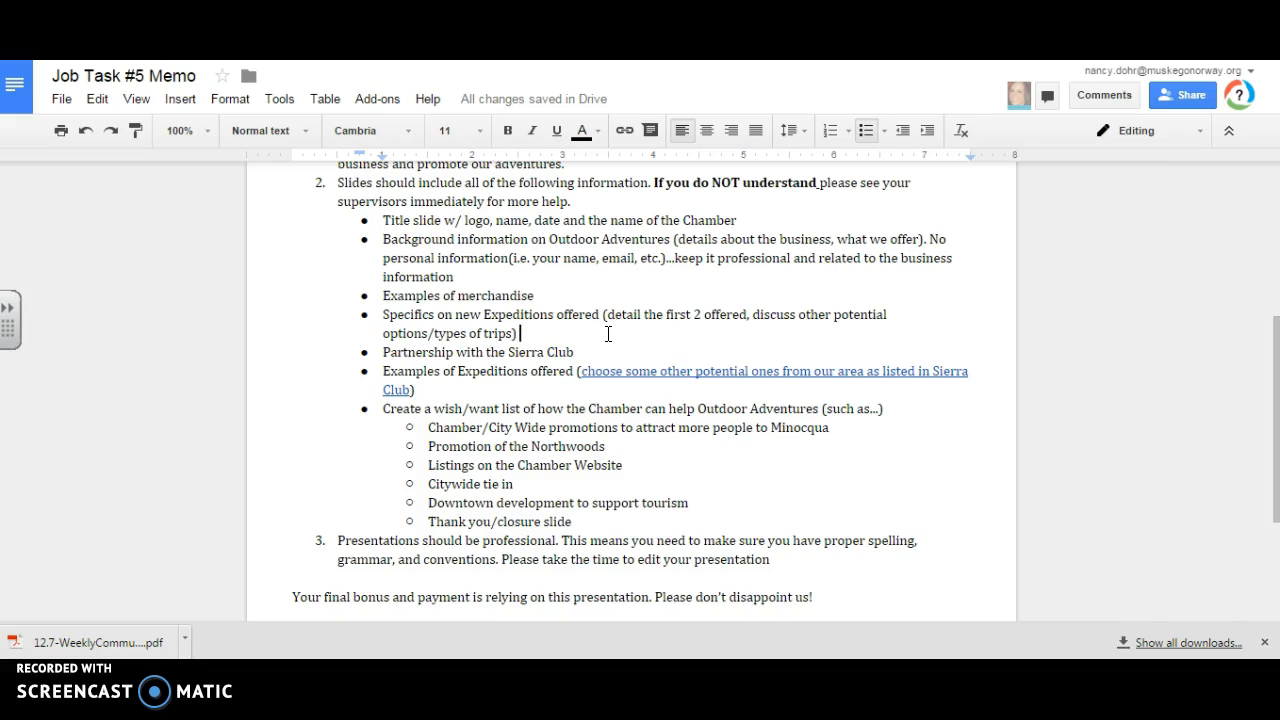
{"action": "left_click", "coordinate": [575, 352]}
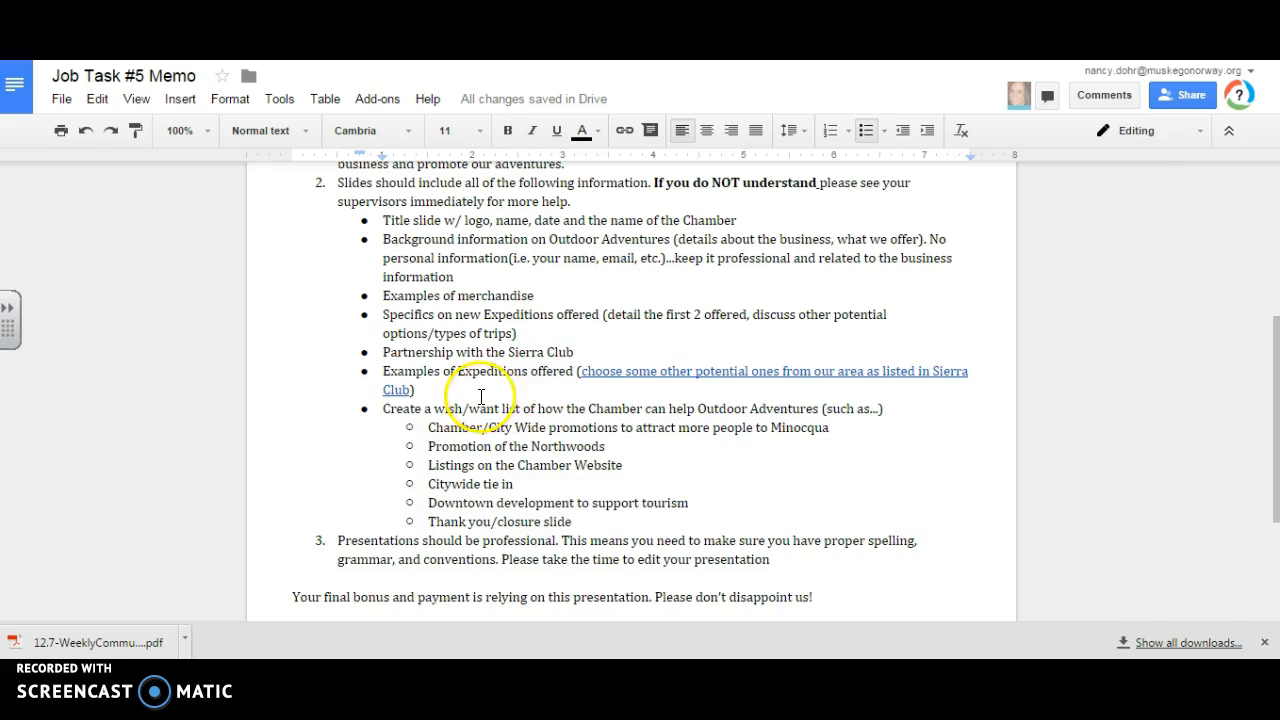
{"action": "mouse_move", "coordinate": [648, 377]}
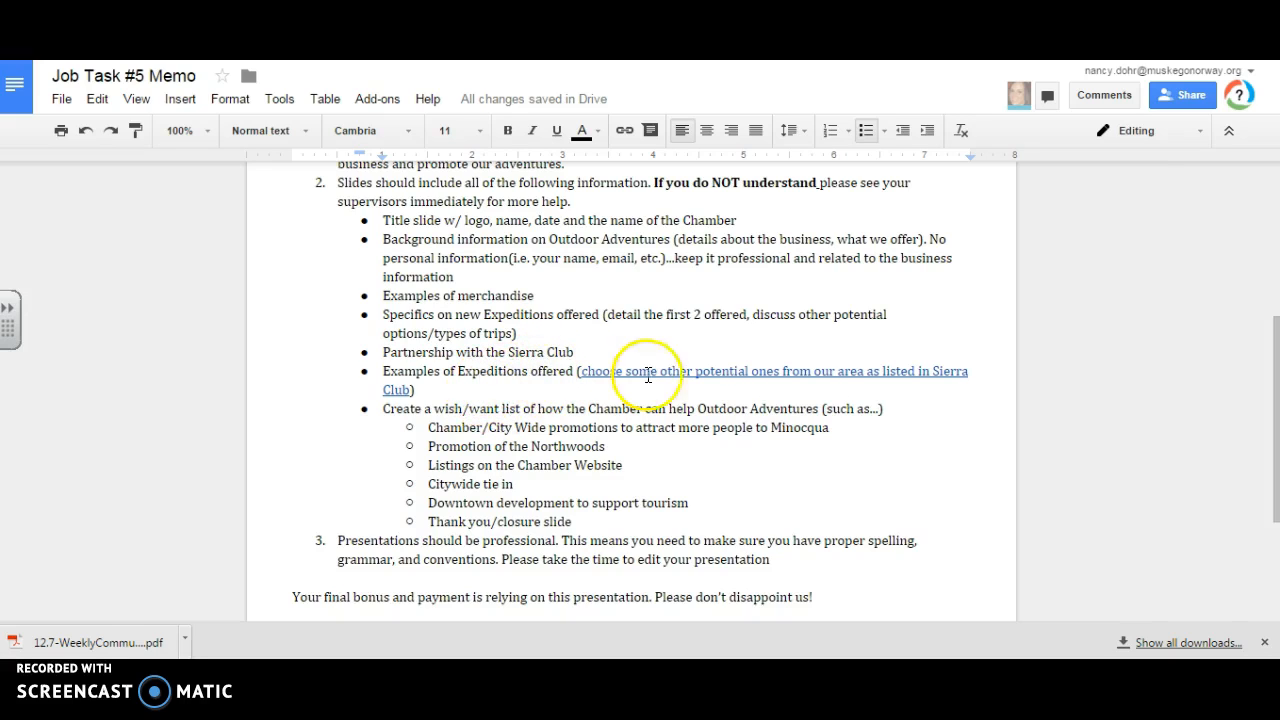
{"action": "mouse_move", "coordinate": [845, 365]}
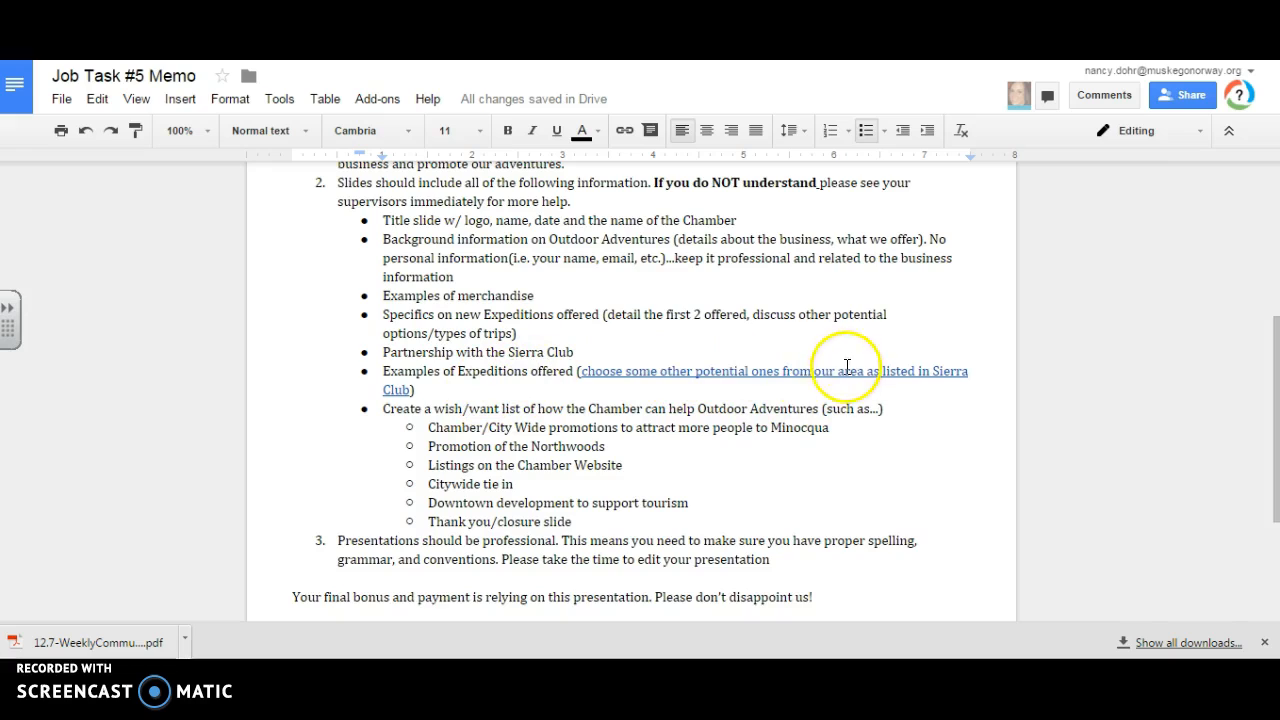
{"action": "mouse_move", "coordinate": [815, 378]}
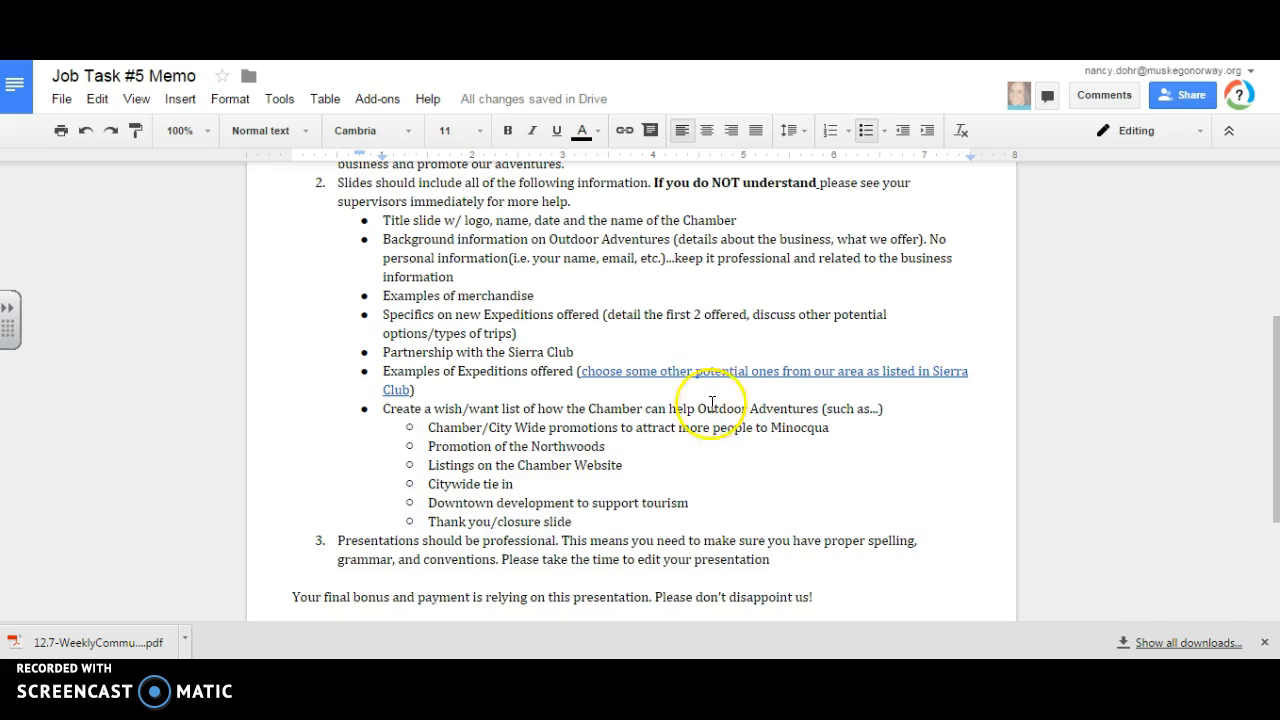
{"action": "mouse_move", "coordinate": [437, 395]}
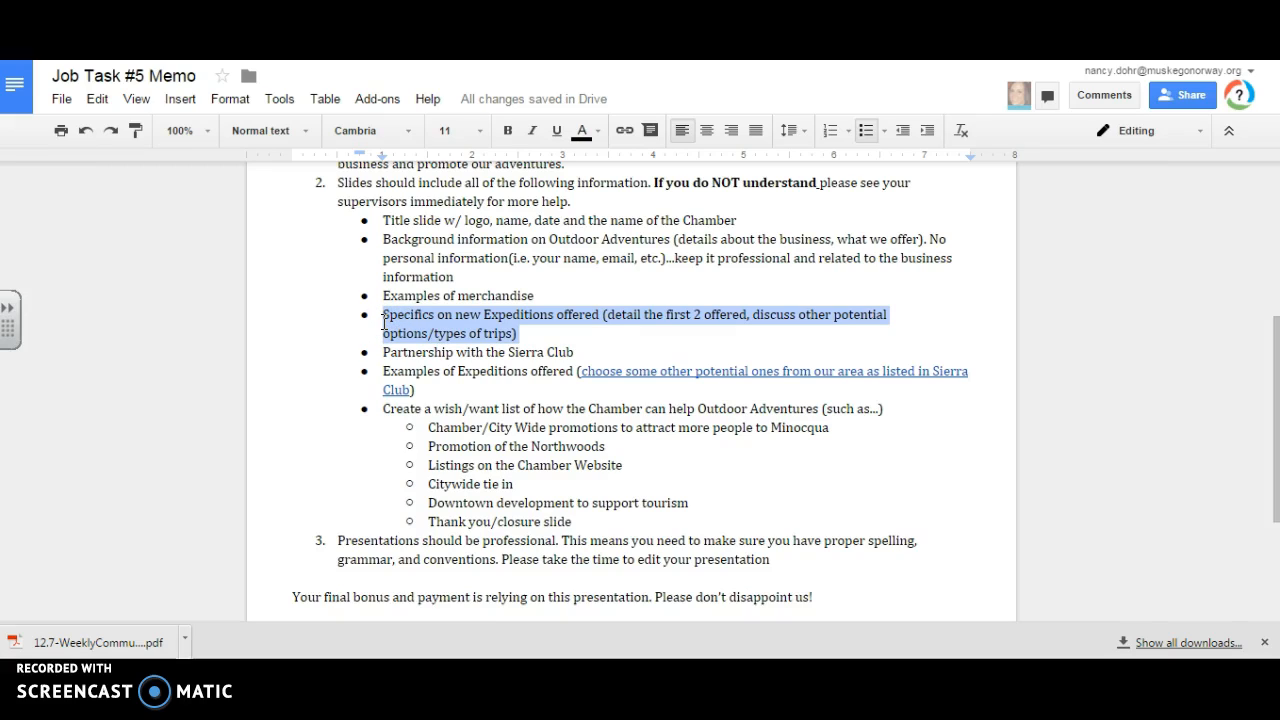
{"action": "mouse_move", "coordinate": [622, 379]}
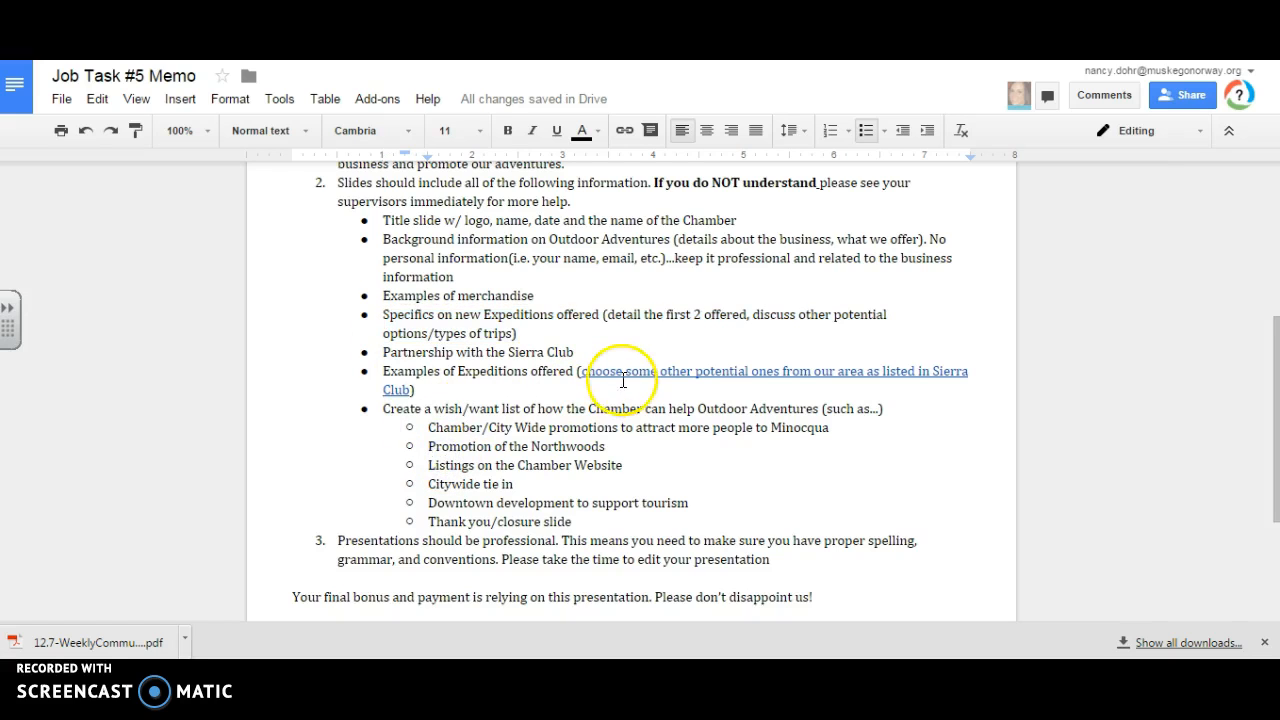
{"action": "mouse_move", "coordinate": [812, 462]}
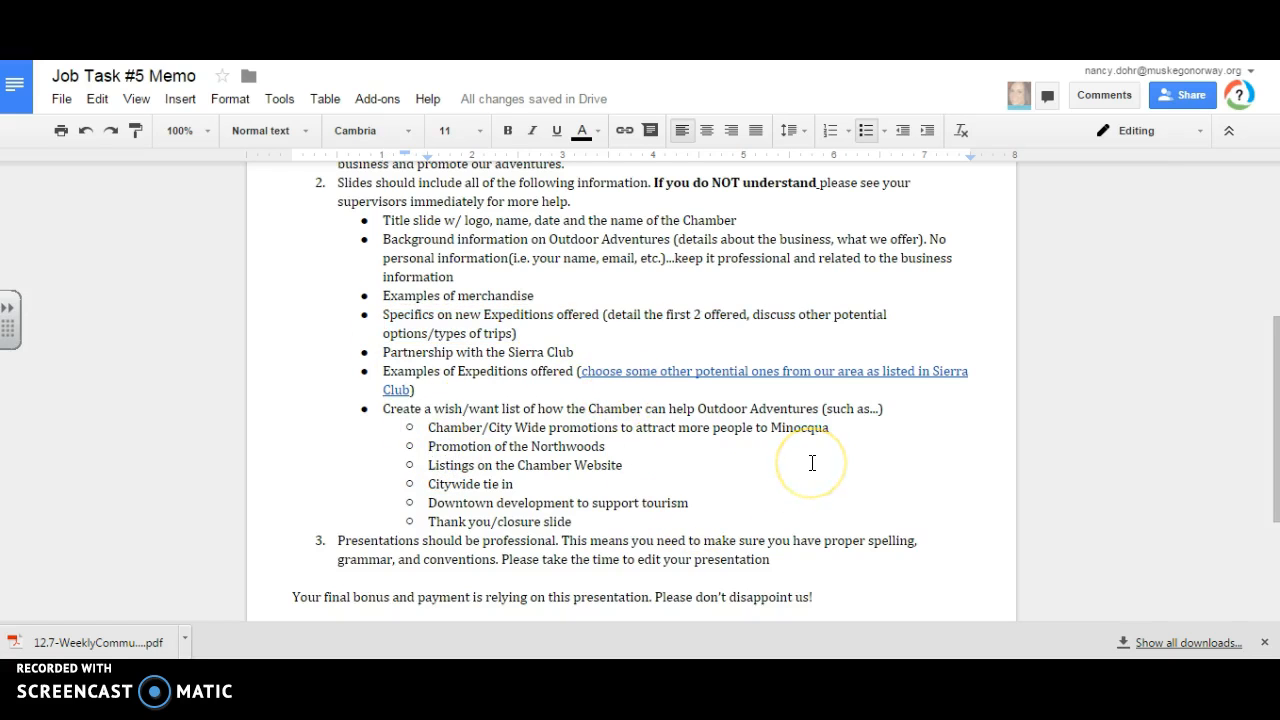
{"action": "scroll", "scroll_direction": "up", "scroll_amount": 3}
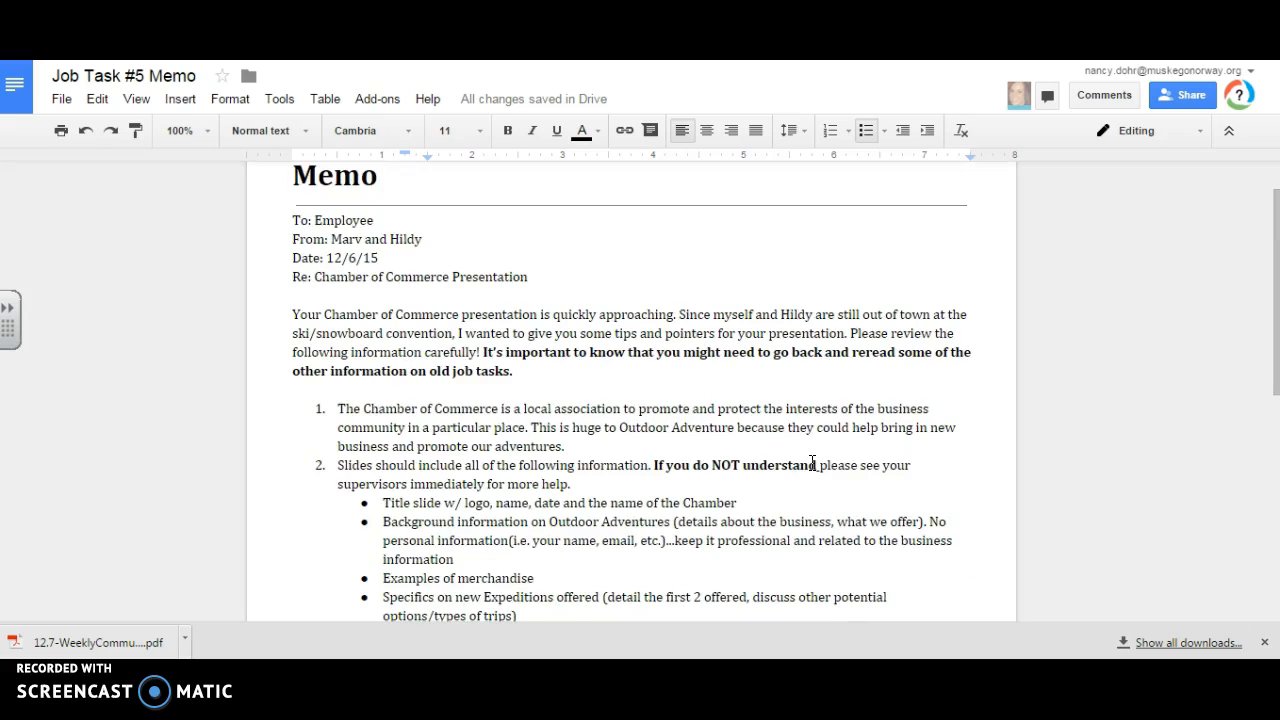
{"action": "scroll", "scroll_direction": "down", "scroll_amount": 3}
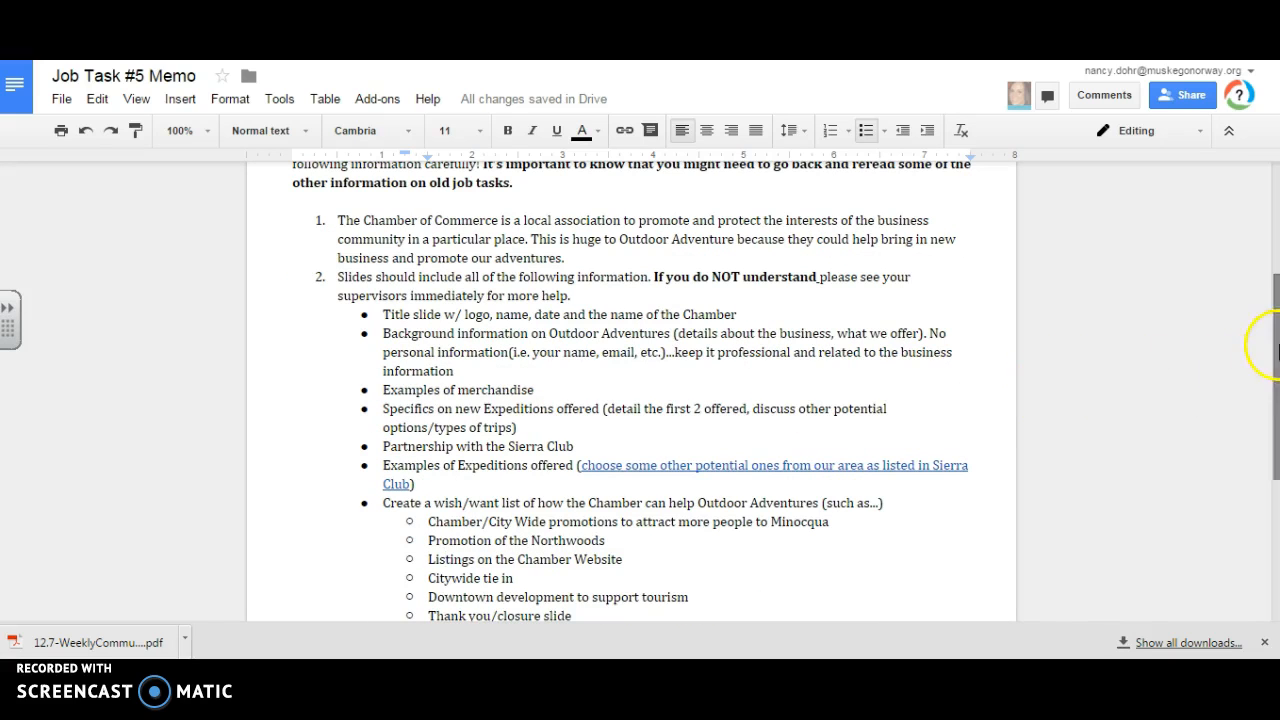
{"action": "scroll", "scroll_direction": "down", "scroll_amount": 3}
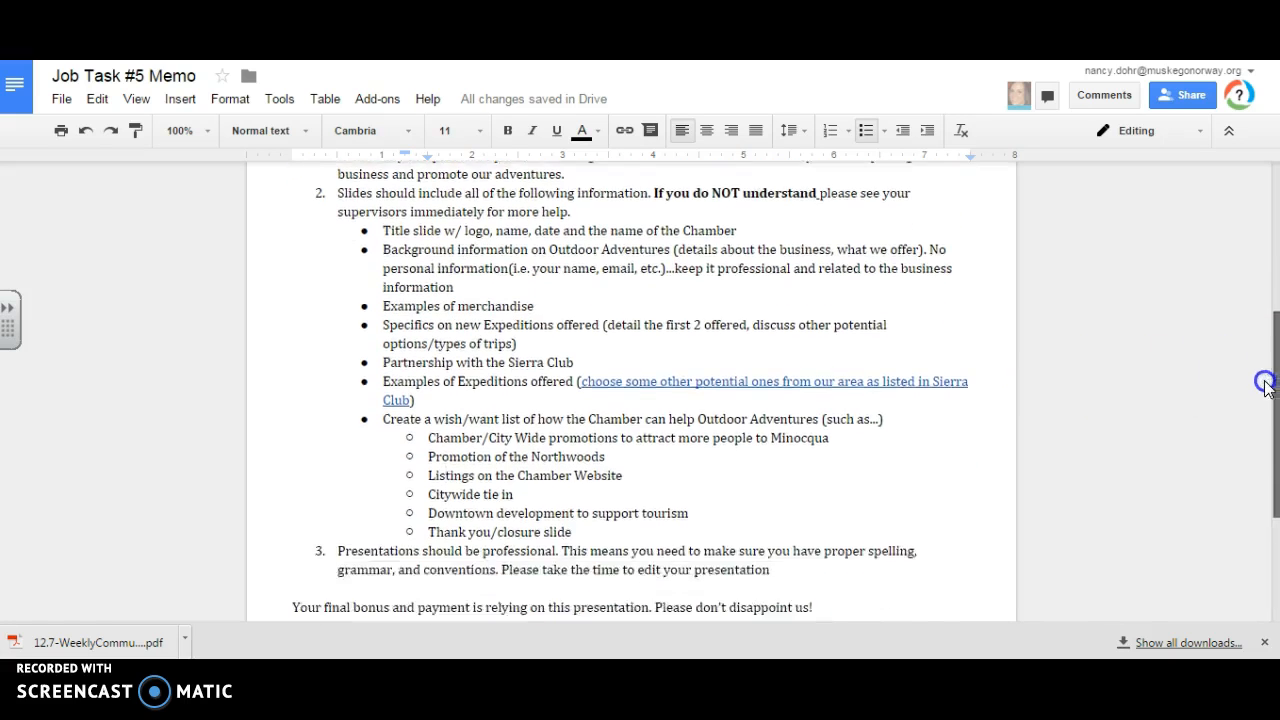
{"action": "scroll", "scroll_direction": "down", "scroll_amount": 3}
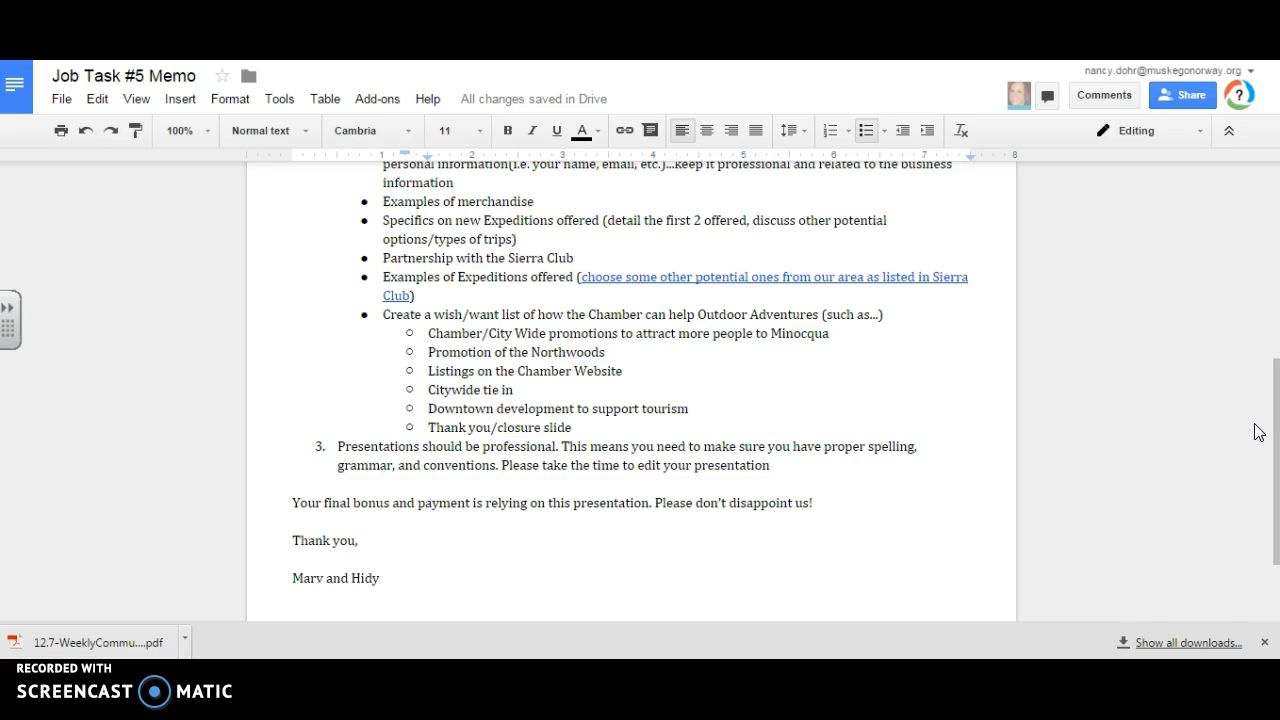
{"action": "mouse_move", "coordinate": [1155, 232]}
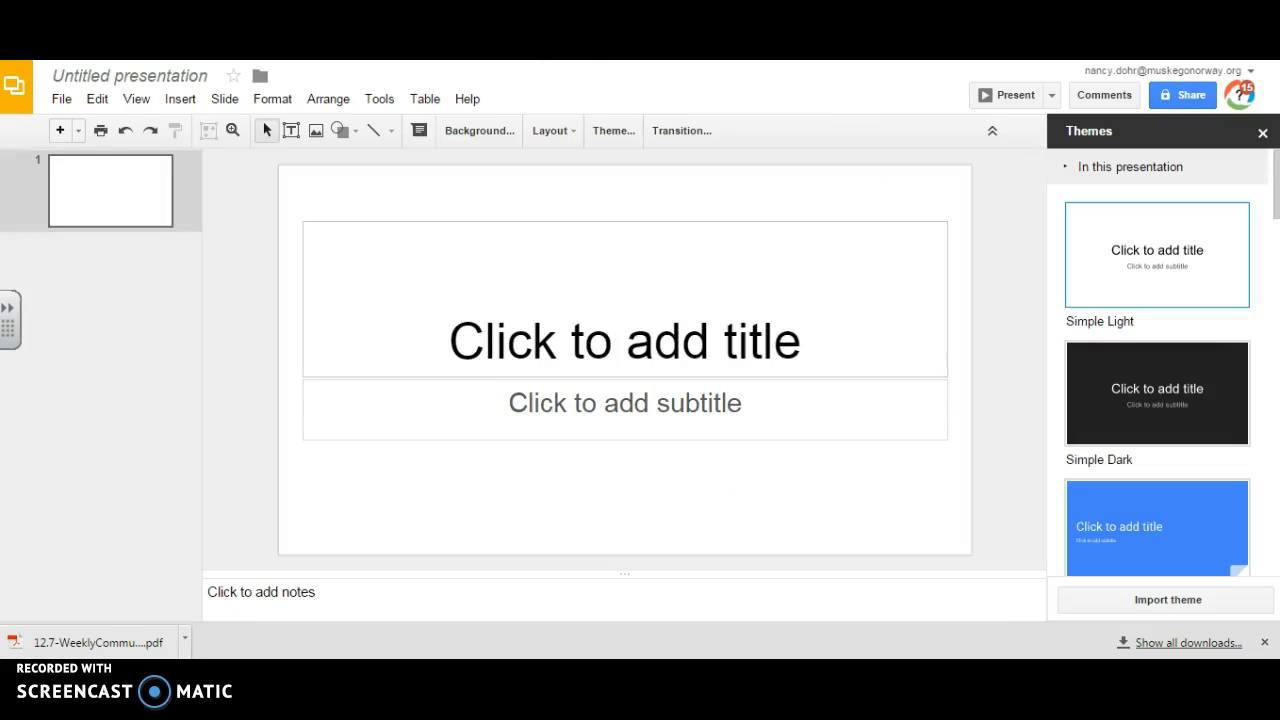
{"action": "mouse_move", "coordinate": [669, 78]}
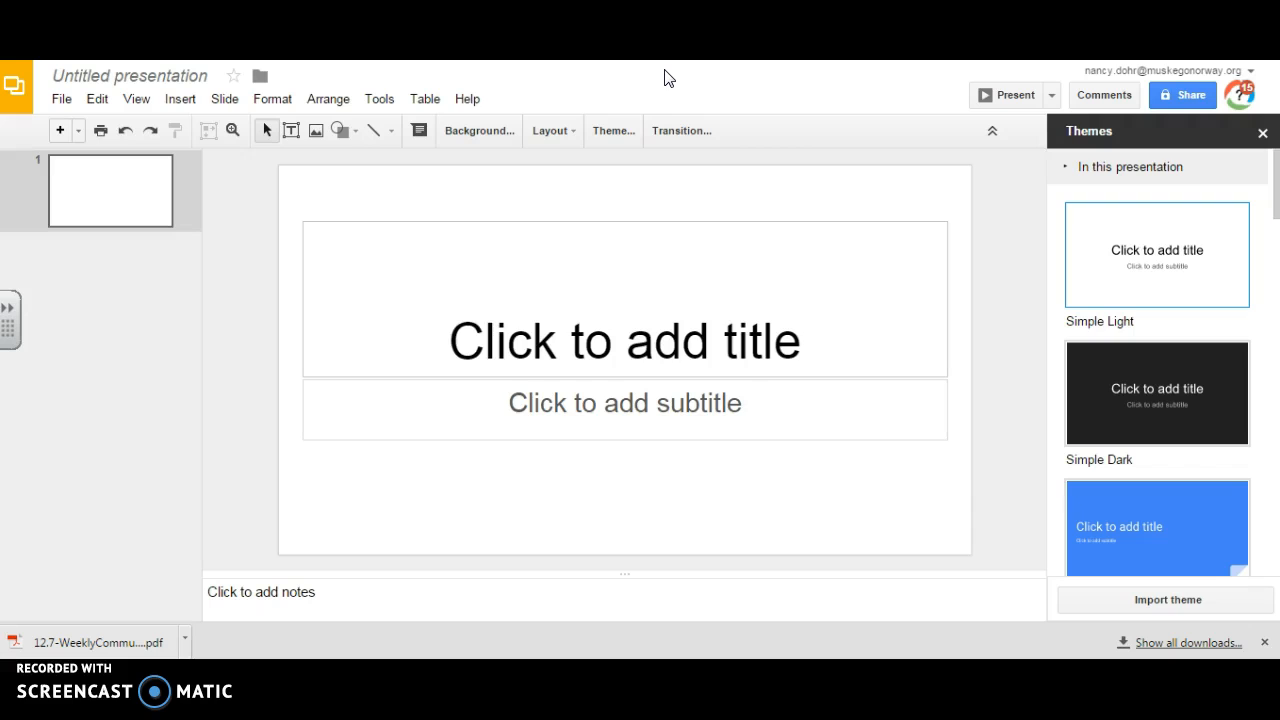
{"action": "mouse_move", "coordinate": [1135, 388]}
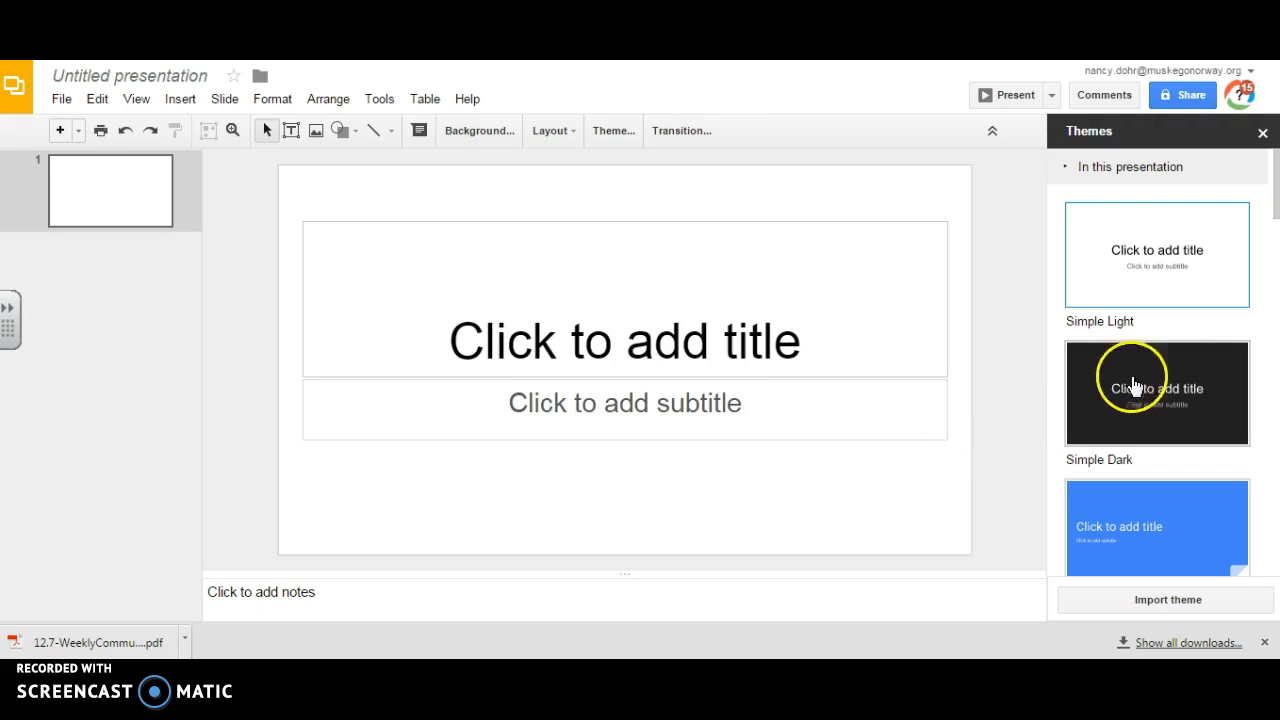
{"action": "mouse_move", "coordinate": [1270, 200]}
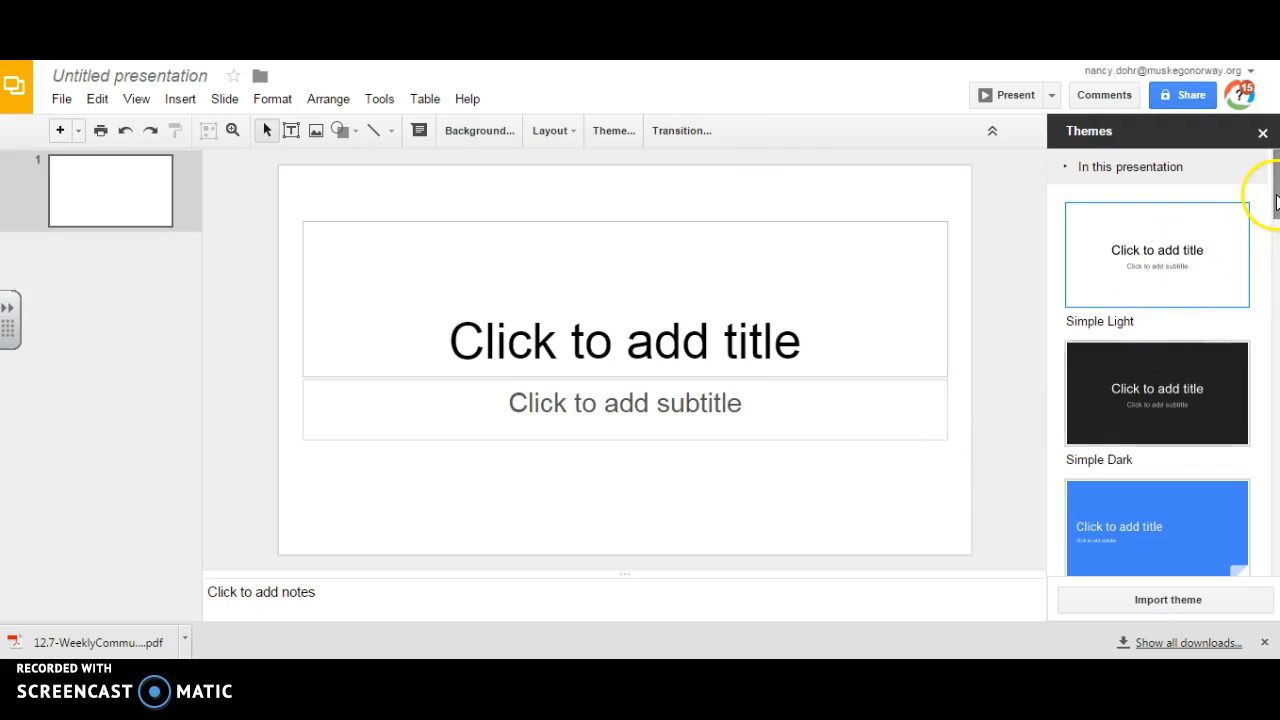
- Scroll the Themes sidebar and apply the Coral theme to the untitled presentation
{"action": "scroll", "scroll_direction": "down", "scroll_amount": 3}
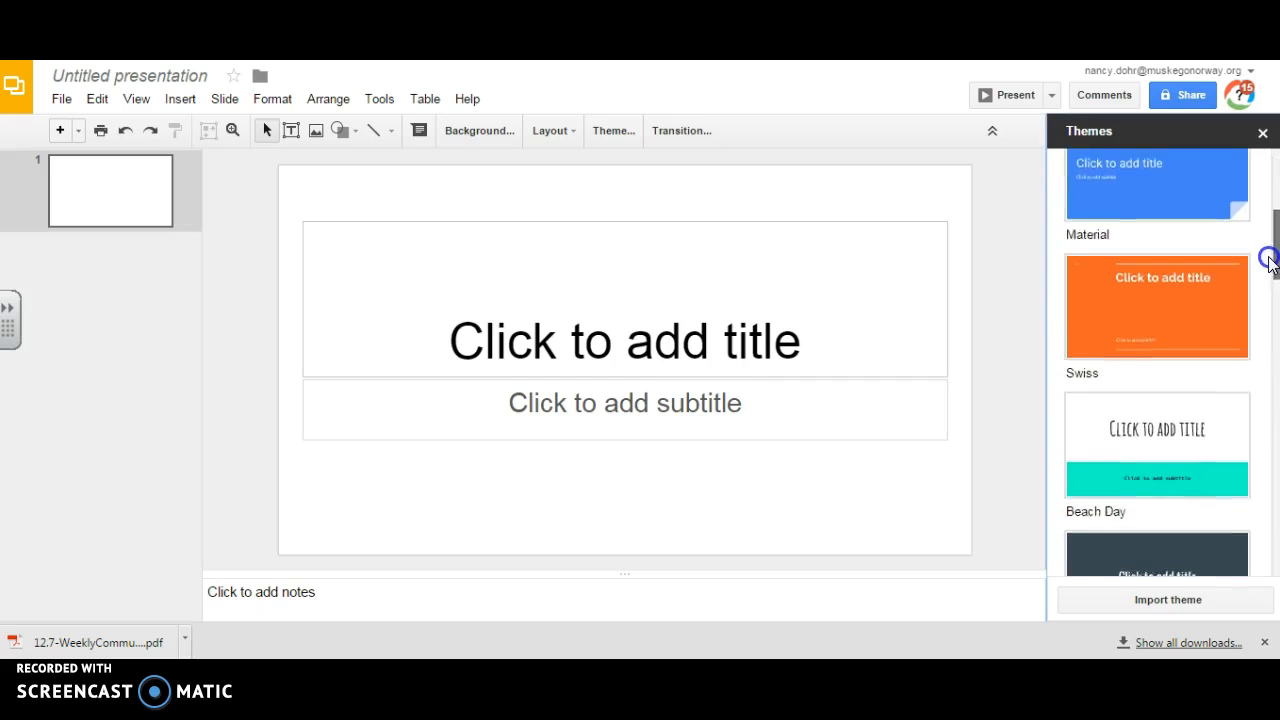
{"action": "scroll", "scroll_direction": "down", "scroll_amount": 3}
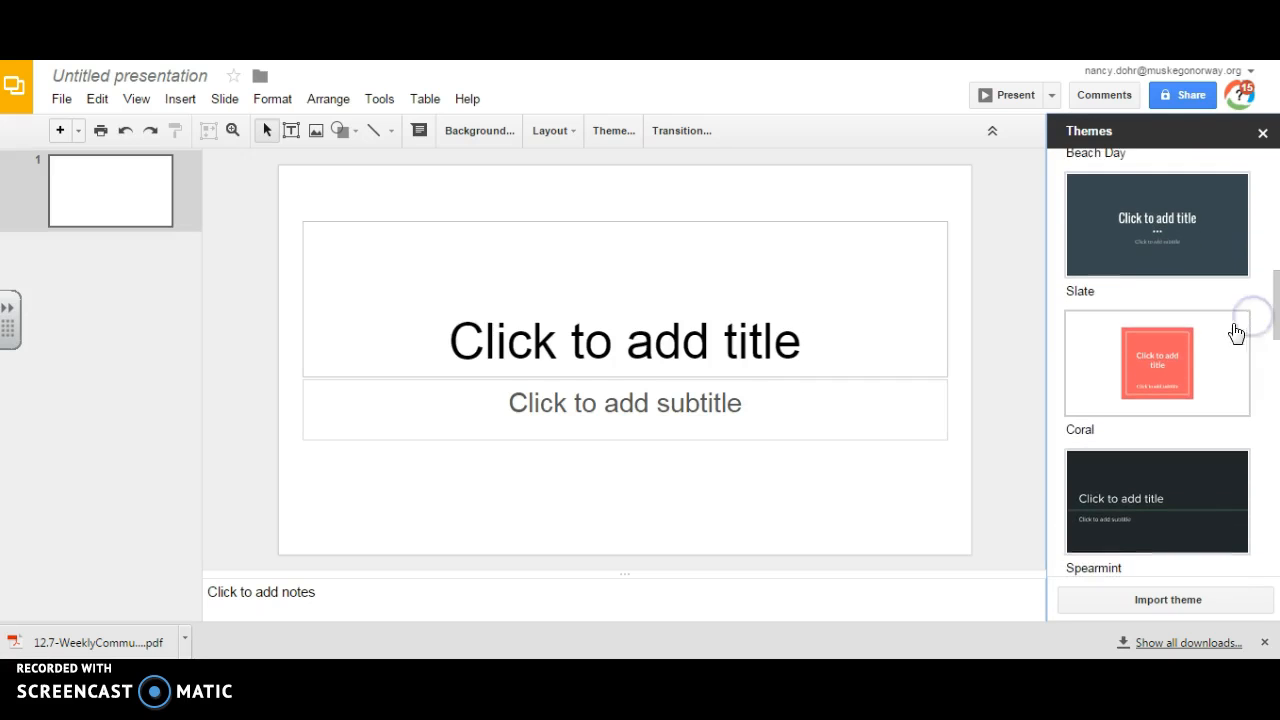
{"action": "left_click", "coordinate": [1157, 363]}
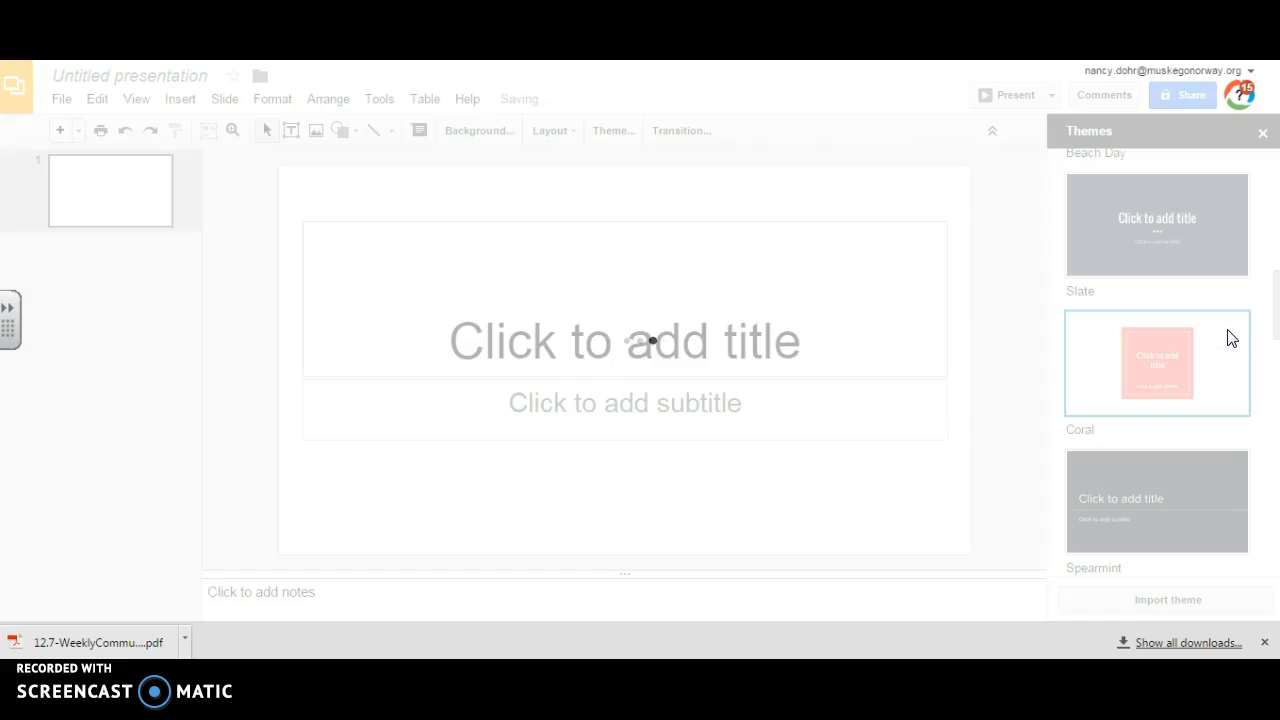
{"action": "left_click", "coordinate": [1157, 362]}
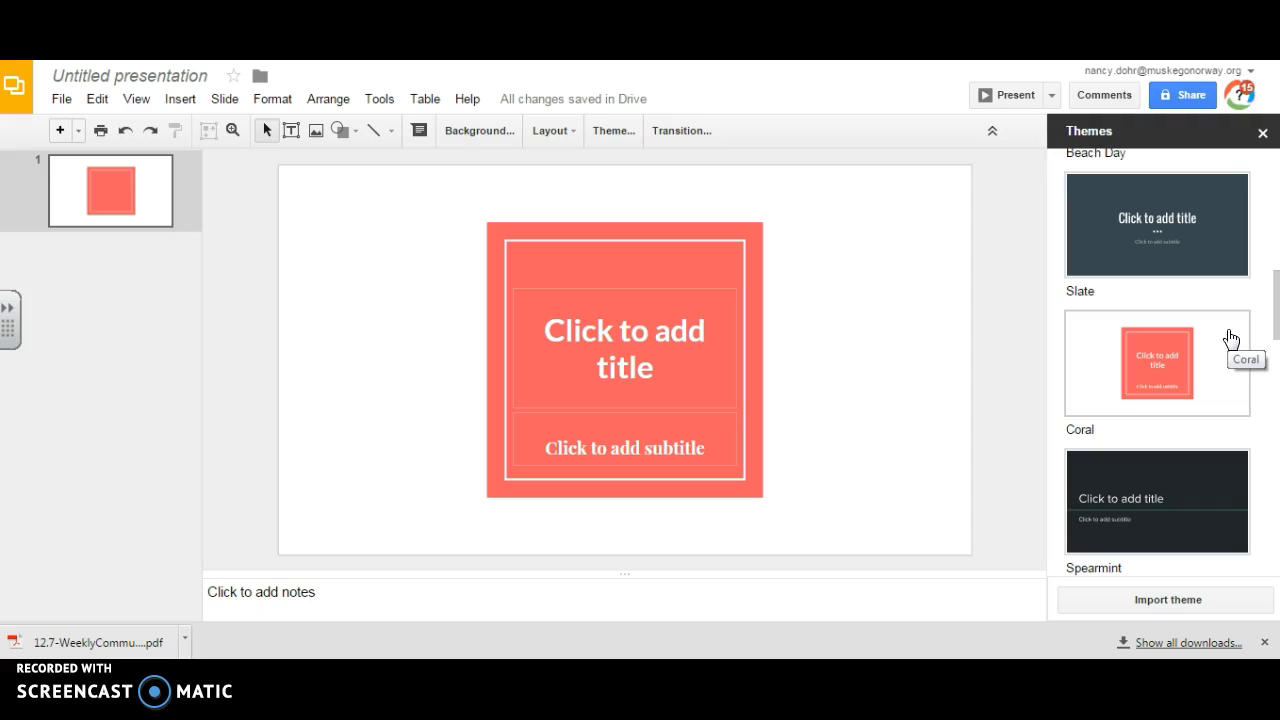
{"action": "mouse_move", "coordinate": [995, 315]}
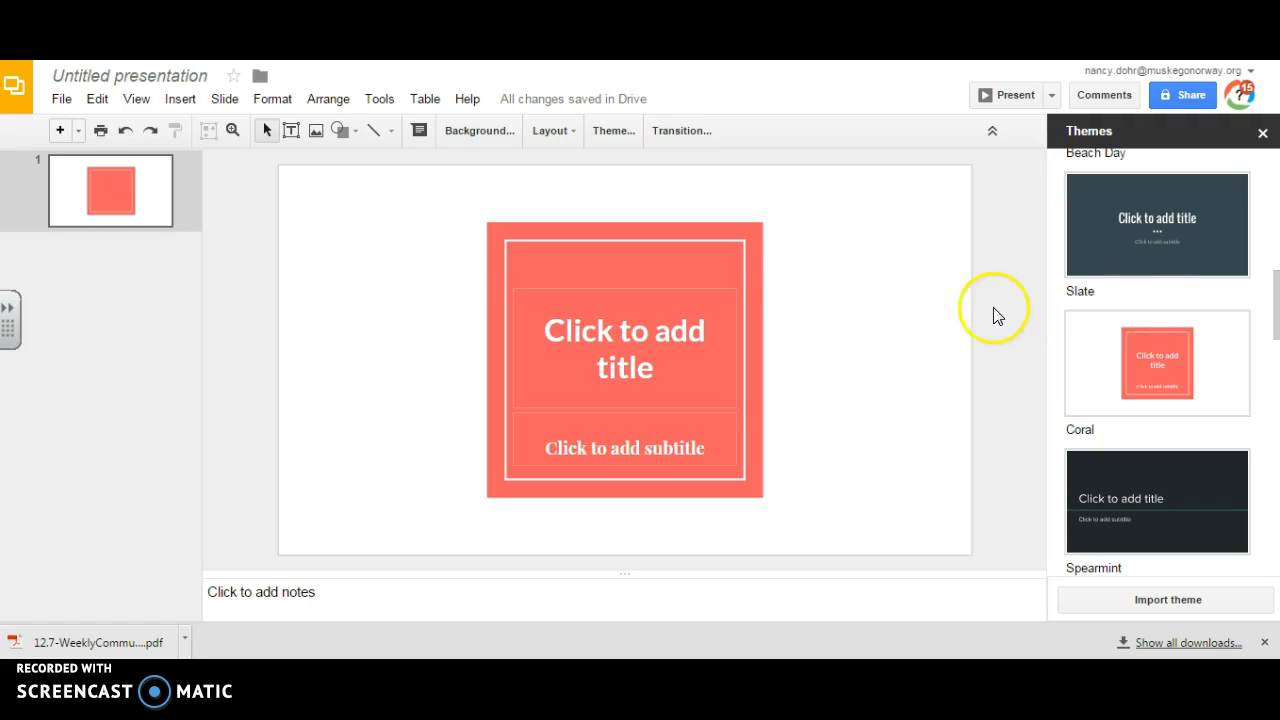
{"action": "mouse_move", "coordinate": [60, 130]}
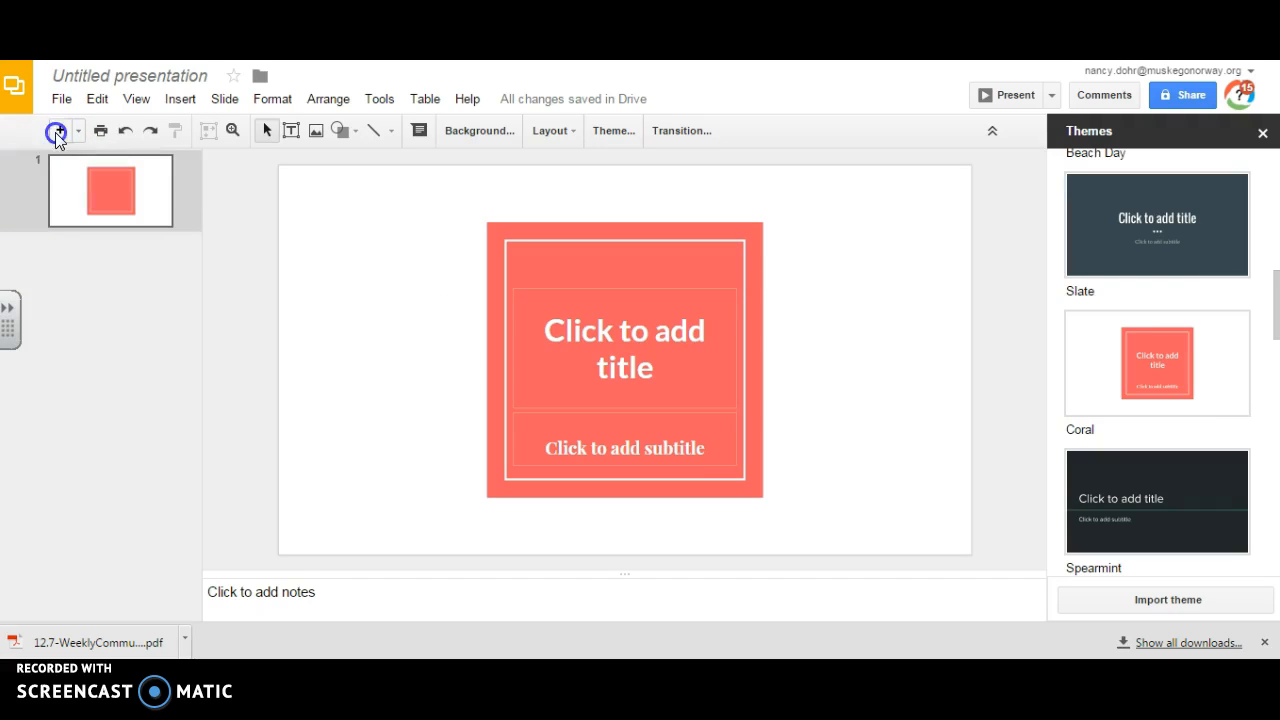
- Insert two Coral title-and-body slides as slides 2 and 3
{"action": "left_click", "coordinate": [58, 131]}
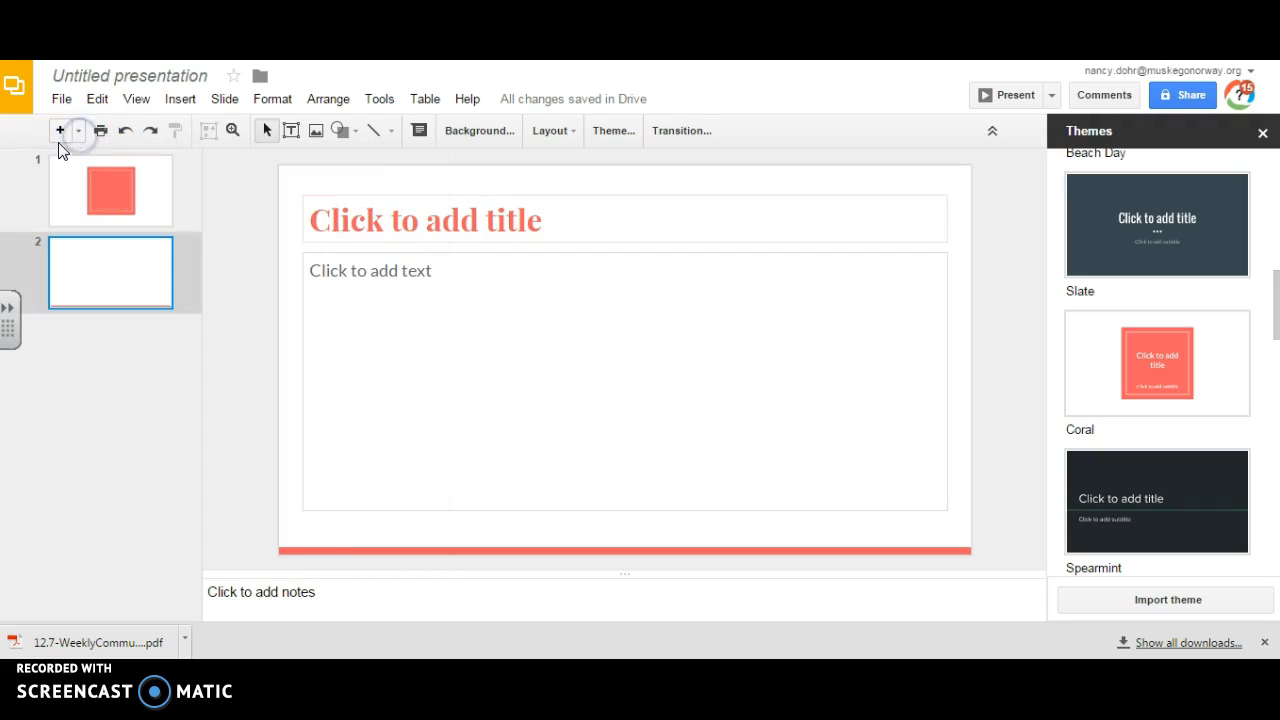
{"action": "left_click", "coordinate": [59, 130]}
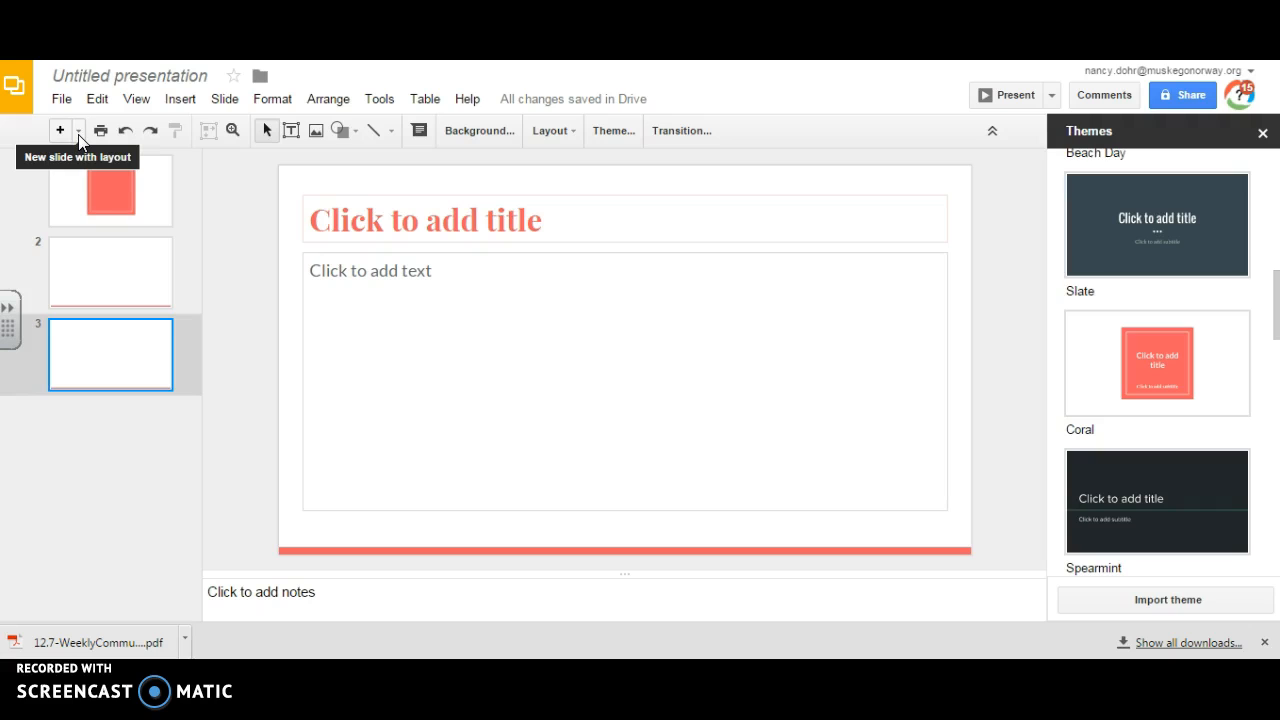
- Enter title 'Sample Presentation Lesson' and subtitle 'Project i 12.7.15' on slide 1
{"action": "left_click", "coordinate": [110, 191]}
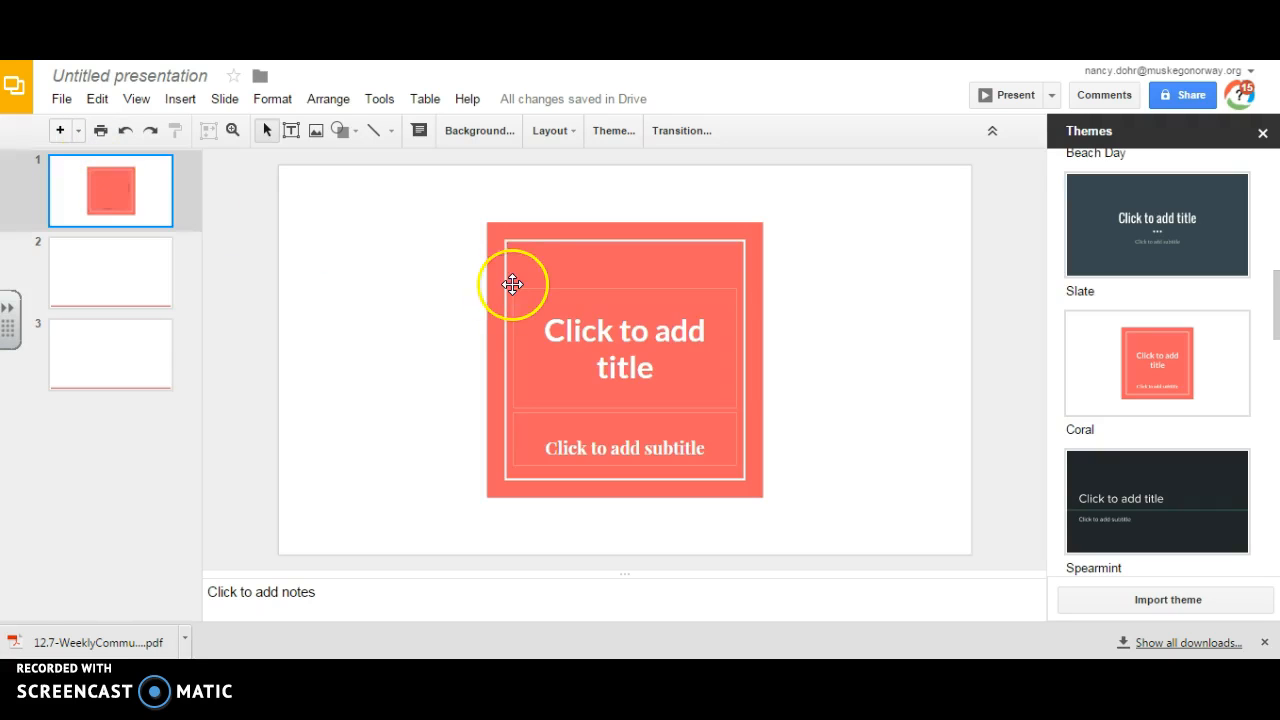
{"action": "left_click", "coordinate": [624, 348]}
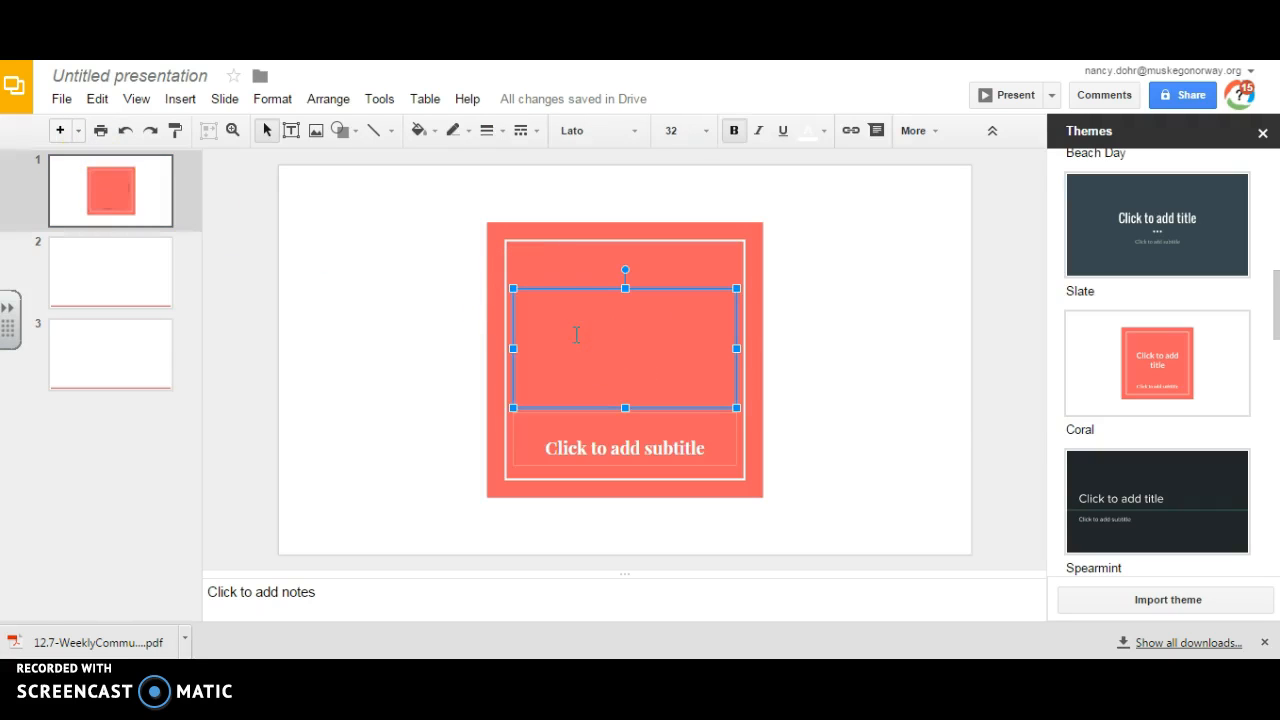
{"action": "type", "text": "Sampl"}
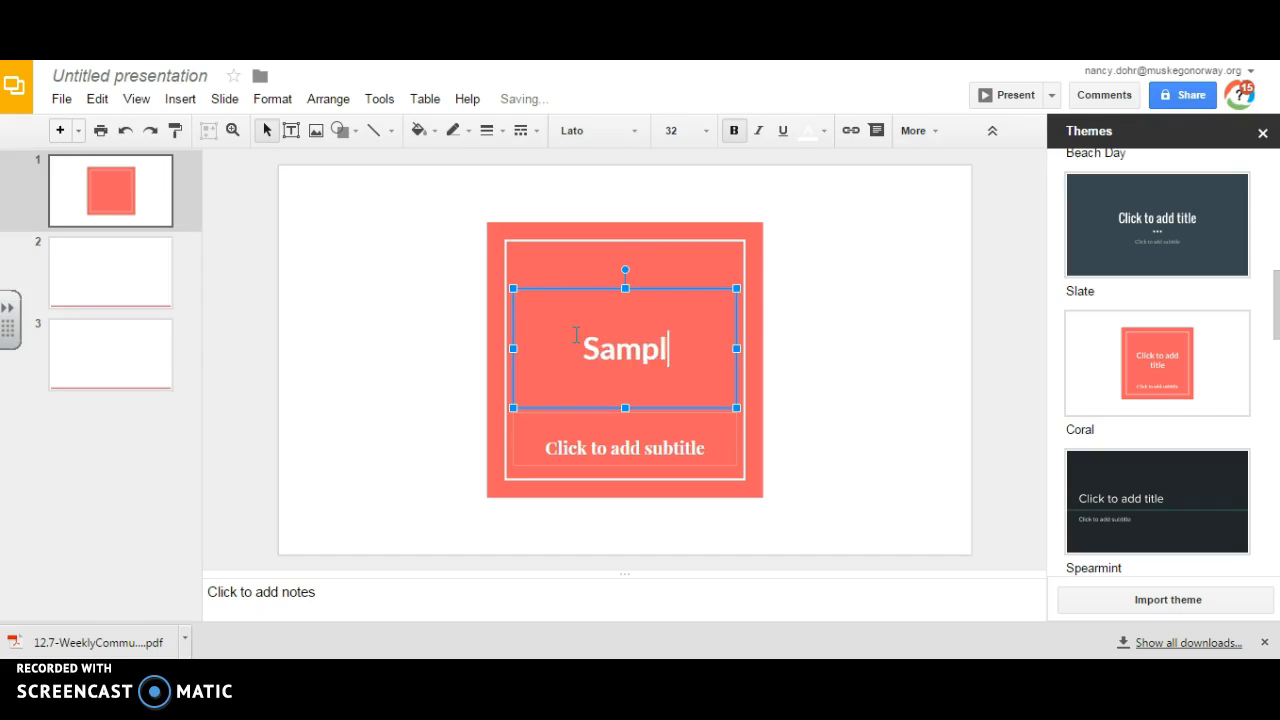
{"action": "type", "text": "e Presentation Lesson"}
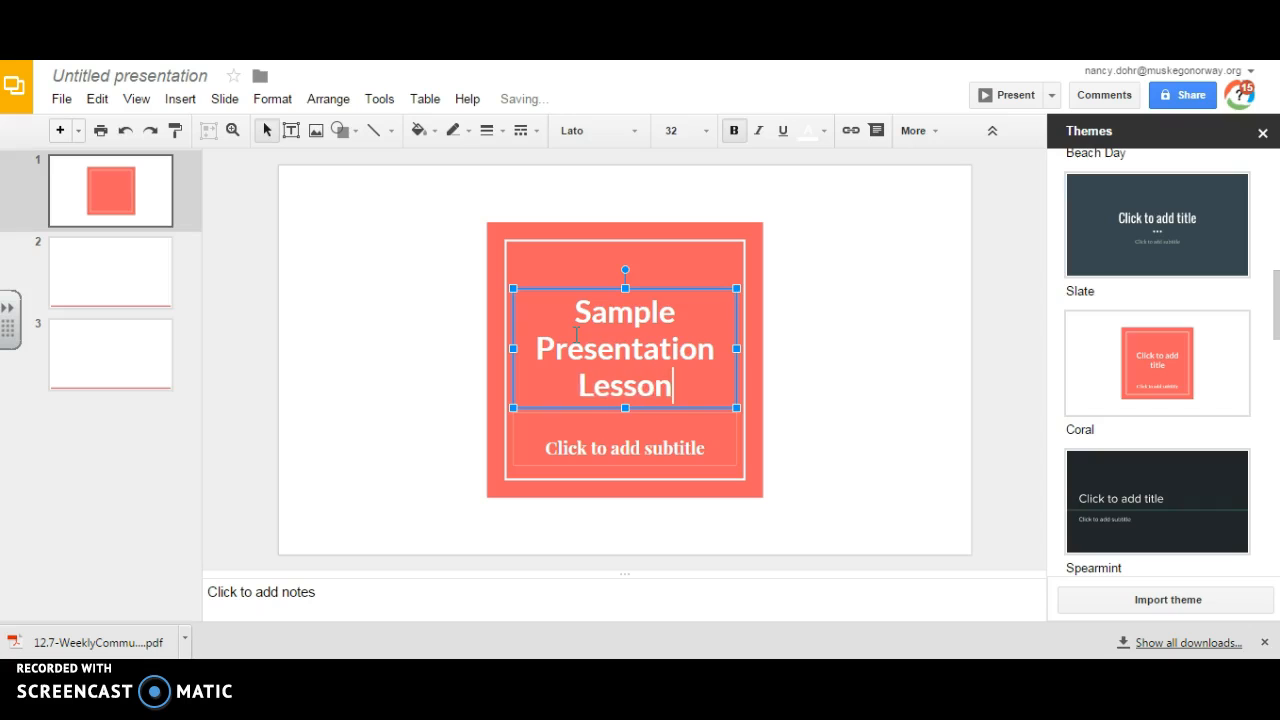
{"action": "left_click", "coordinate": [624, 447]}
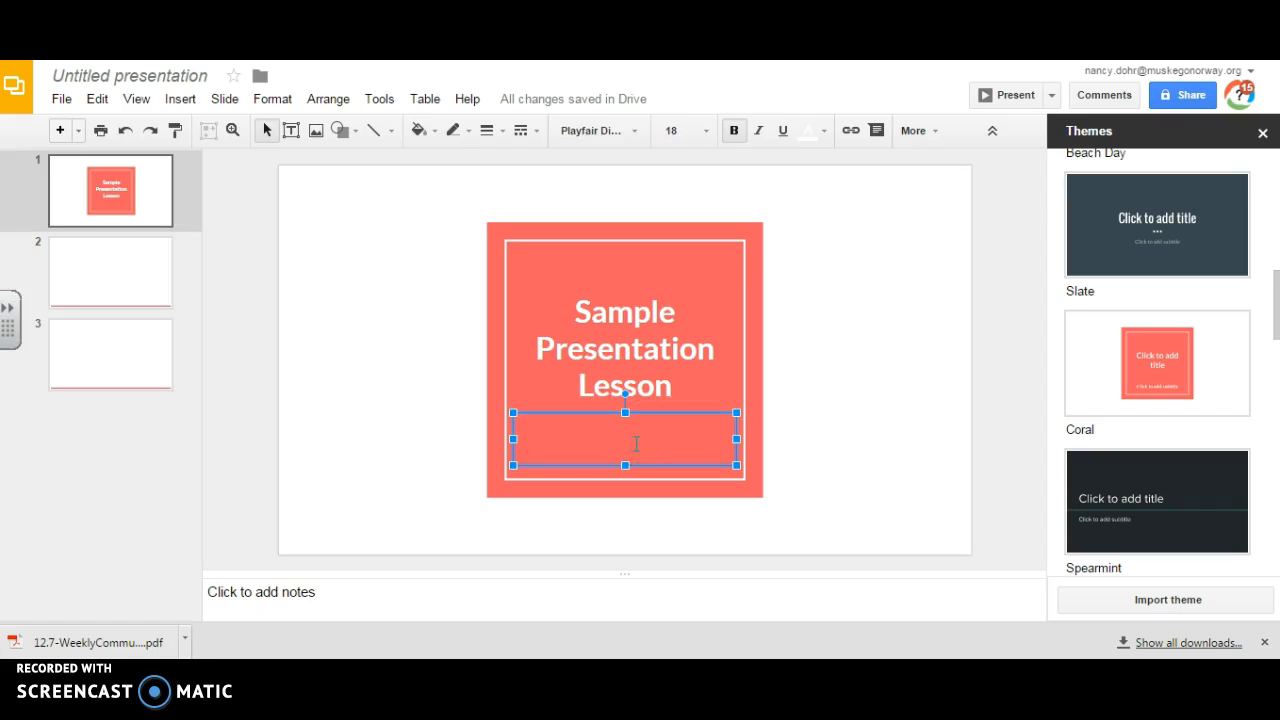
{"action": "type", "text": "Project 12."}
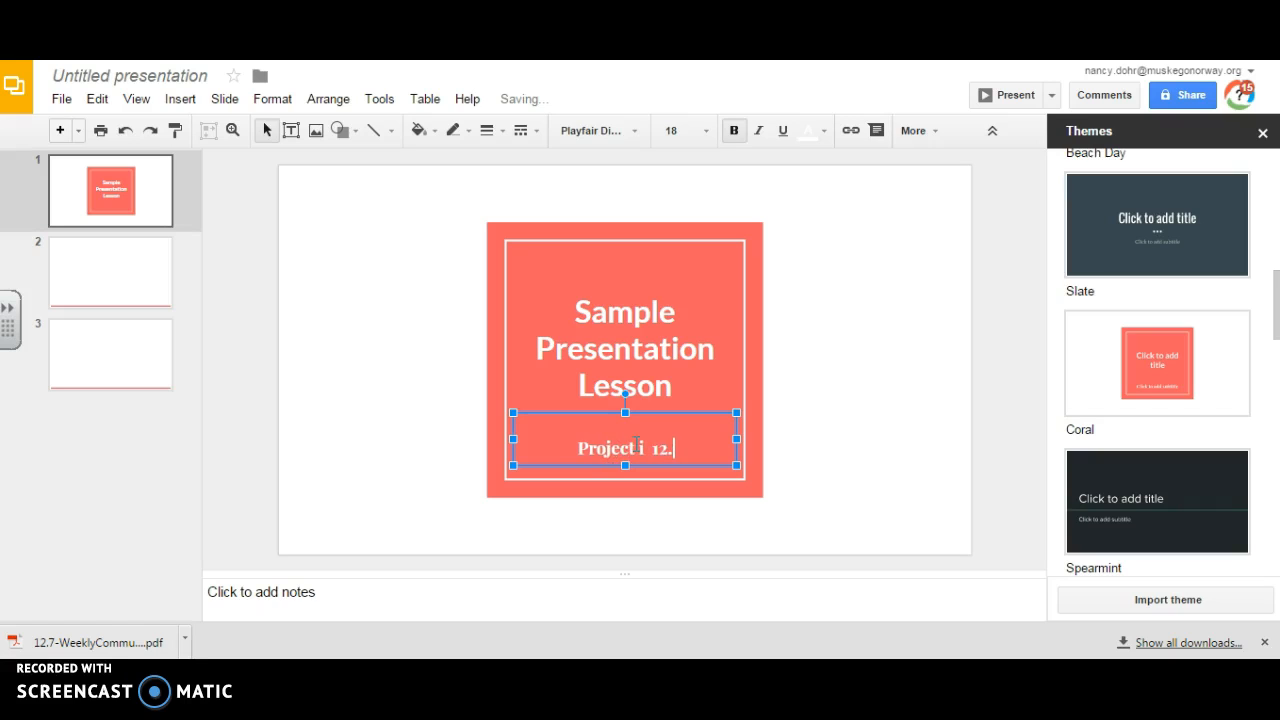
{"action": "type", "text": "7."}
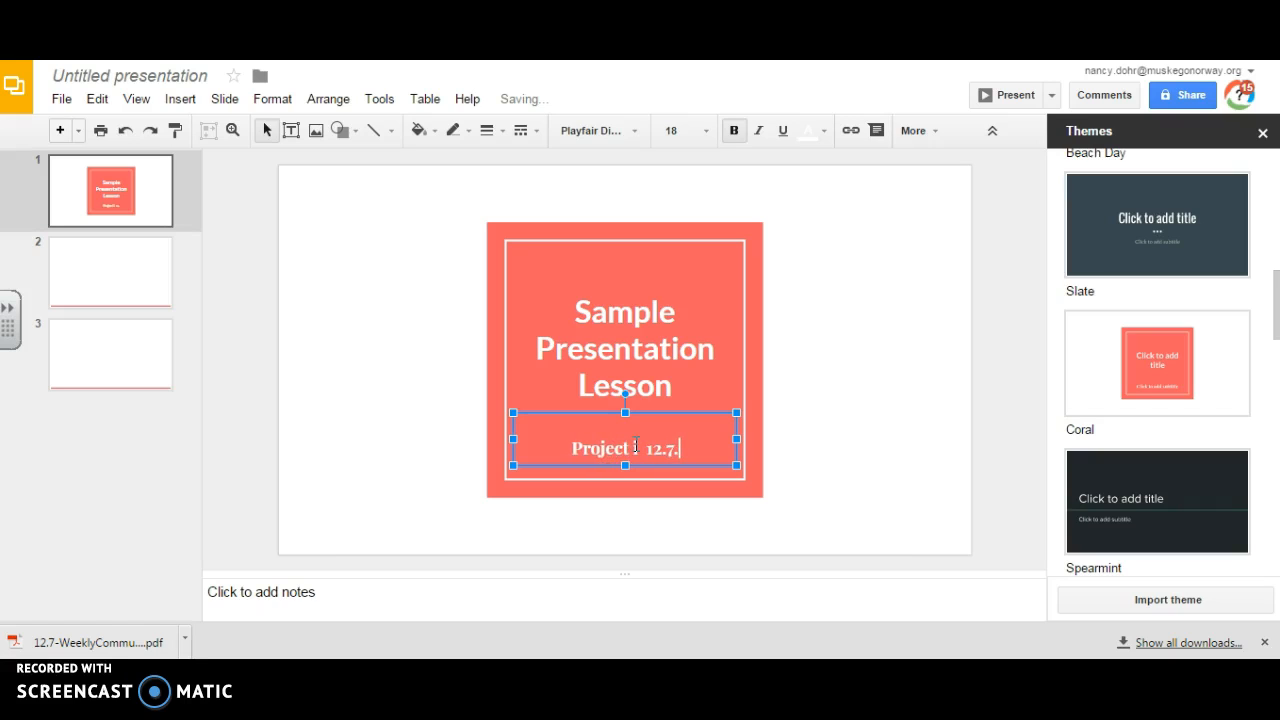
{"action": "left_click", "coordinate": [927, 420]}
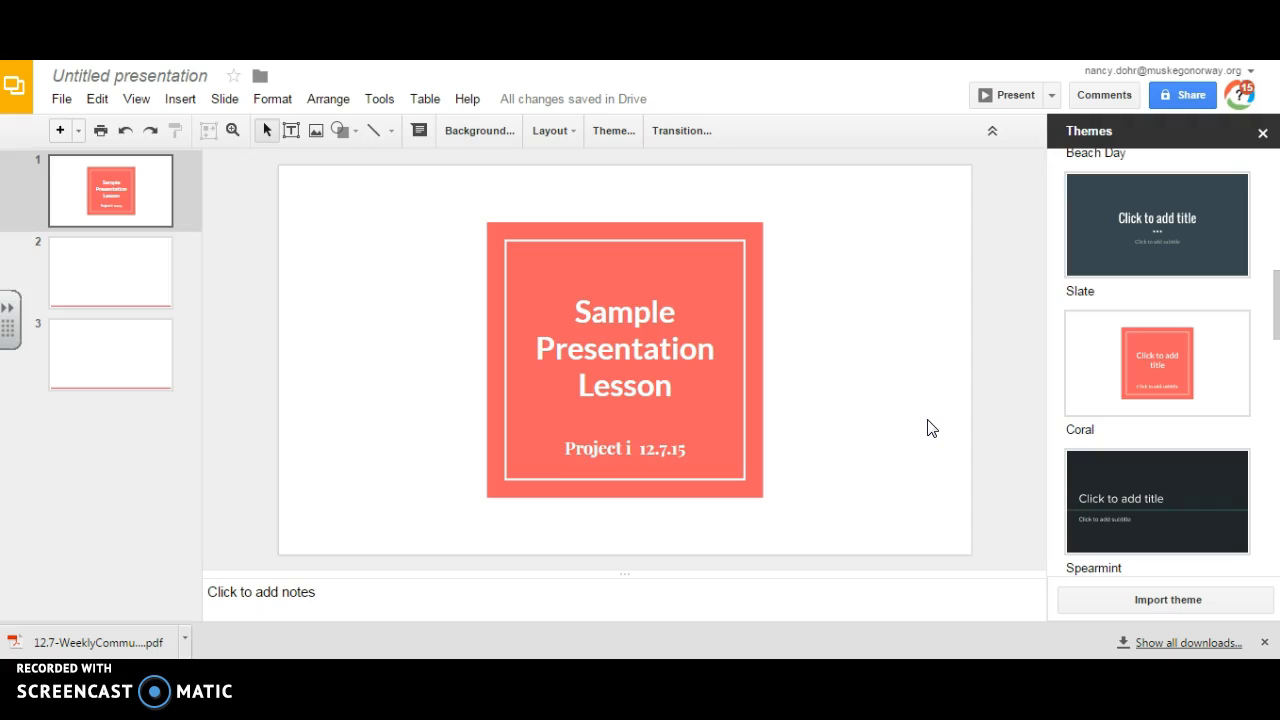
{"action": "mouse_move", "coordinate": [698, 322]}
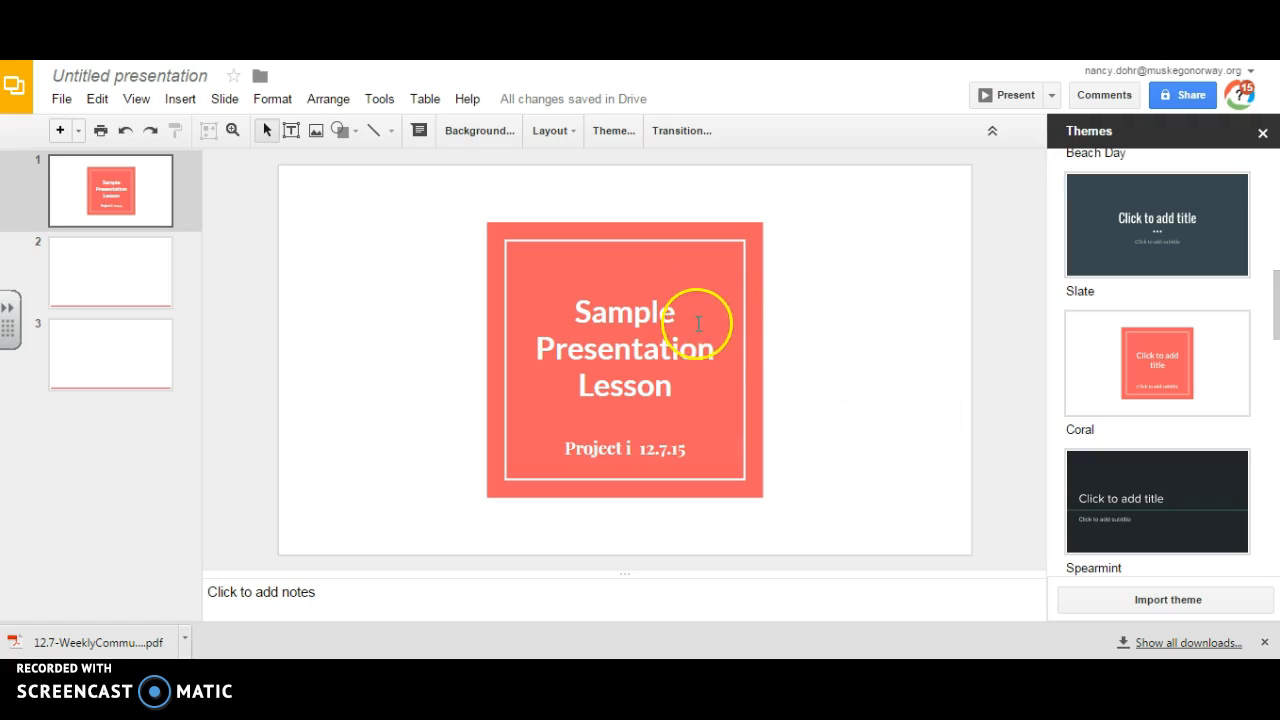
{"action": "mouse_move", "coordinate": [660, 400]}
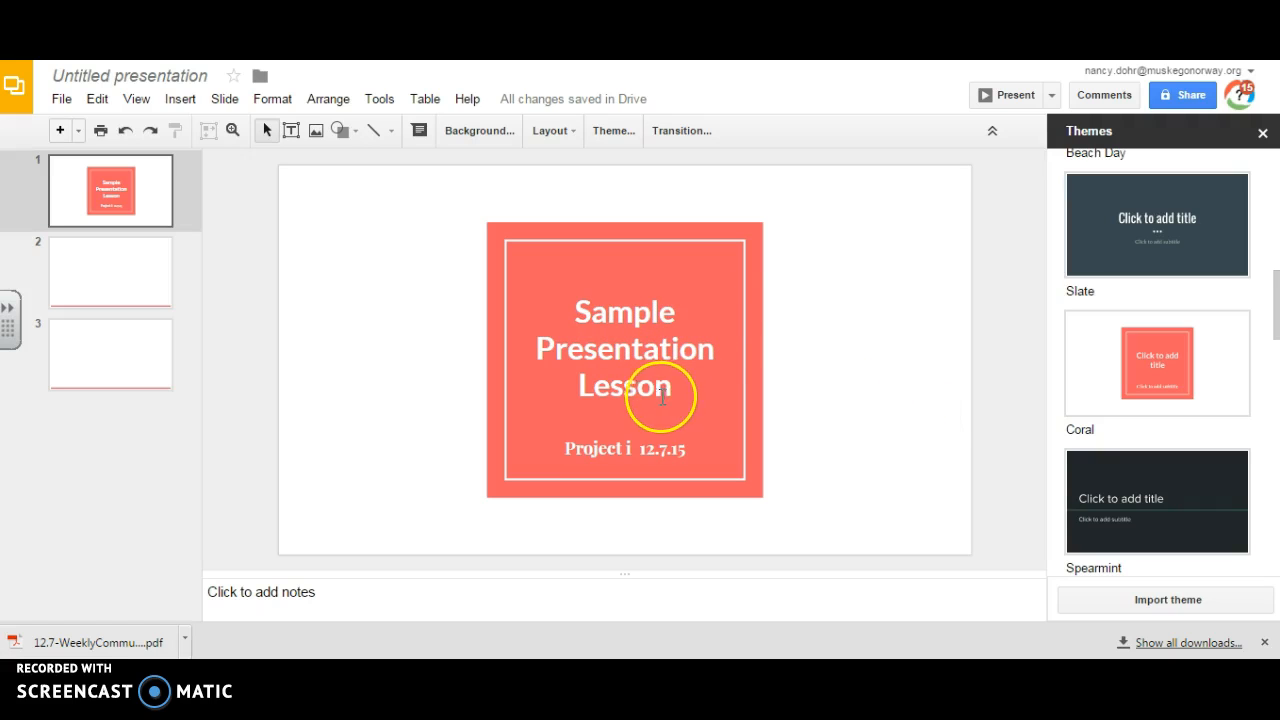
{"action": "mouse_move", "coordinate": [730, 456]}
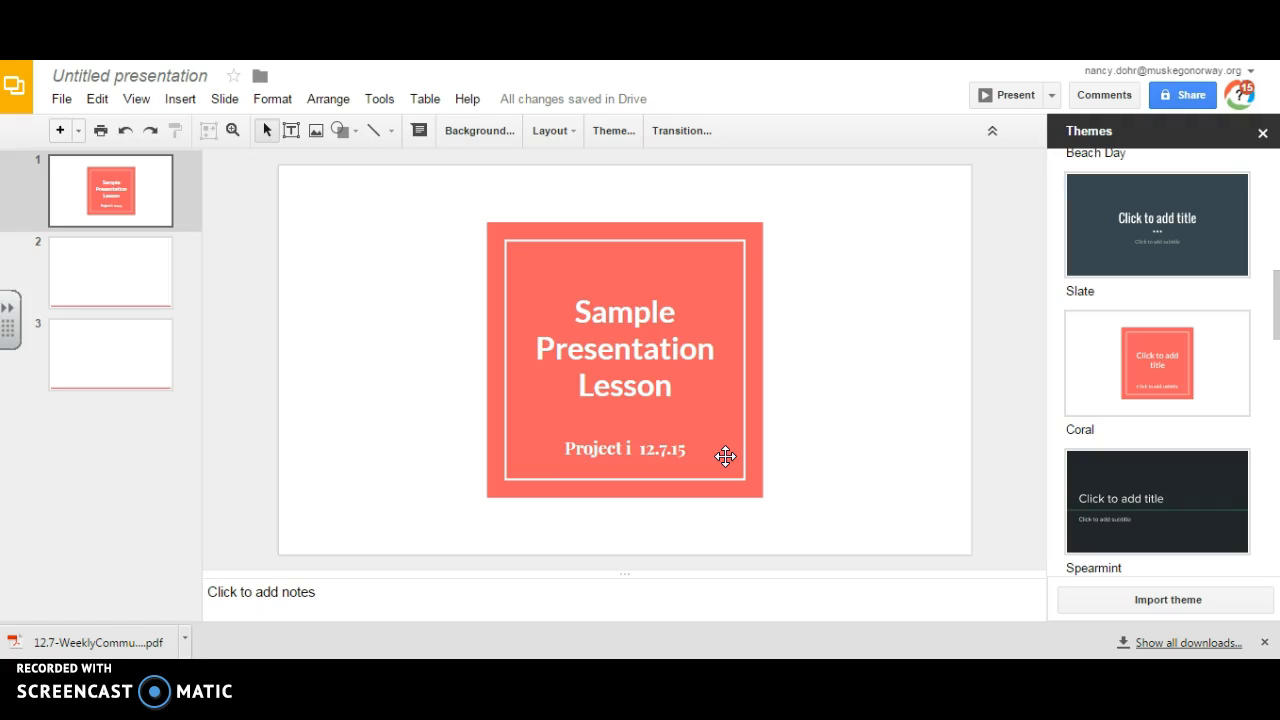
{"action": "mouse_move", "coordinate": [730, 150]}
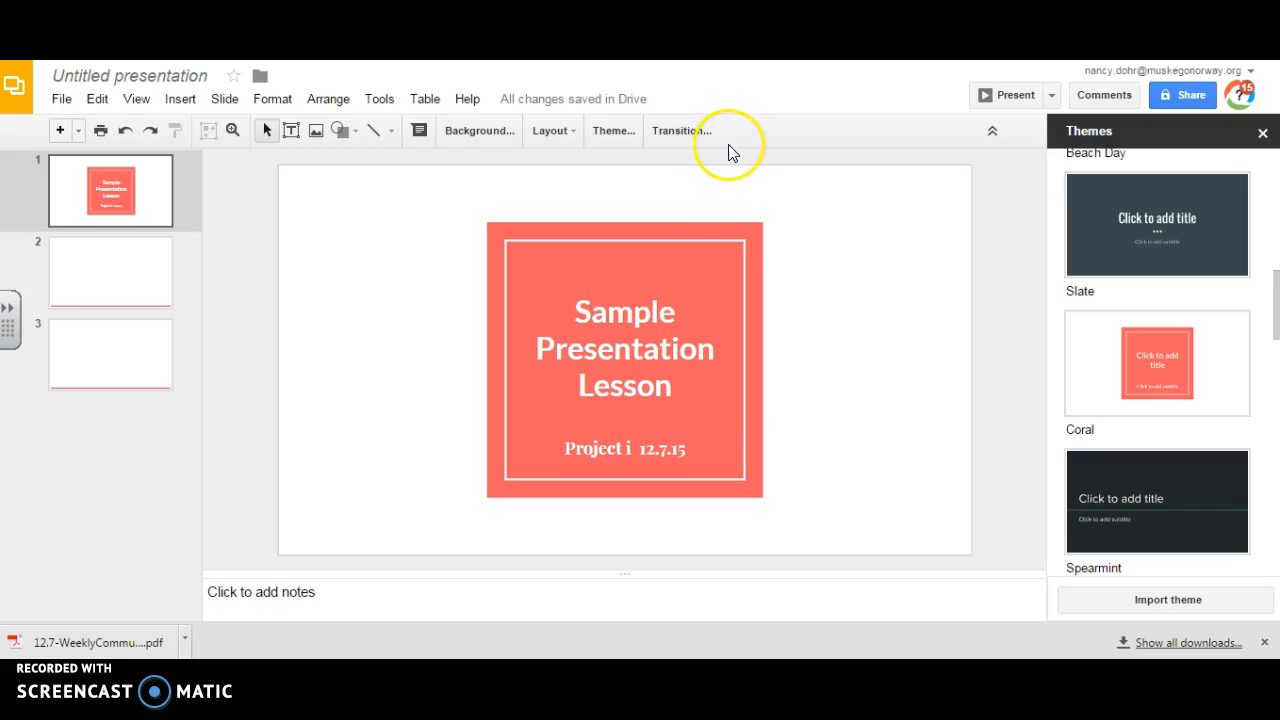
- Set a Fade transition at Medium speed and apply it to all slides
{"action": "left_click", "coordinate": [679, 131]}
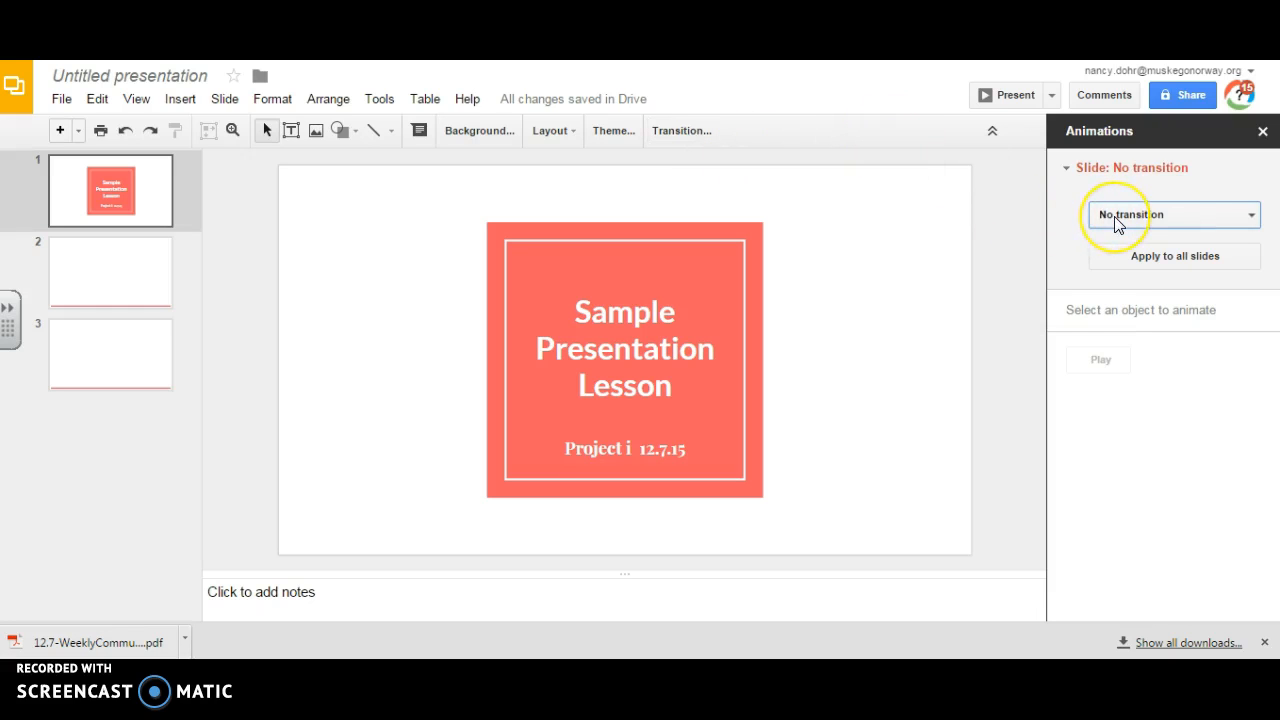
{"action": "left_click", "coordinate": [1170, 214]}
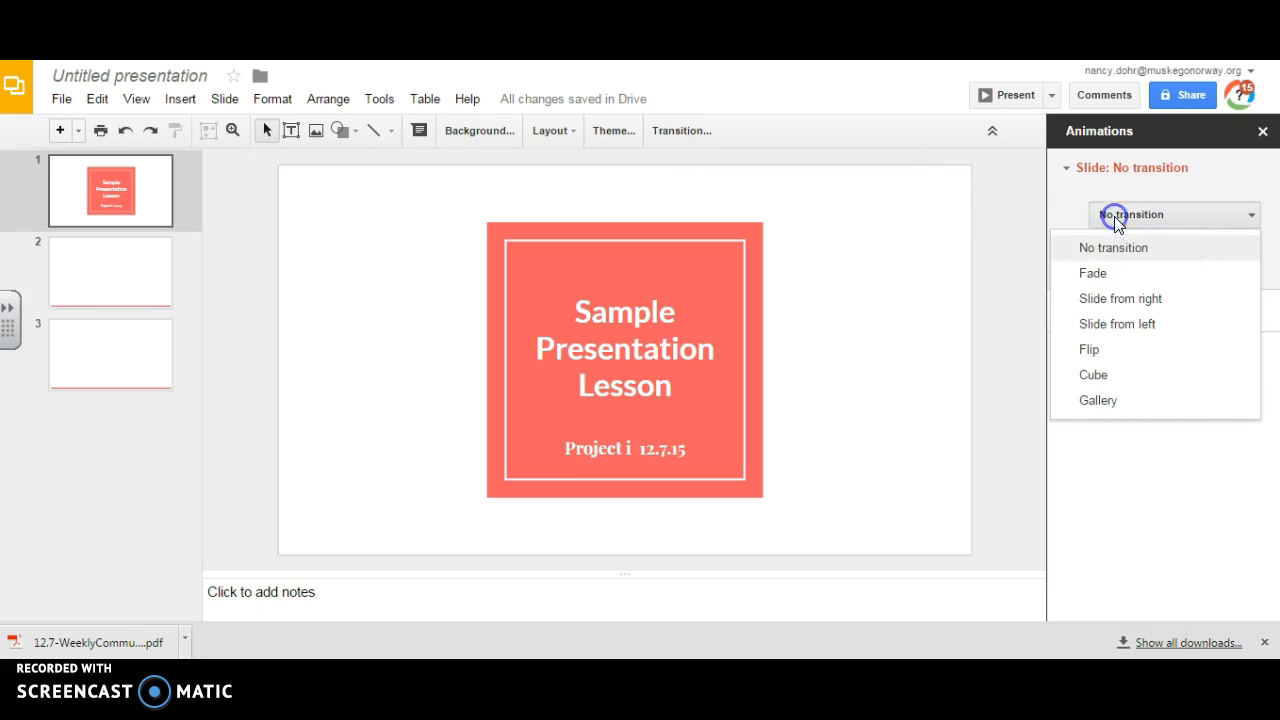
{"action": "mouse_move", "coordinate": [1123, 278]}
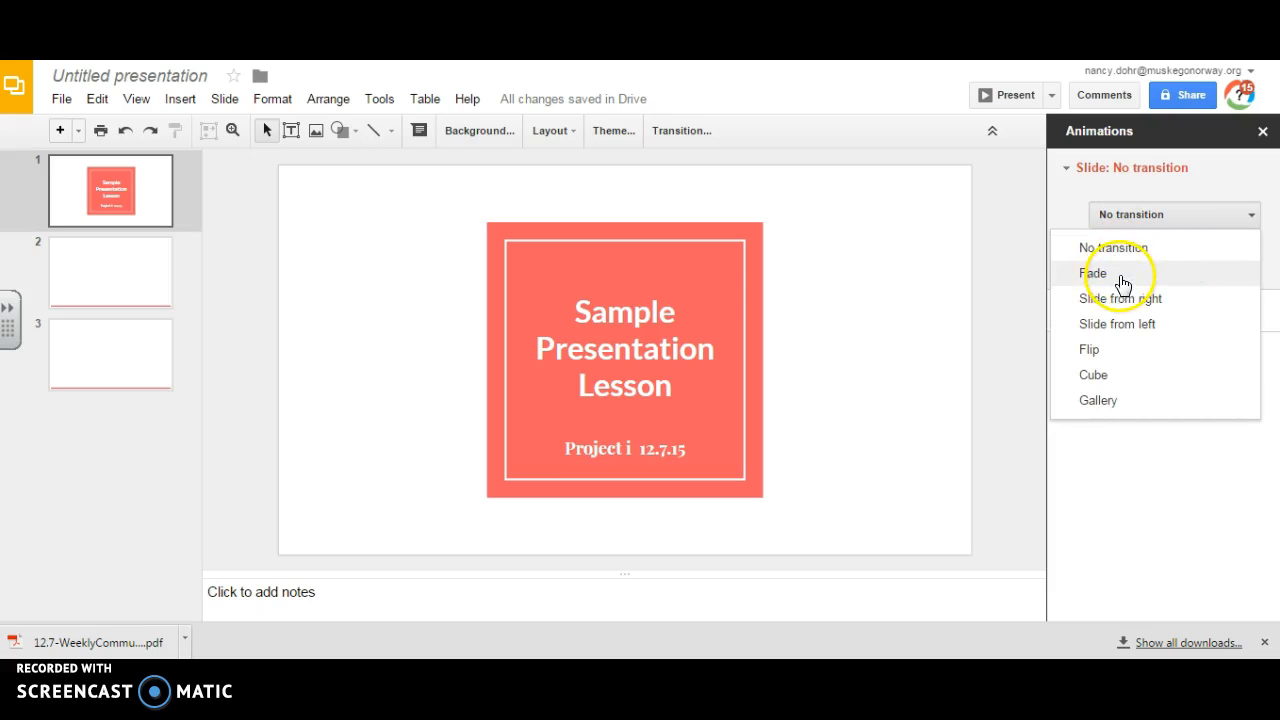
{"action": "left_click", "coordinate": [1092, 273]}
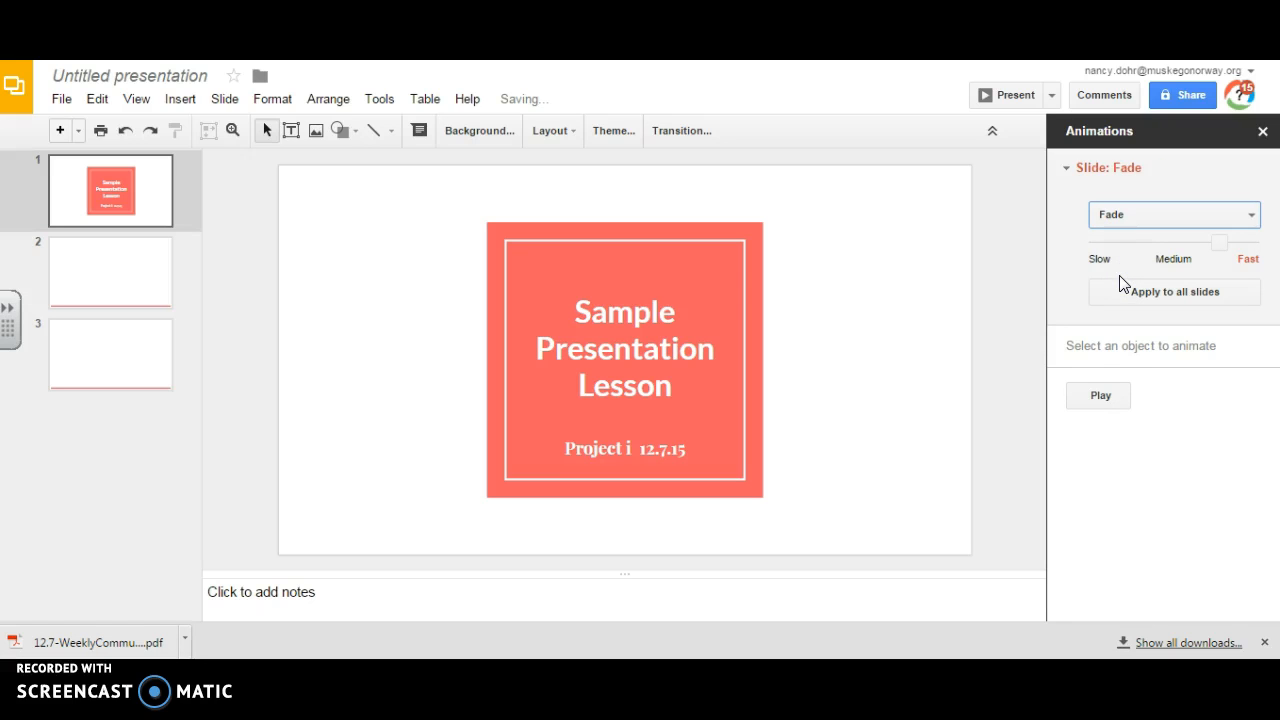
{"action": "left_click", "coordinate": [1172, 259]}
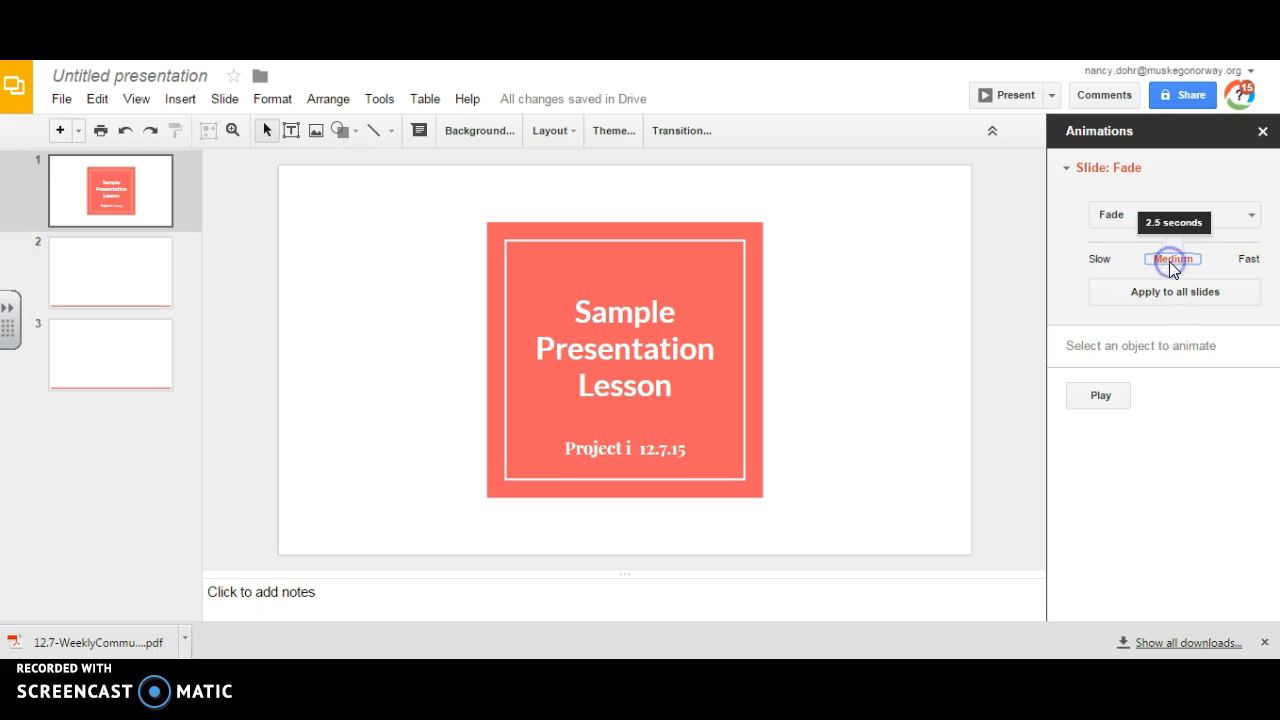
{"action": "left_click", "coordinate": [1173, 245]}
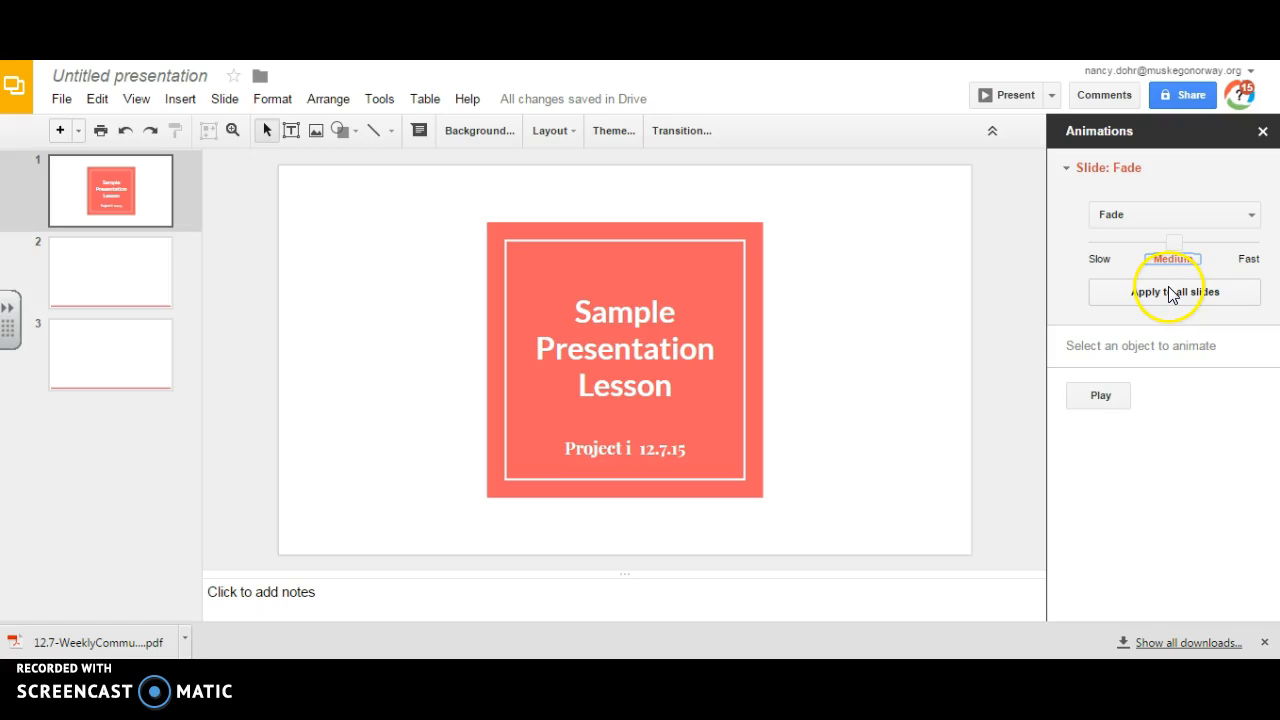
{"action": "left_click", "coordinate": [1174, 291]}
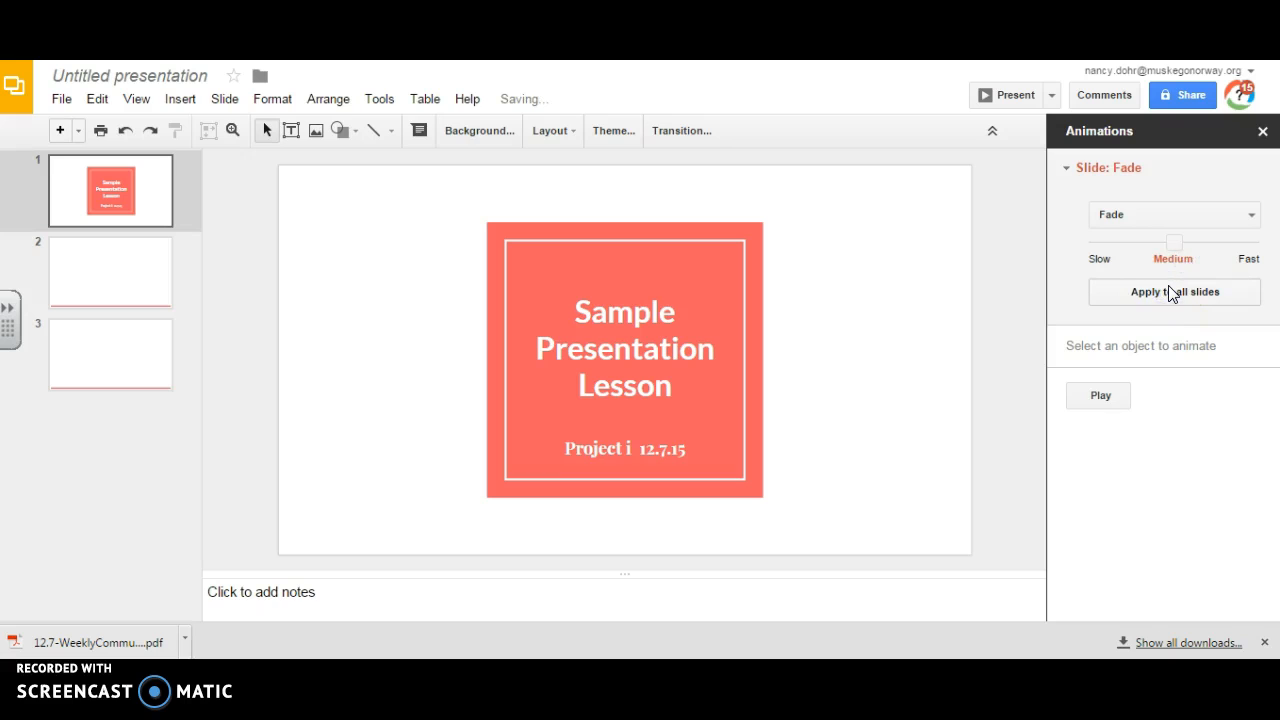
{"action": "left_click", "coordinate": [1173, 291]}
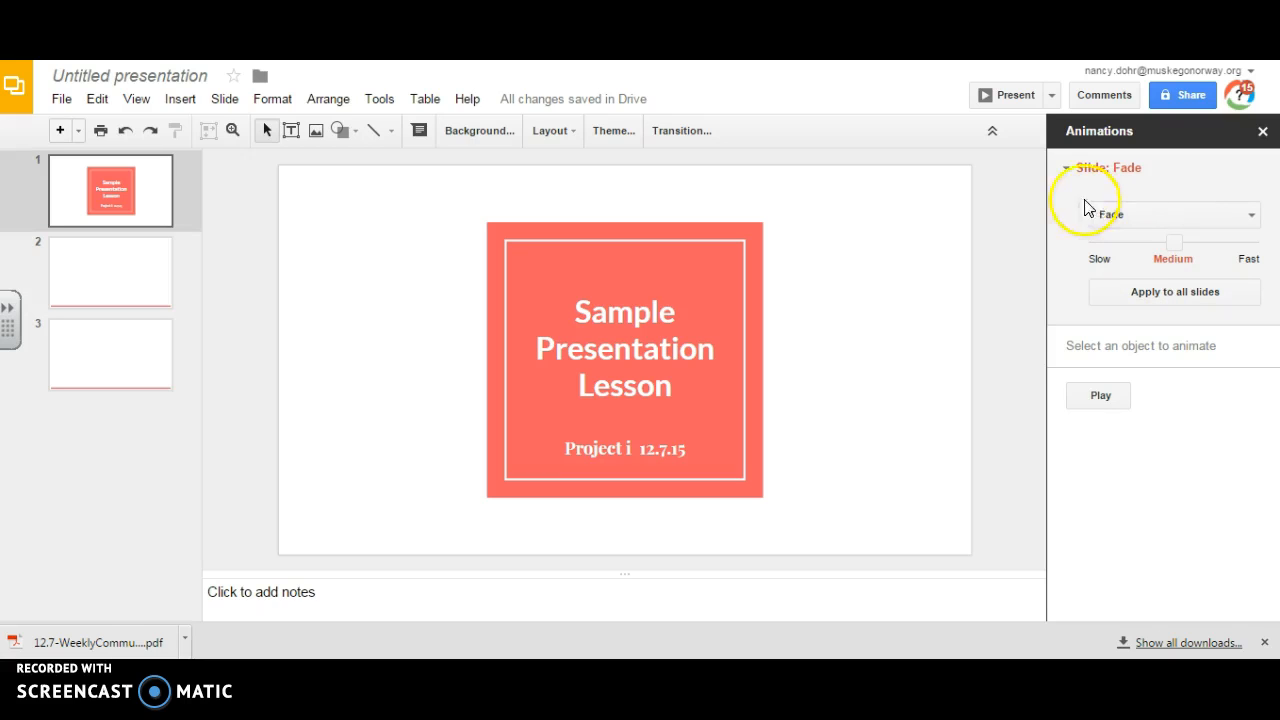
- Delete blank slides 2 and 3 from the filmstrip, keeping the title slide
{"action": "left_click", "coordinate": [1007, 94]}
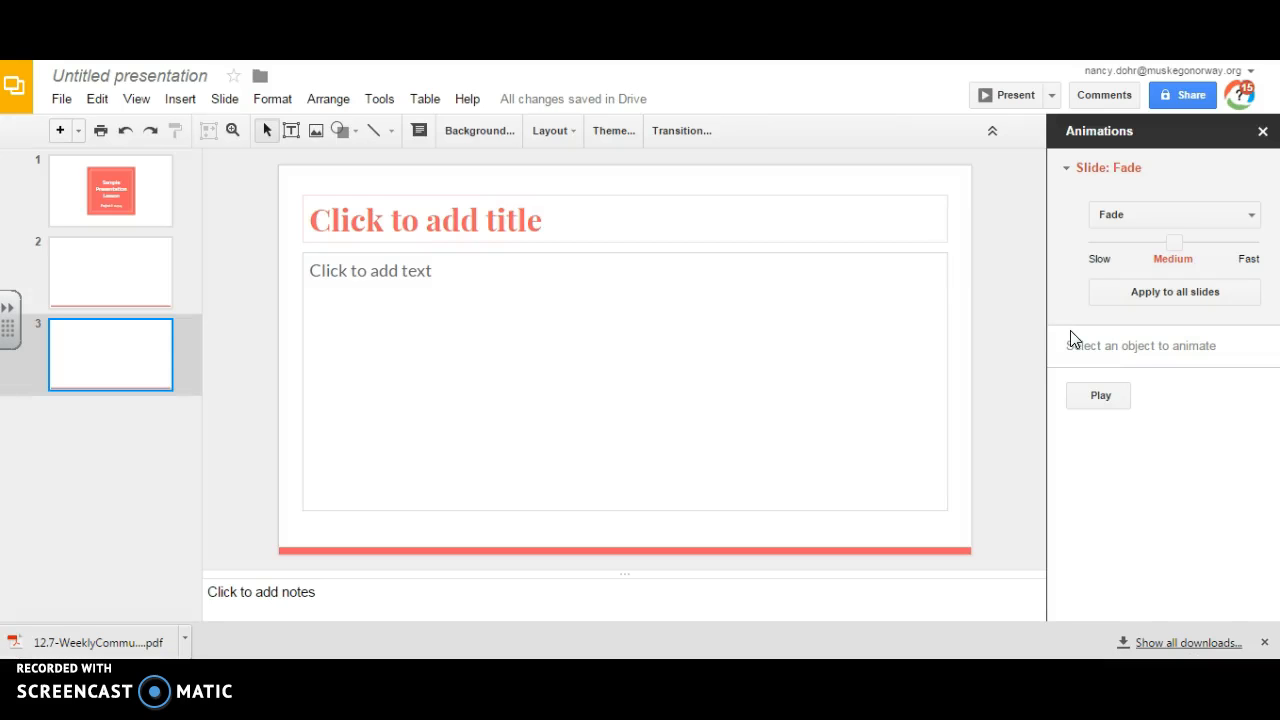
{"action": "left_click", "coordinate": [110, 190]}
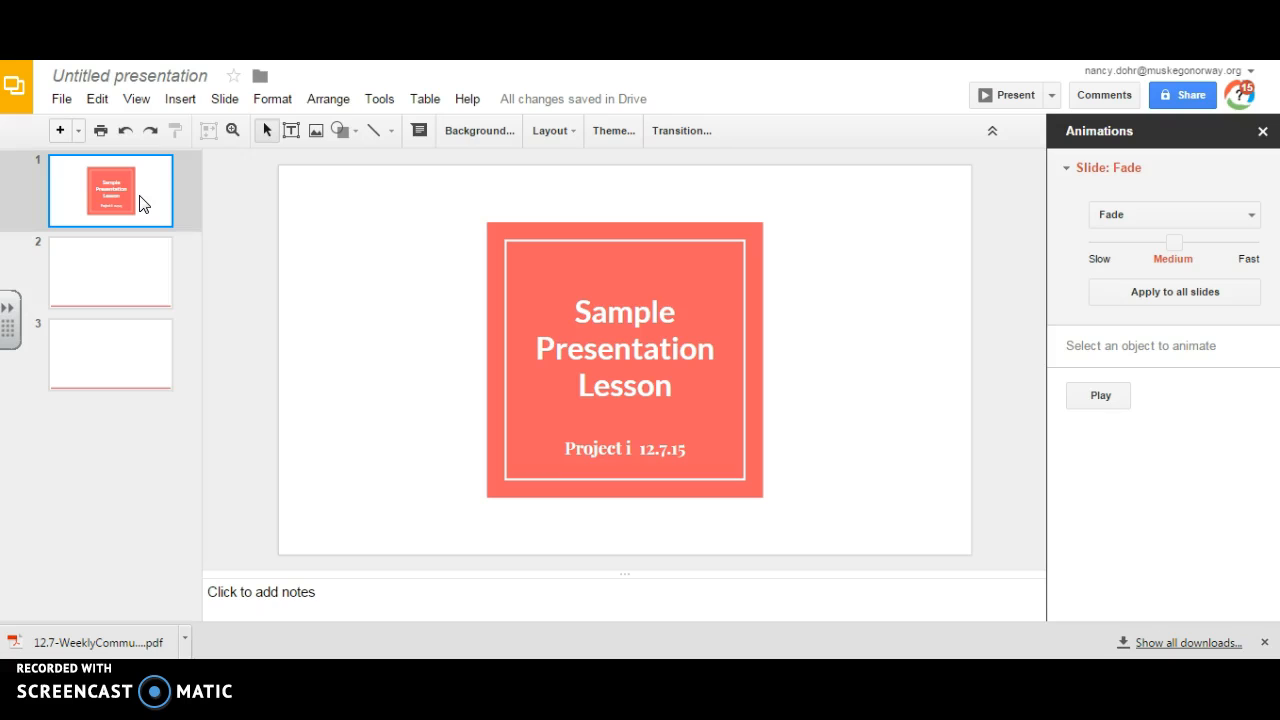
{"action": "mouse_move", "coordinate": [10, 225]}
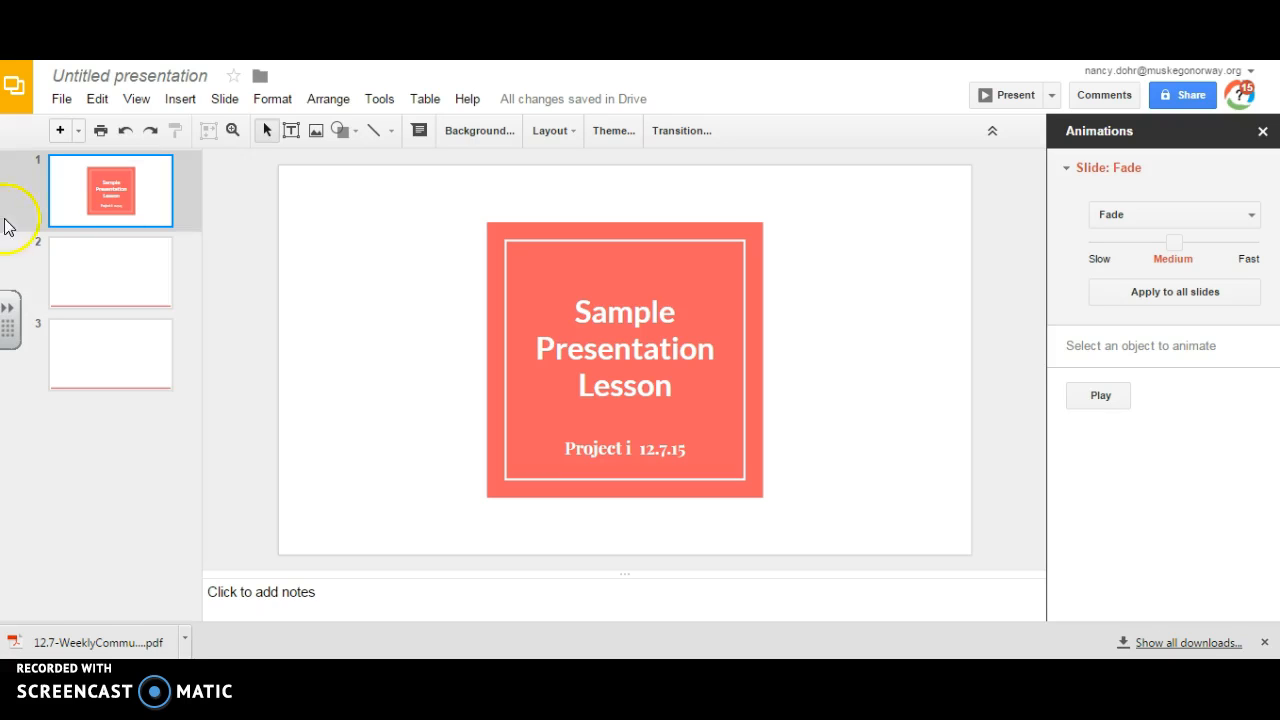
{"action": "left_click", "coordinate": [110, 272]}
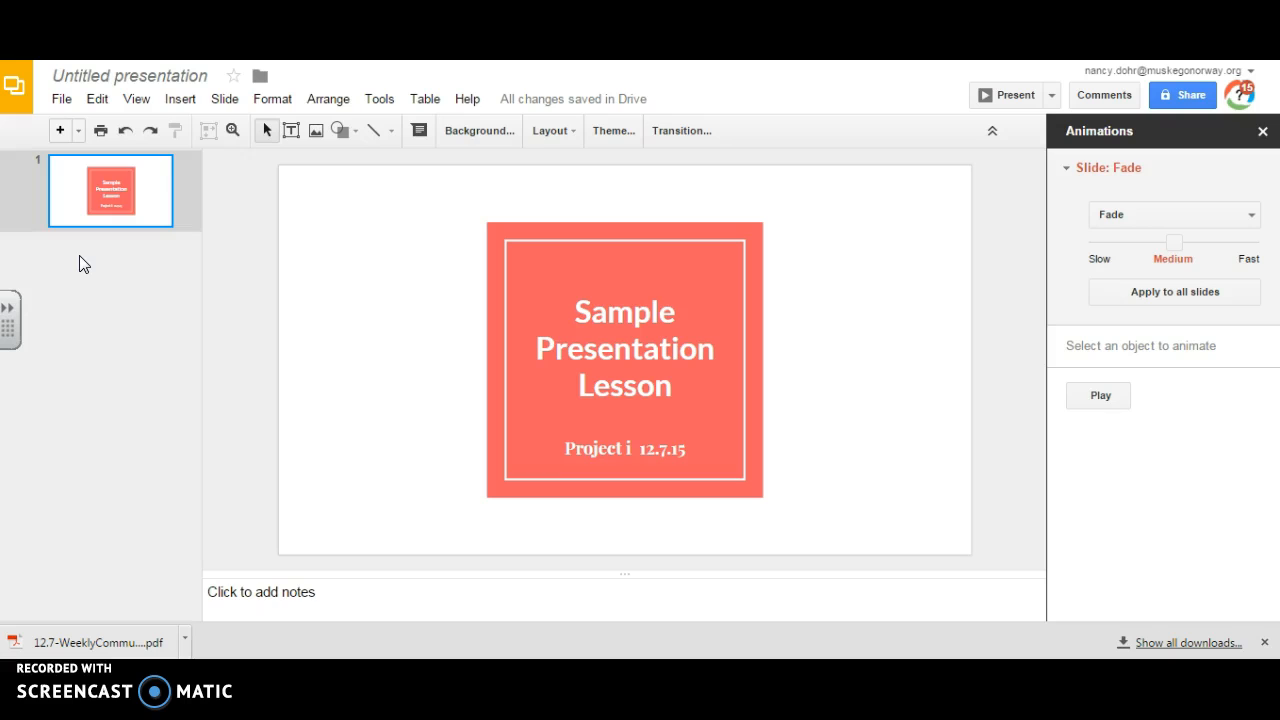
- Insert slide 2 with the 'Title and two columns' layout
{"action": "left_click", "coordinate": [59, 130]}
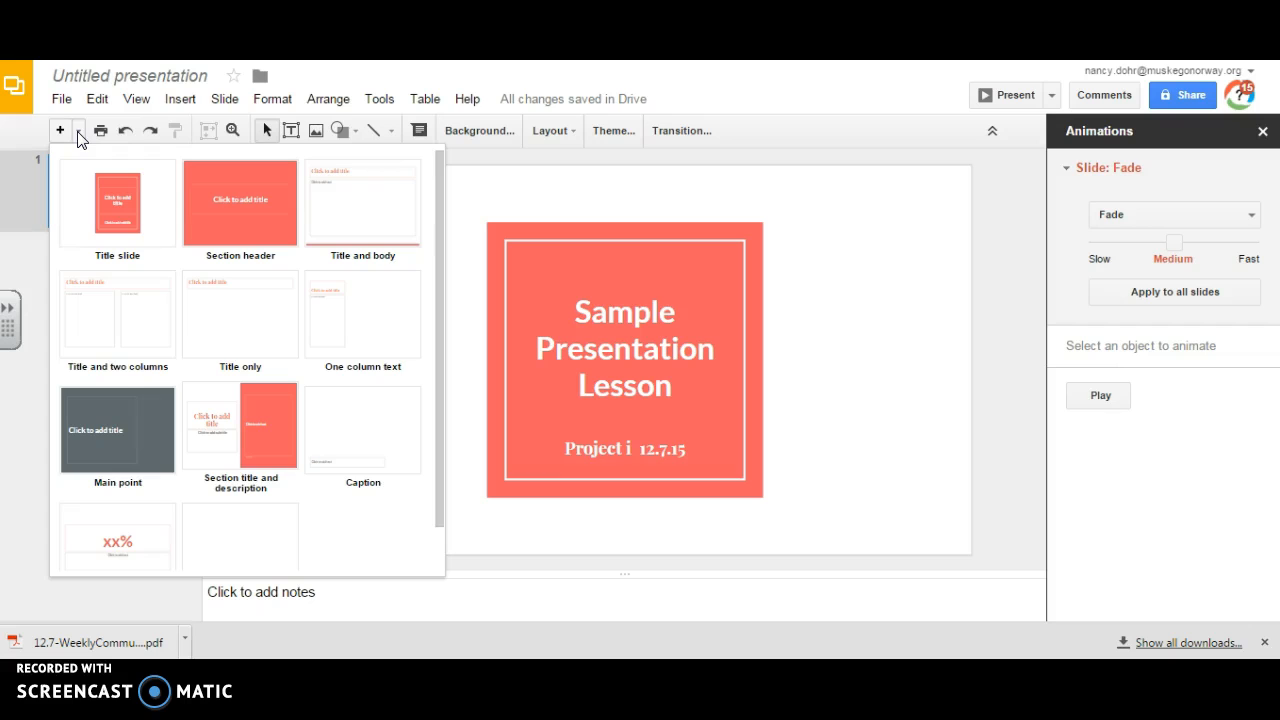
{"action": "mouse_move", "coordinate": [358, 306]}
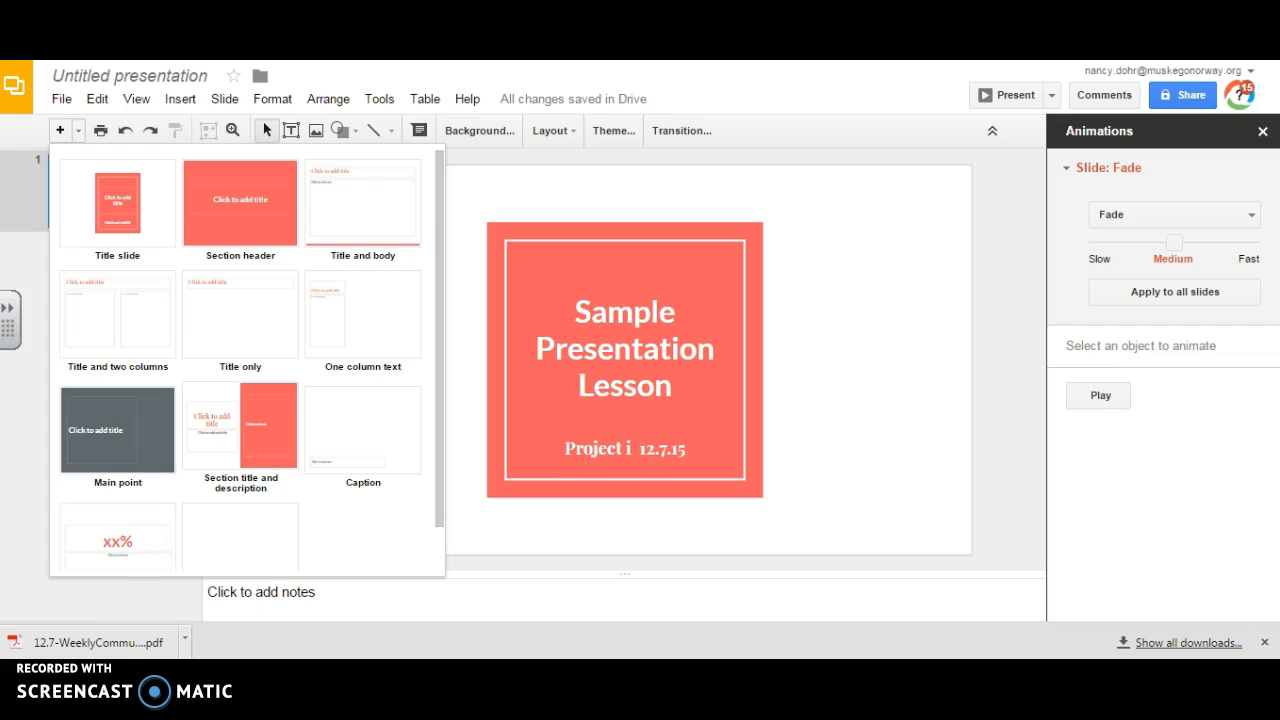
{"action": "mouse_move", "coordinate": [163, 300]}
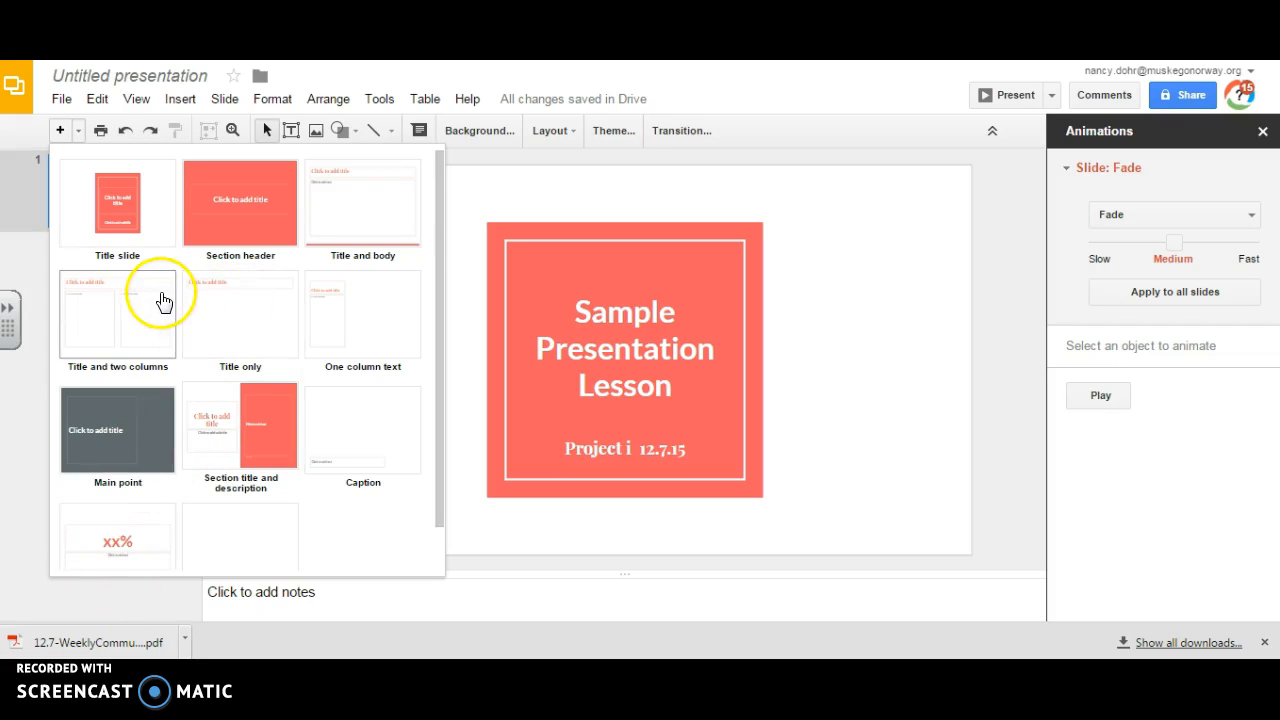
{"action": "left_click", "coordinate": [117, 315]}
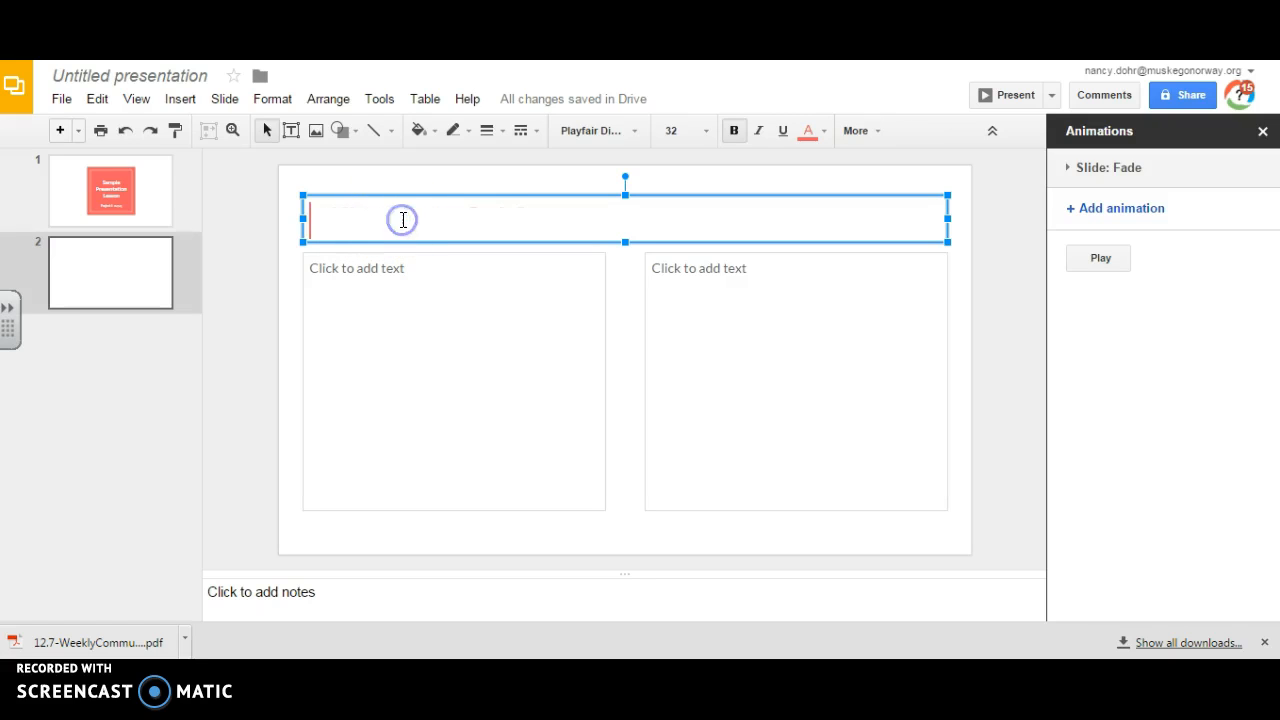
- Type 'All About Me' as the slide 2 heading
{"action": "type", "text": "All About Me"}
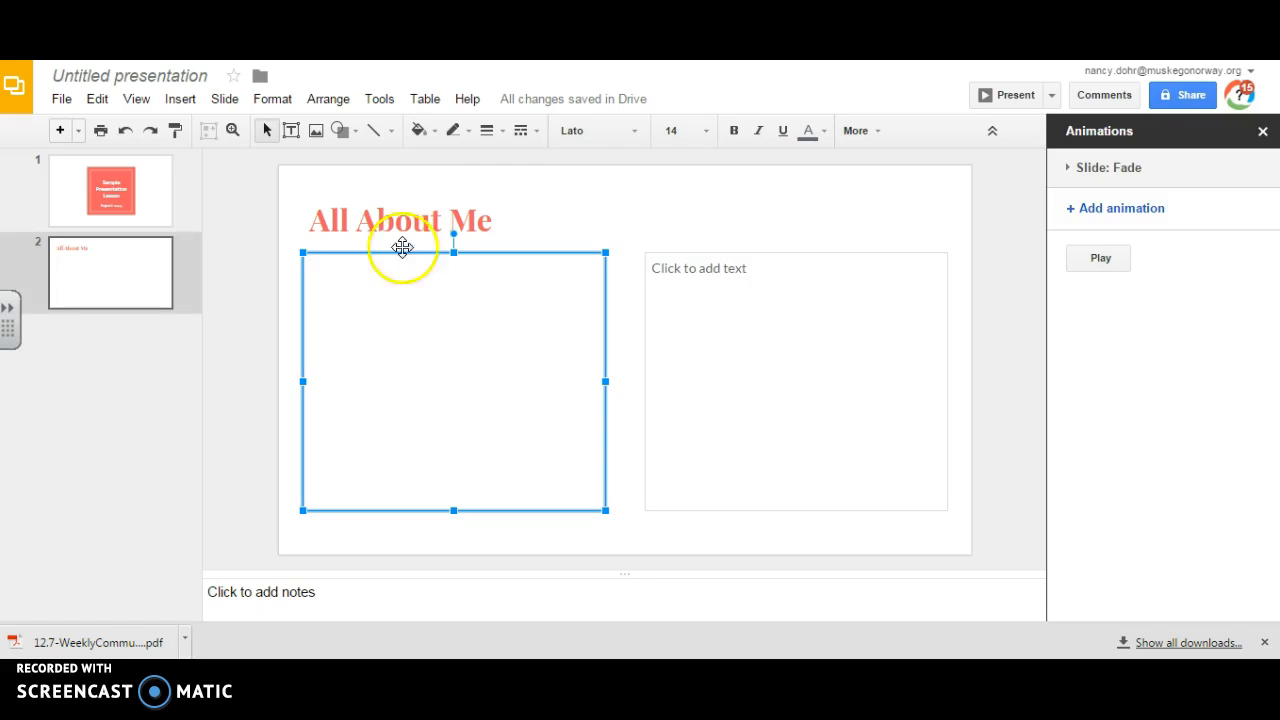
{"action": "mouse_move", "coordinate": [483, 157]}
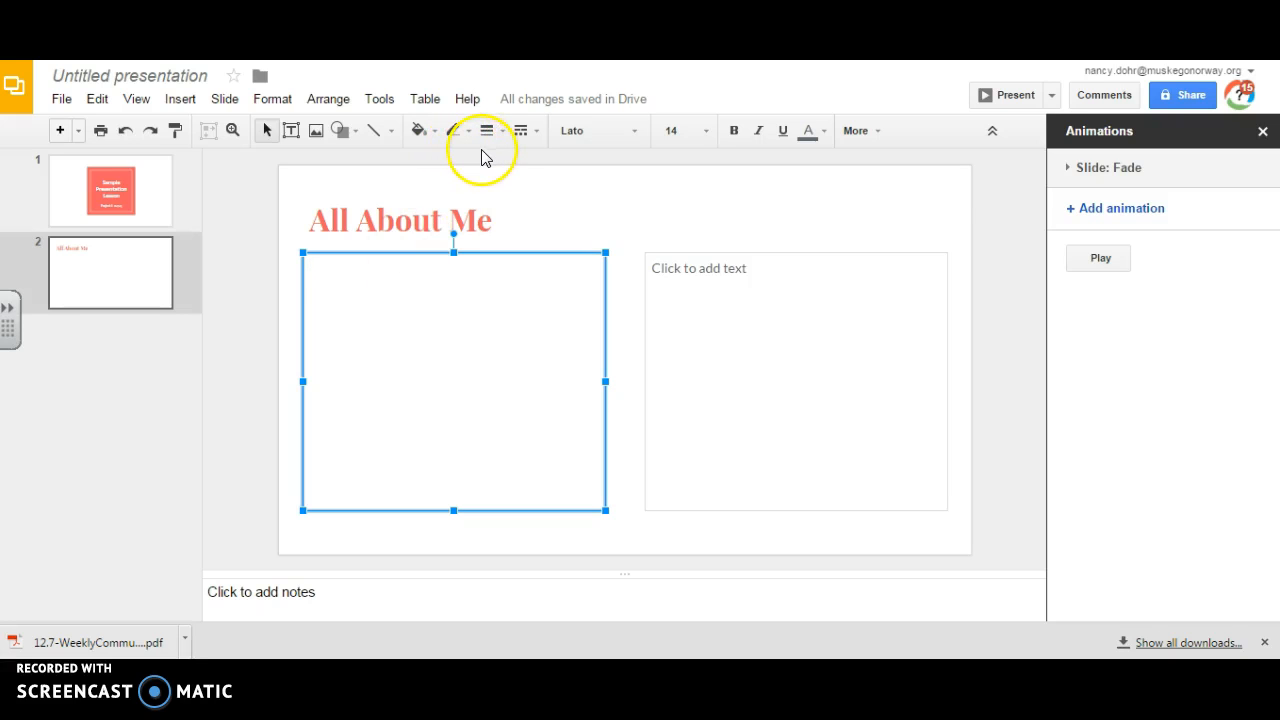
- Make the left column a bulleted list using the hollow square checkbox bullet preset
{"action": "left_click", "coordinate": [855, 130]}
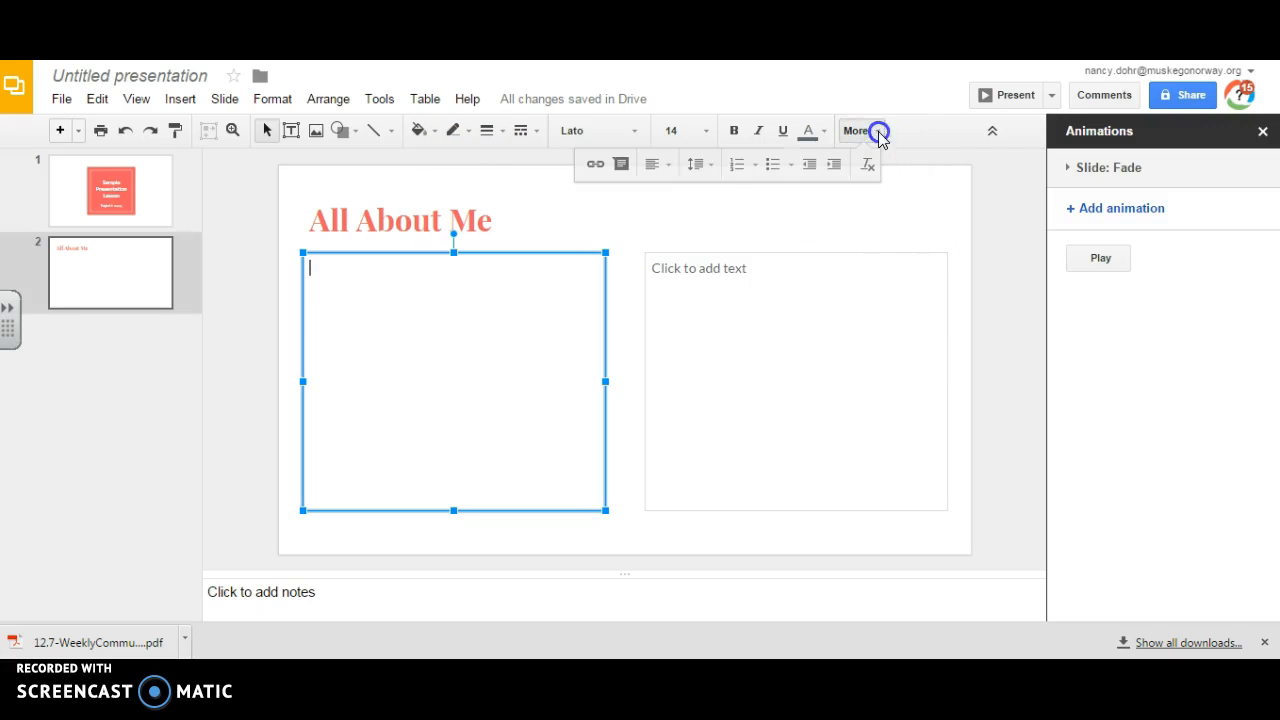
{"action": "left_click", "coordinate": [772, 164]}
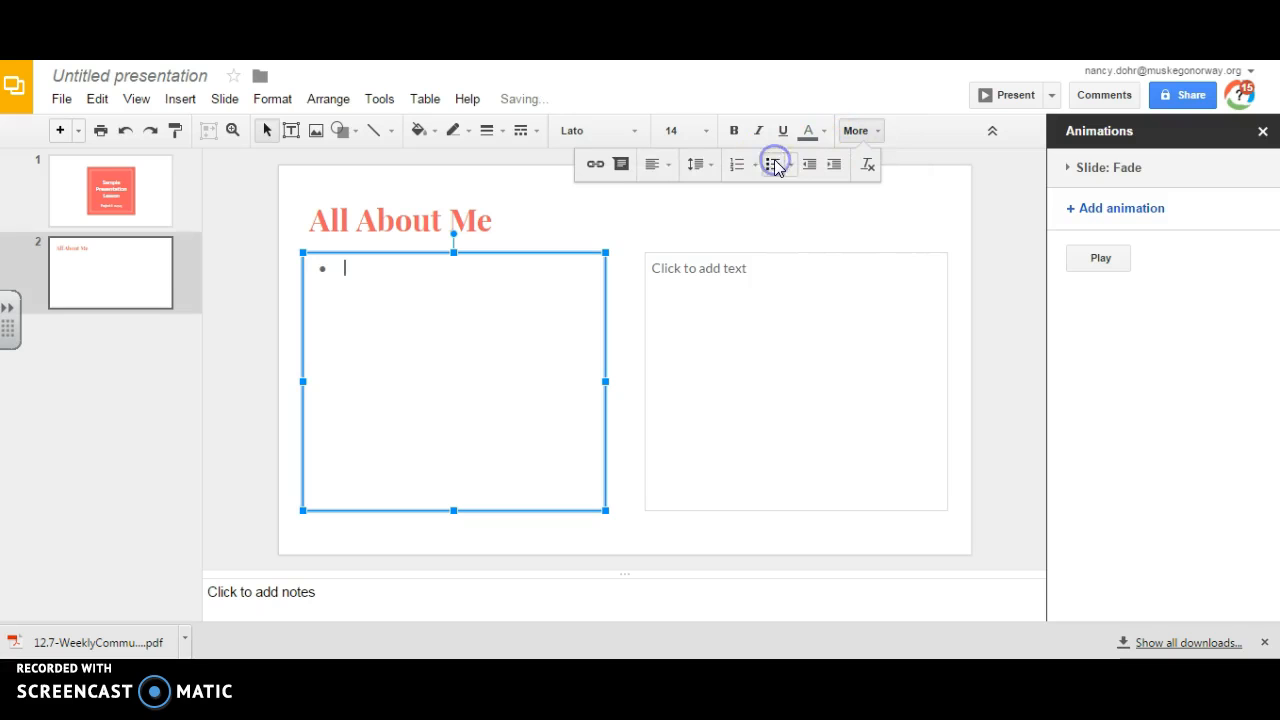
{"action": "mouse_move", "coordinate": [771, 164]}
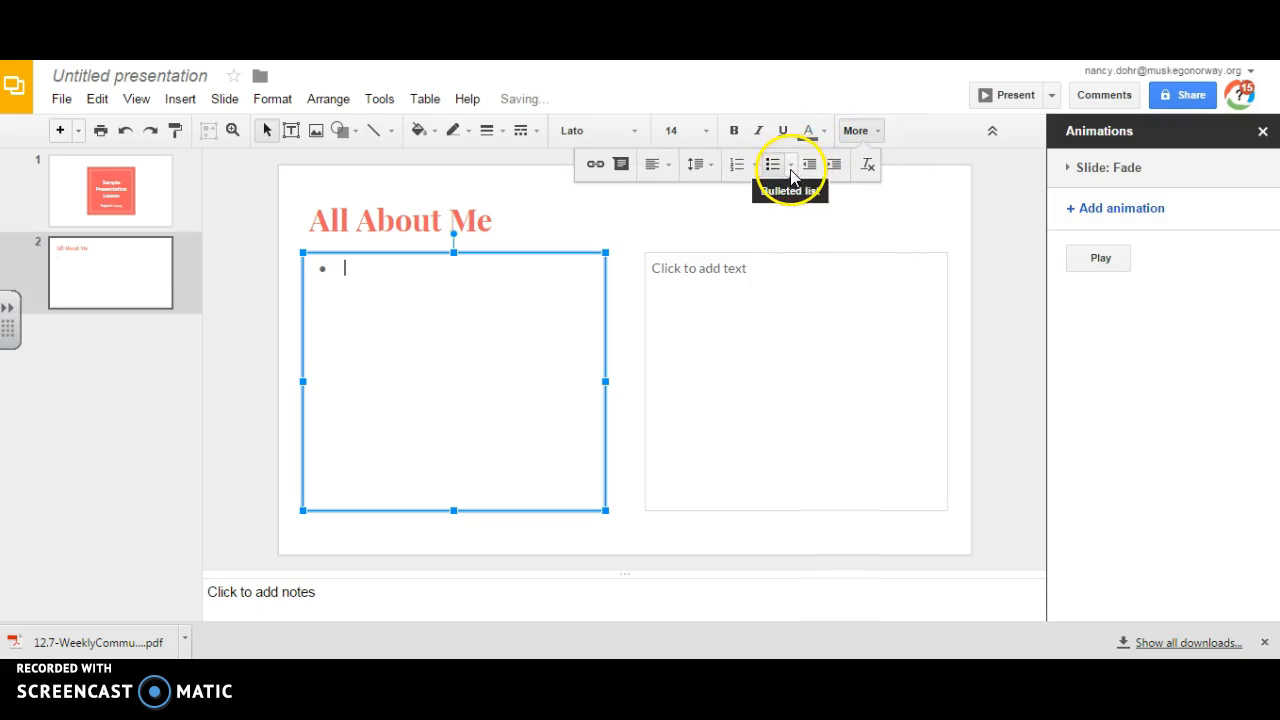
{"action": "left_click", "coordinate": [772, 164]}
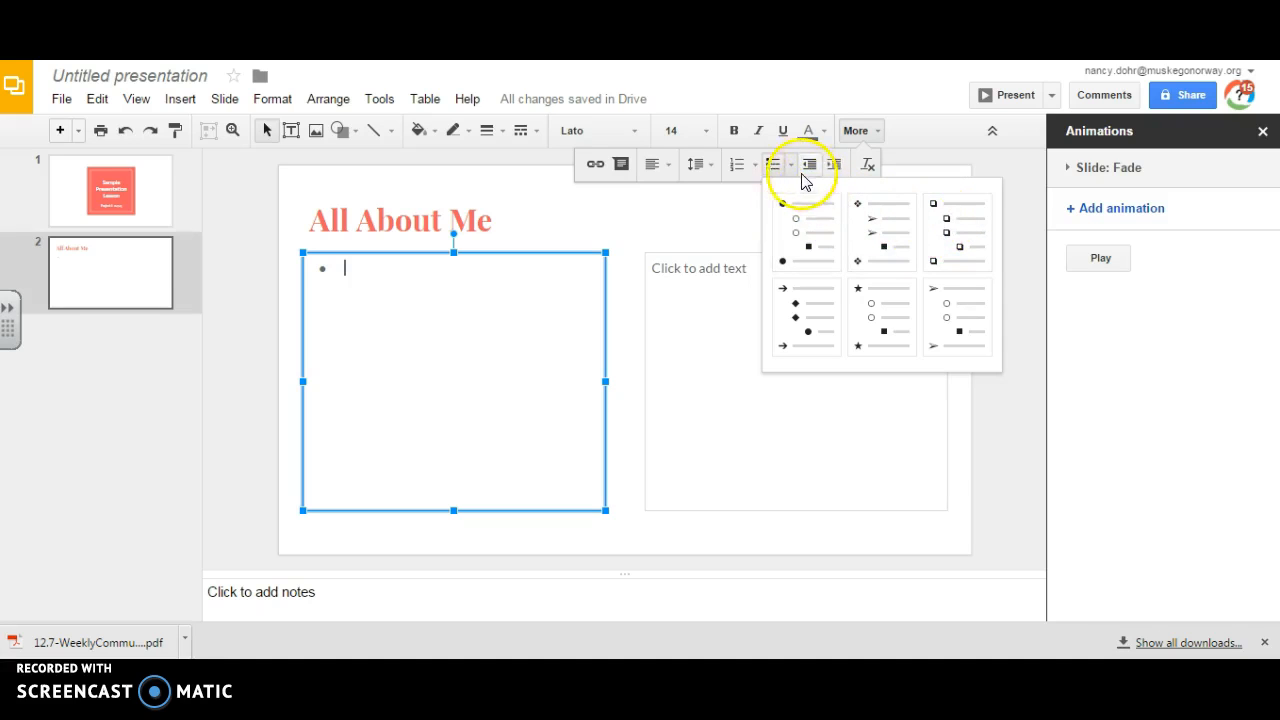
{"action": "left_click", "coordinate": [775, 164]}
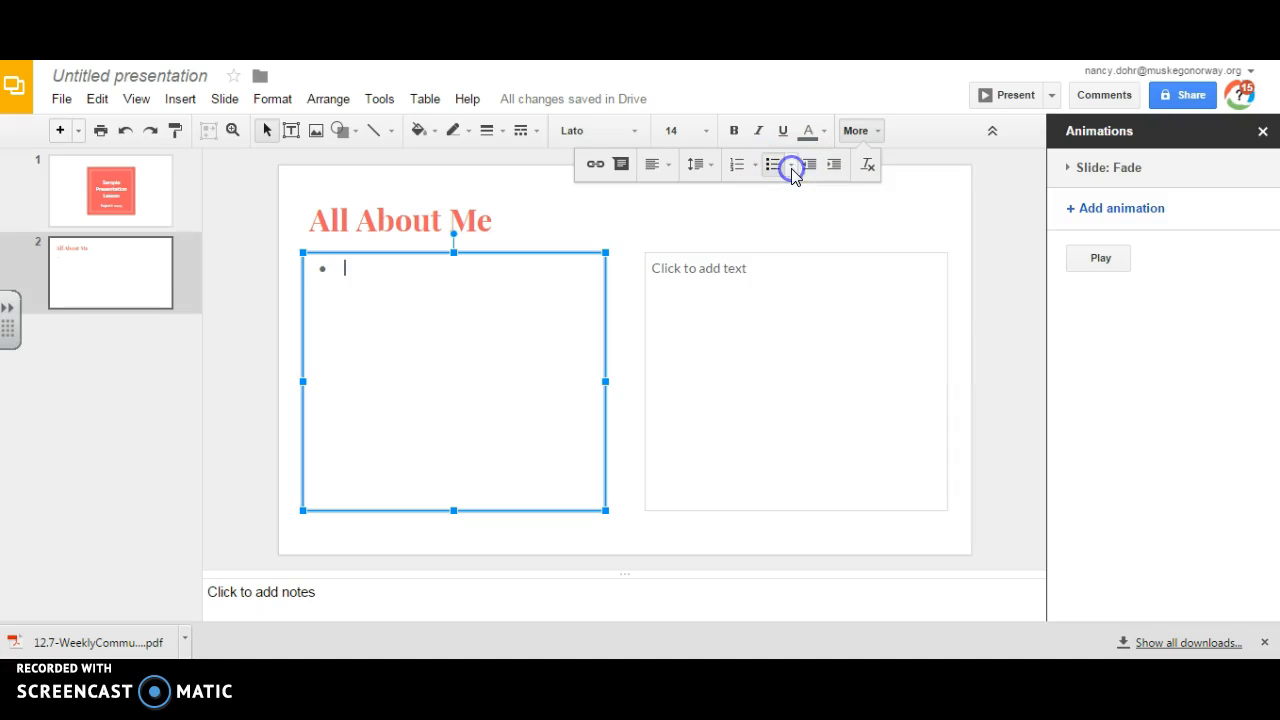
{"action": "left_click", "coordinate": [772, 164]}
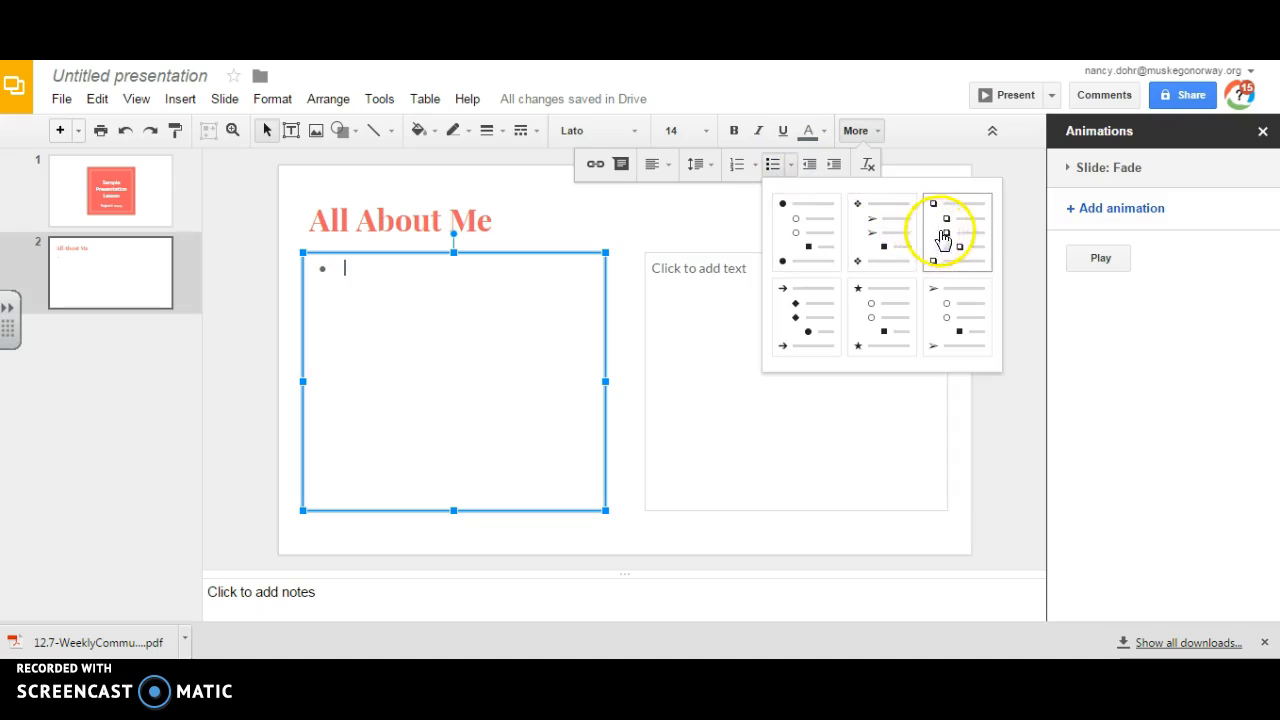
{"action": "left_click", "coordinate": [956, 231]}
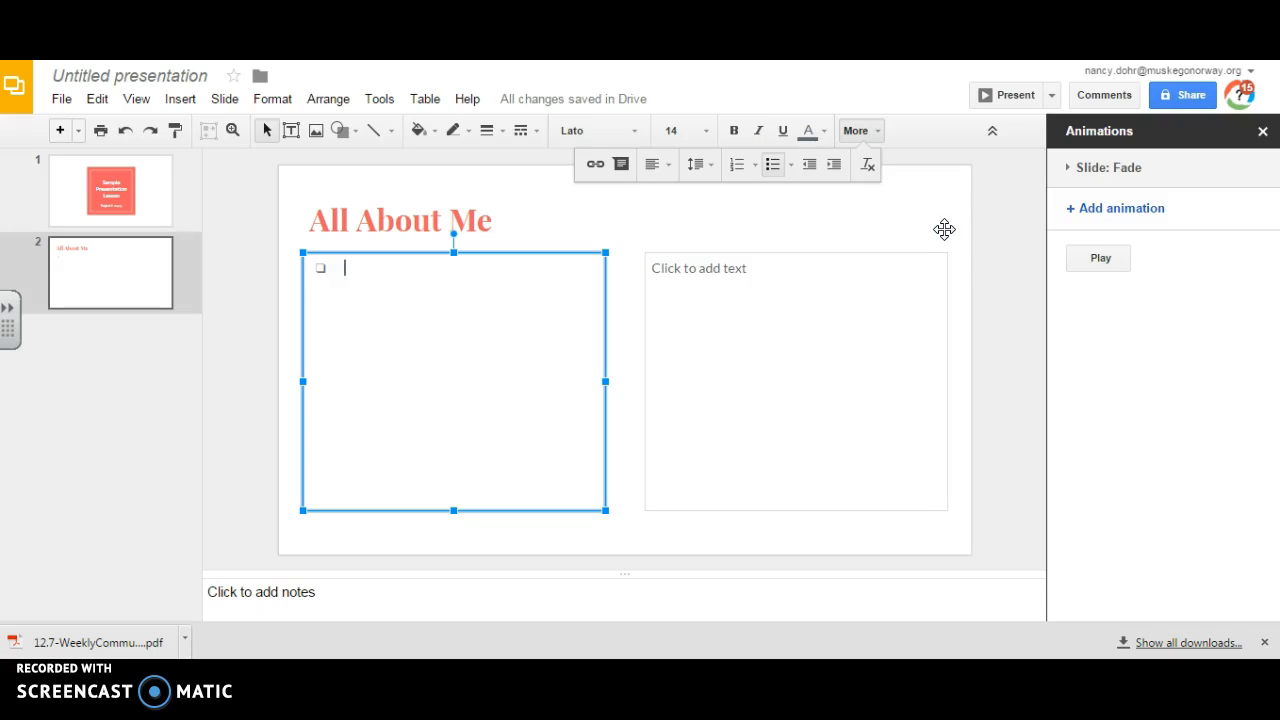
{"action": "mouse_move", "coordinate": [415, 150]}
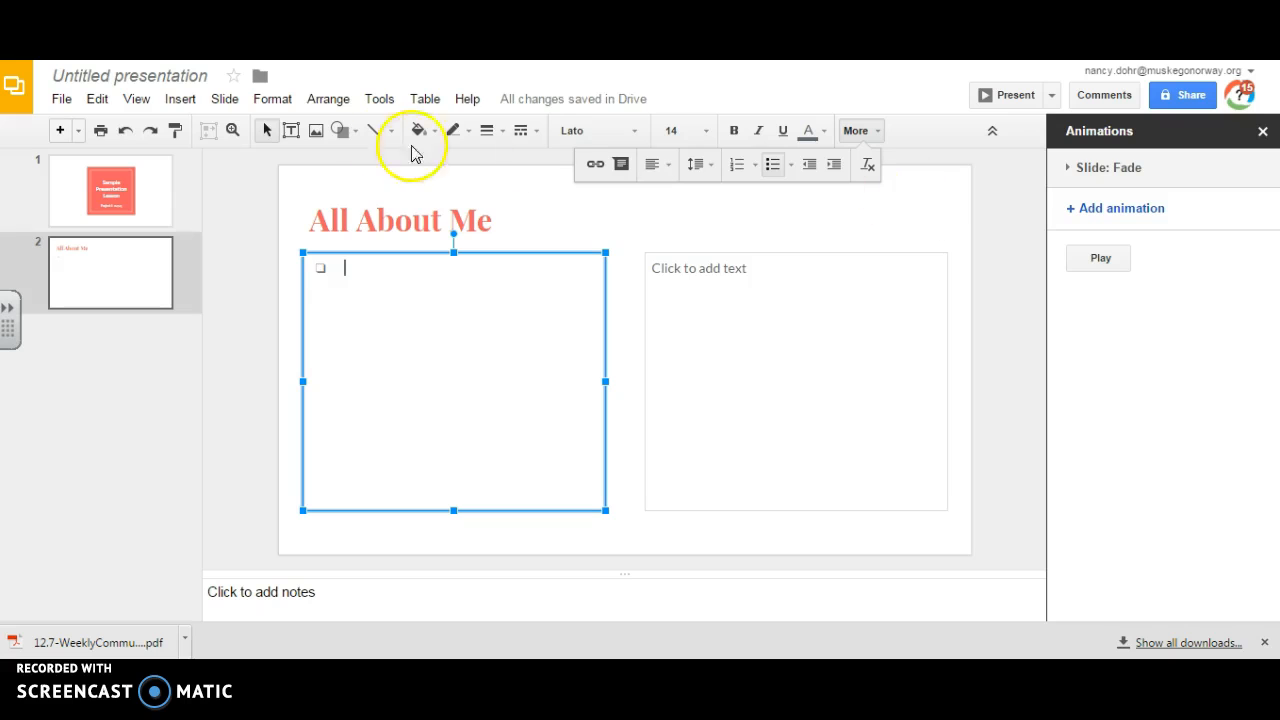